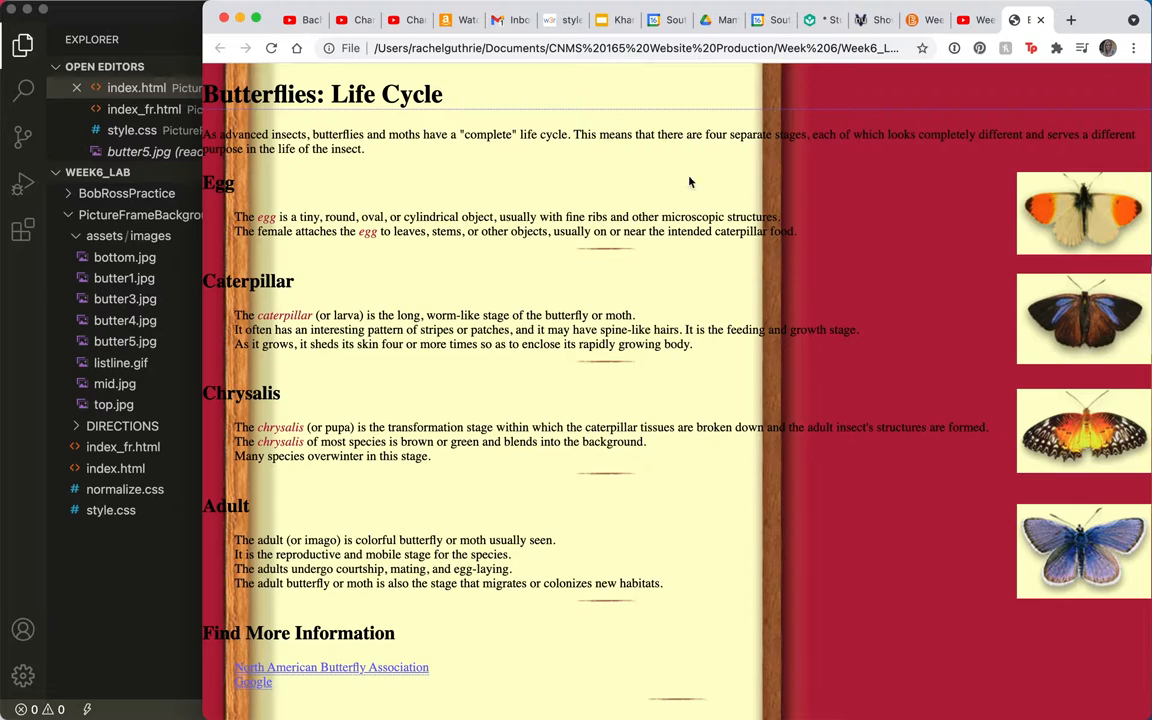
{"action": "mouse_move", "coordinate": [712, 180]}
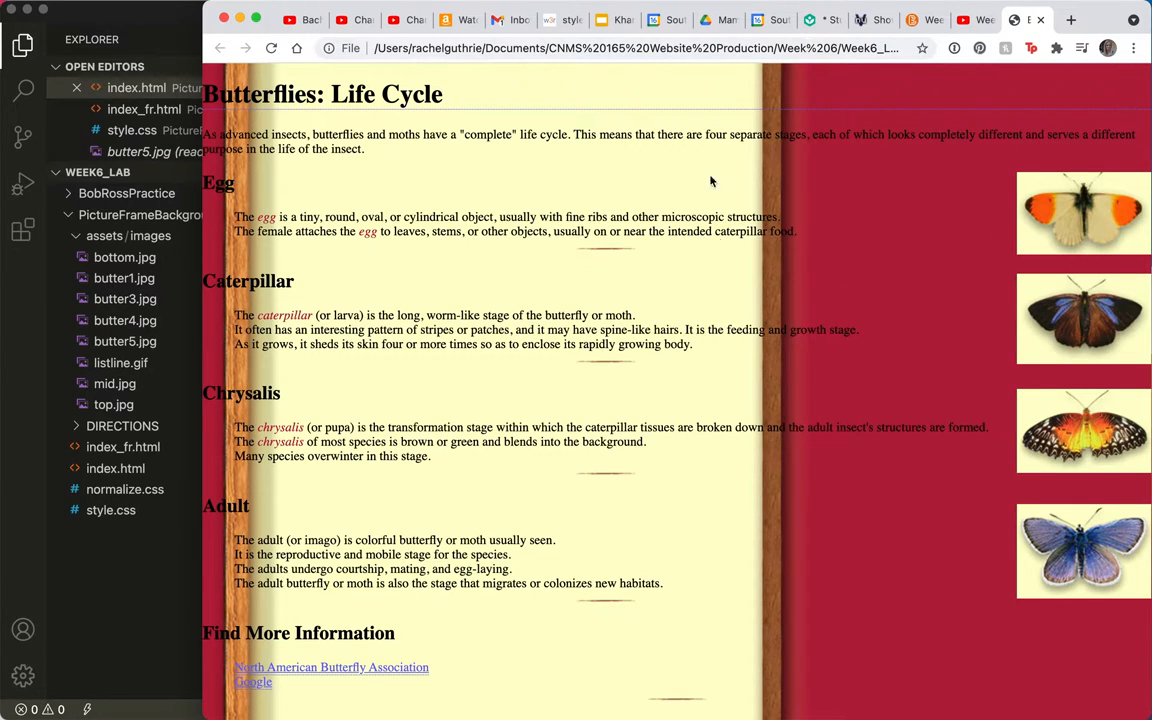
{"action": "mouse_move", "coordinate": [736, 384]}
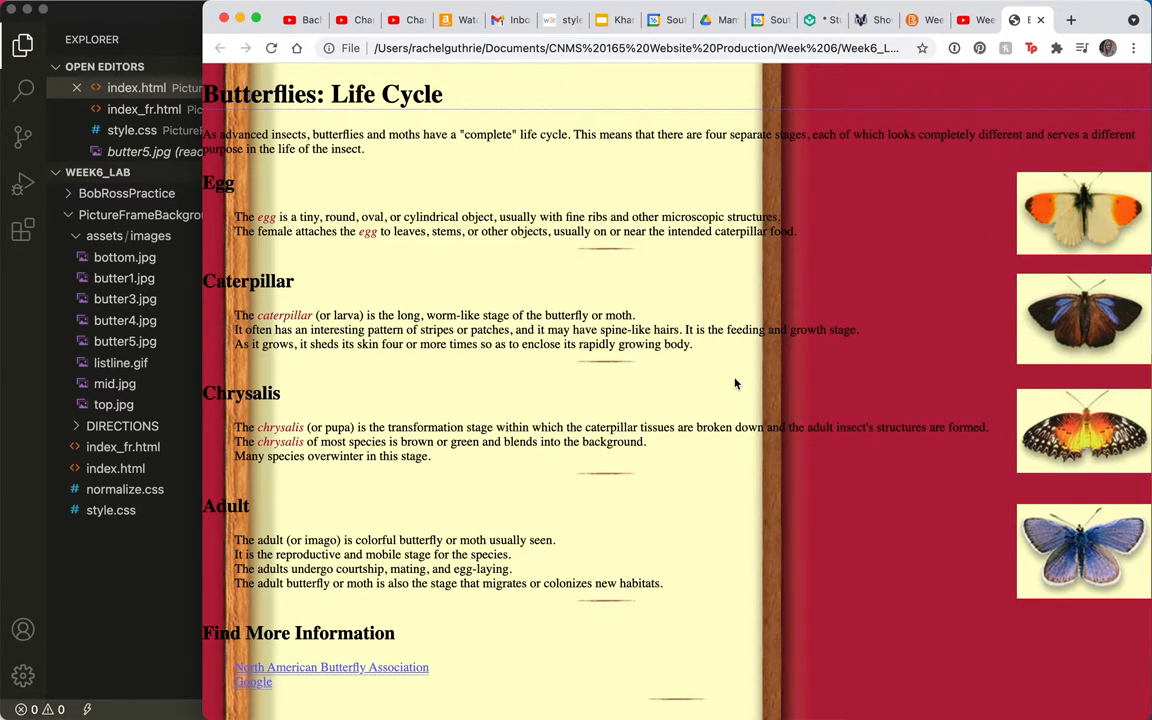
{"action": "mouse_move", "coordinate": [608, 390]}
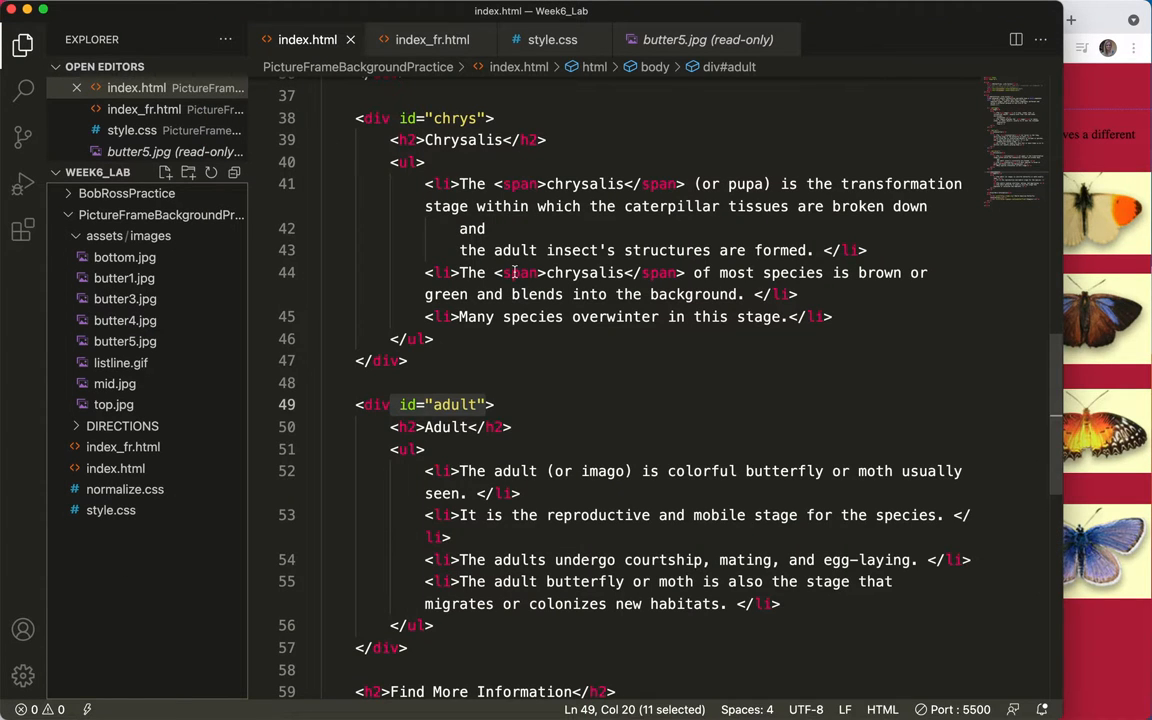
Add an opening <div> just inside <body> and a closing </div> just before </body>
{"action": "scroll", "scroll_direction": "up", "scroll_amount": 3}
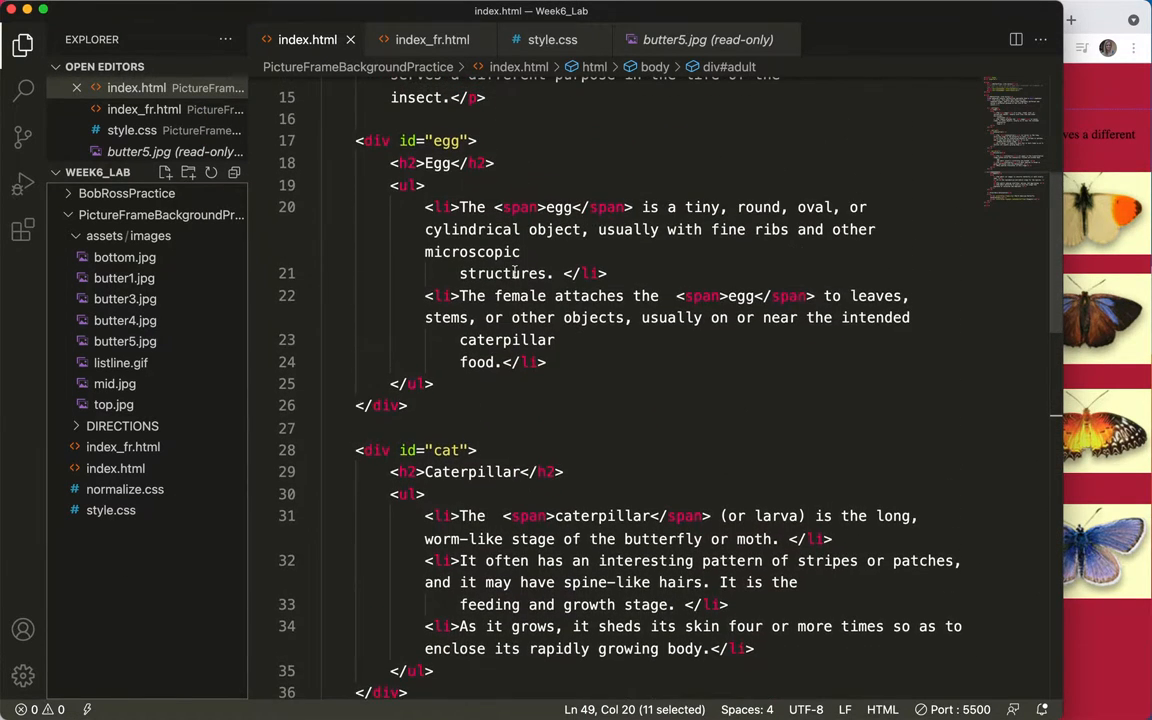
{"action": "scroll", "scroll_direction": "up", "scroll_amount": 3}
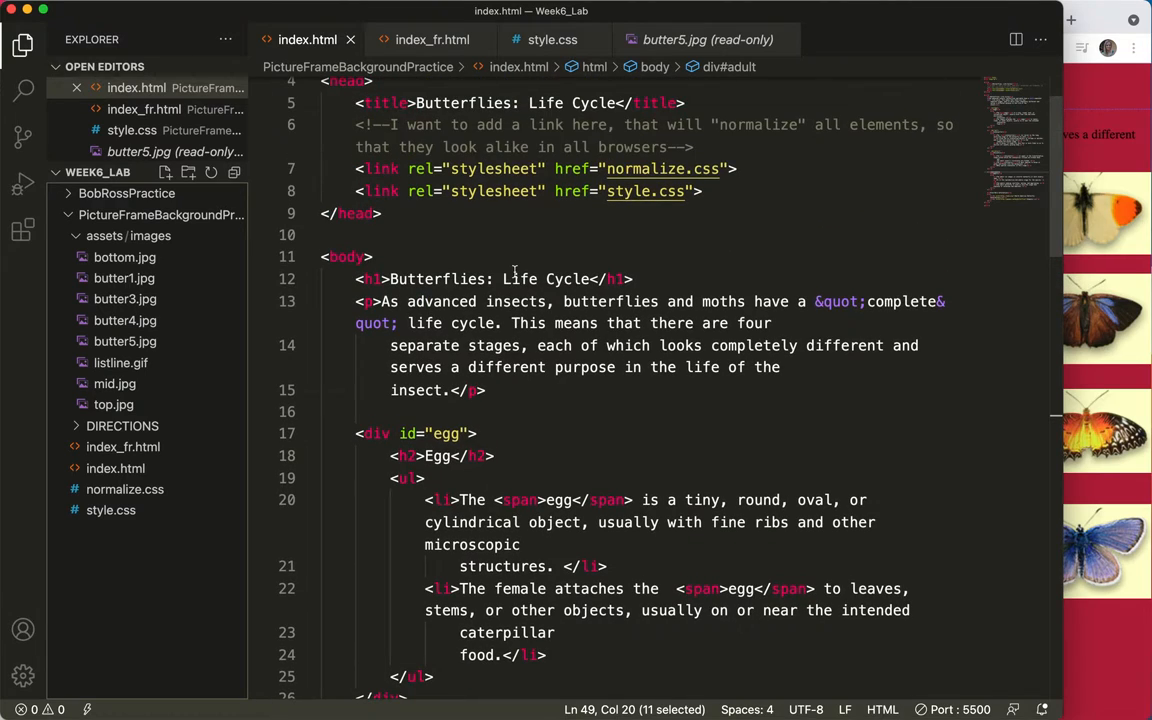
{"action": "left_click", "coordinate": [384, 256]}
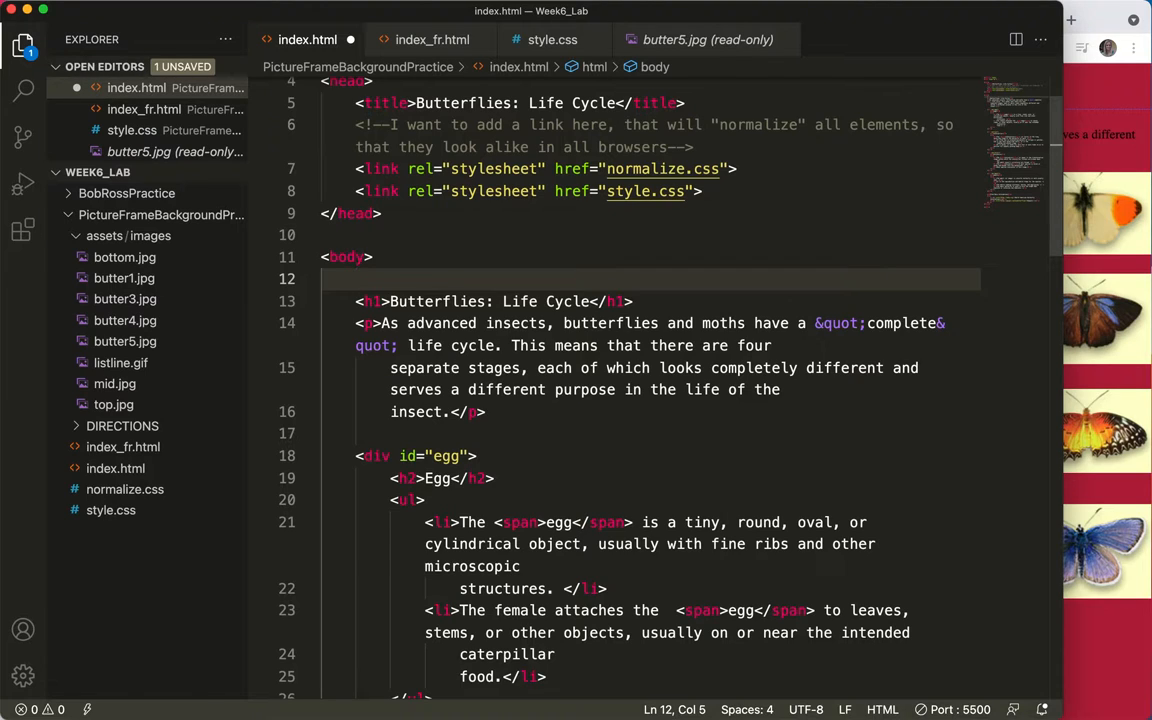
{"action": "type", "text": "<div>"}
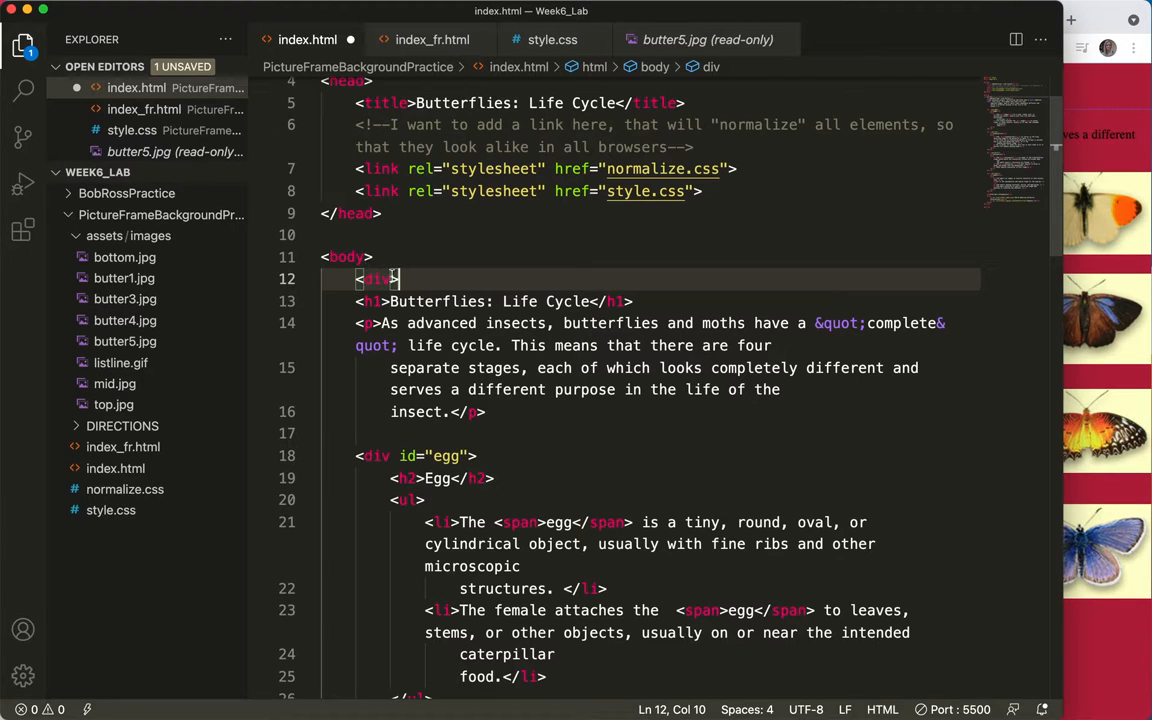
{"action": "scroll", "scroll_direction": "down", "scroll_amount": 3}
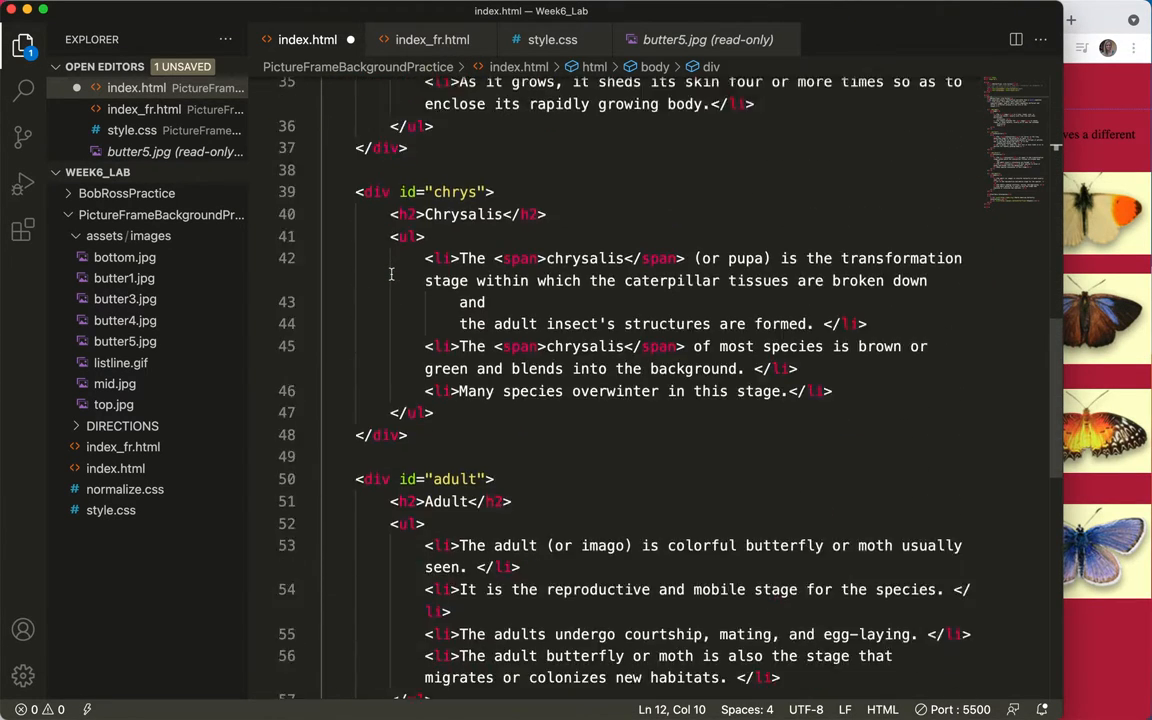
{"action": "scroll", "scroll_direction": "down", "scroll_amount": 3}
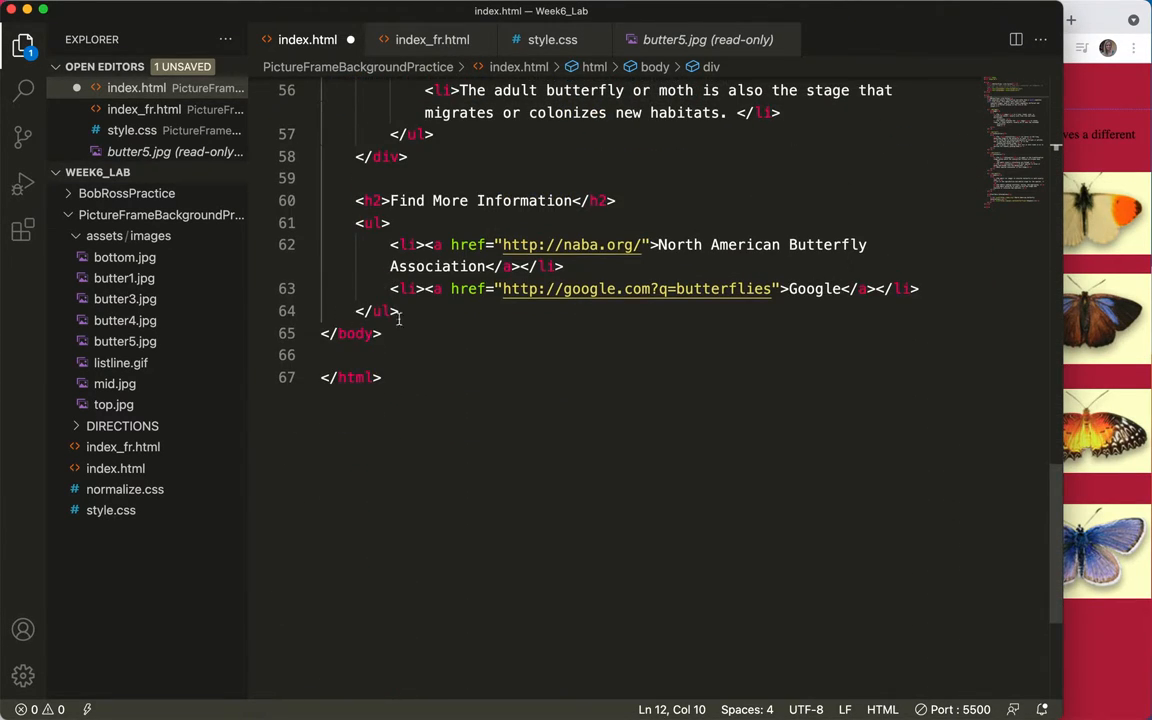
{"action": "key", "text": "Enter"}
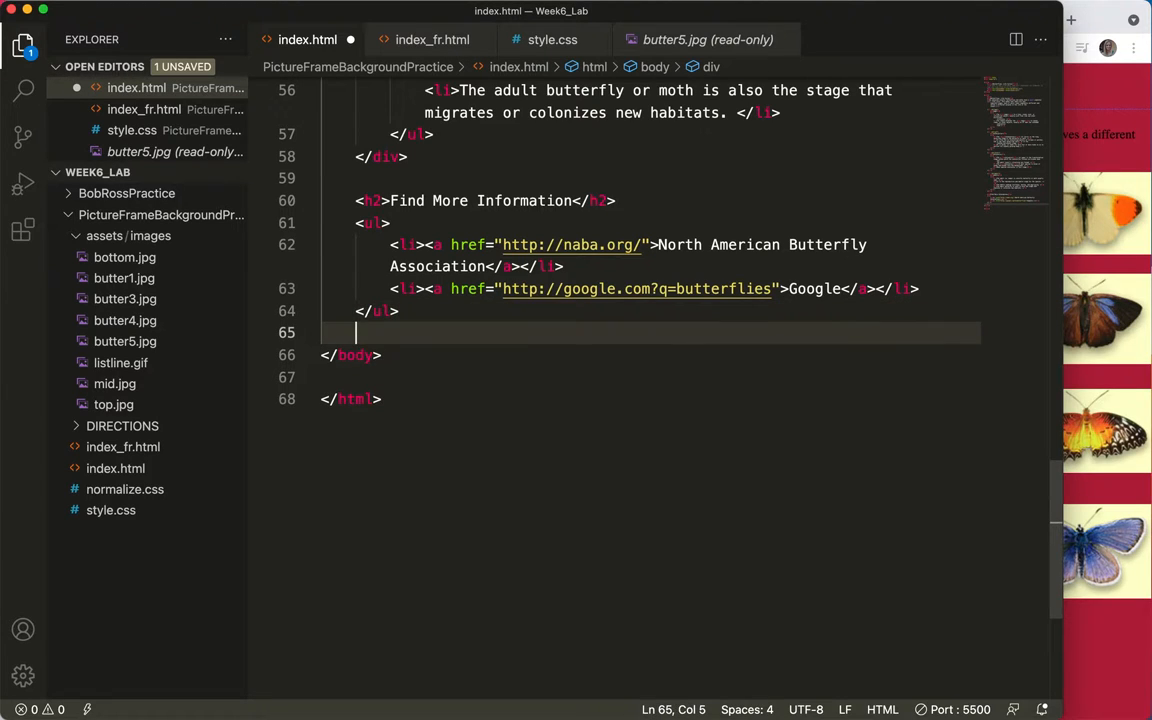
{"action": "type", "text": "</div>"}
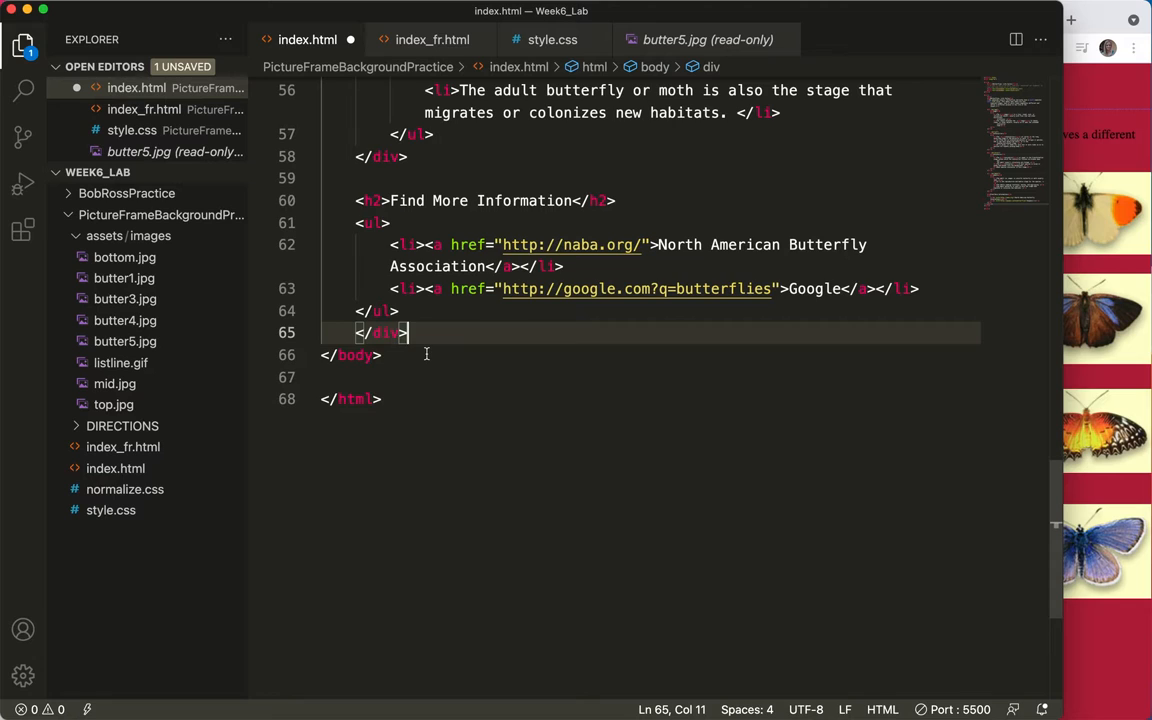
{"action": "scroll", "scroll_direction": "up", "scroll_amount": 3}
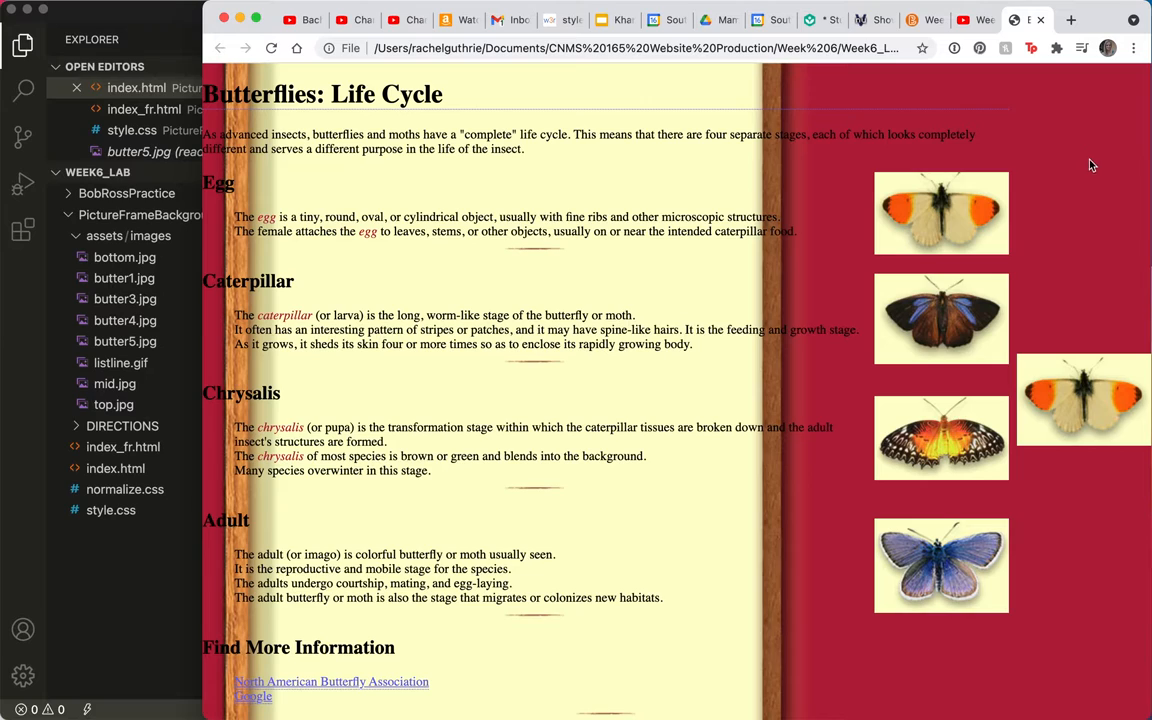
{"action": "mouse_move", "coordinate": [1122, 378]}
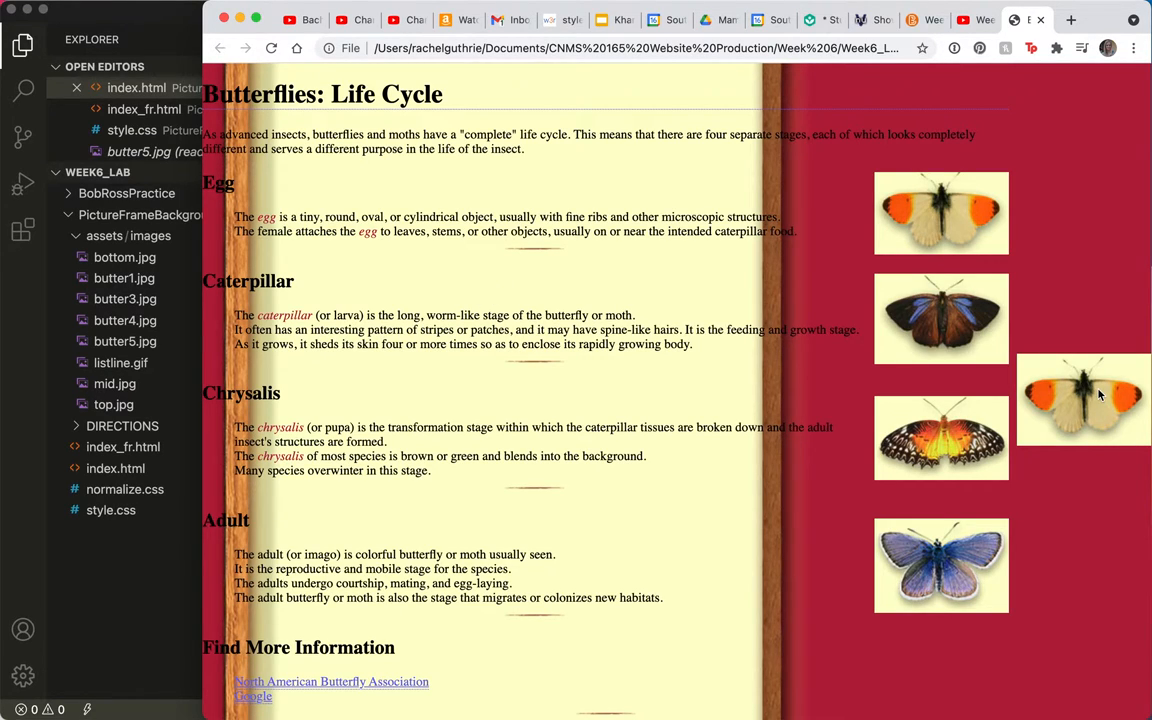
{"action": "mouse_move", "coordinate": [1036, 428]}
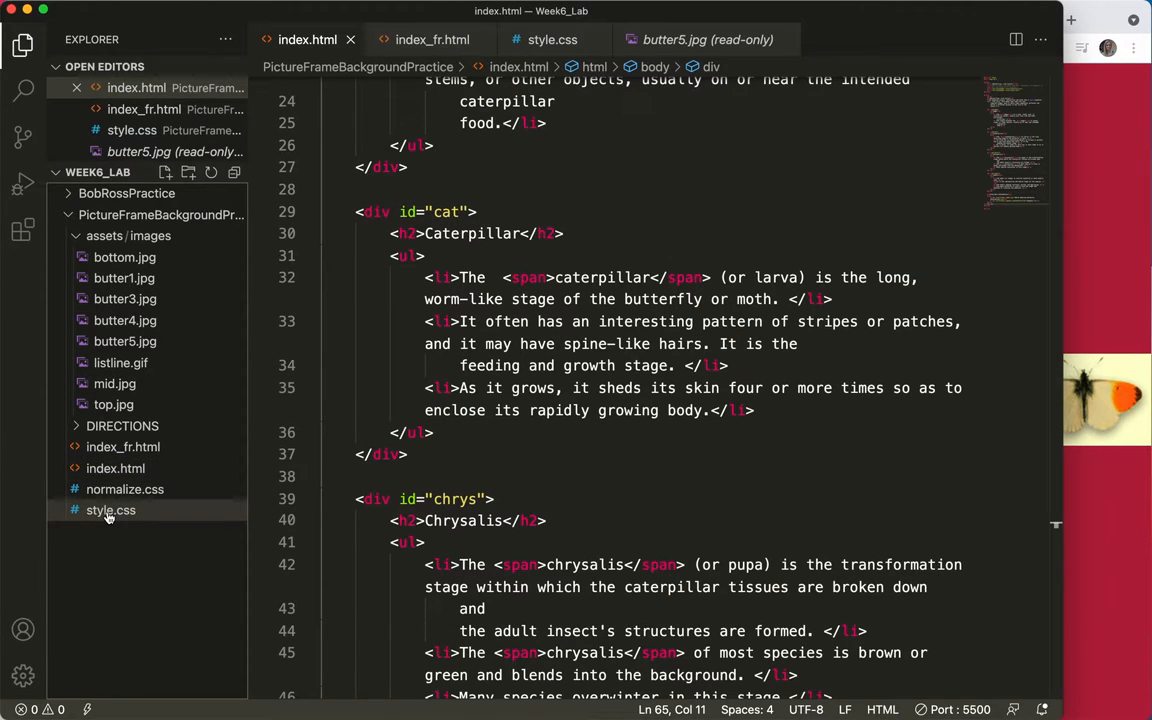
Review the div rule in style.css and the page structure in index.html
{"action": "left_click", "coordinate": [110, 510]}
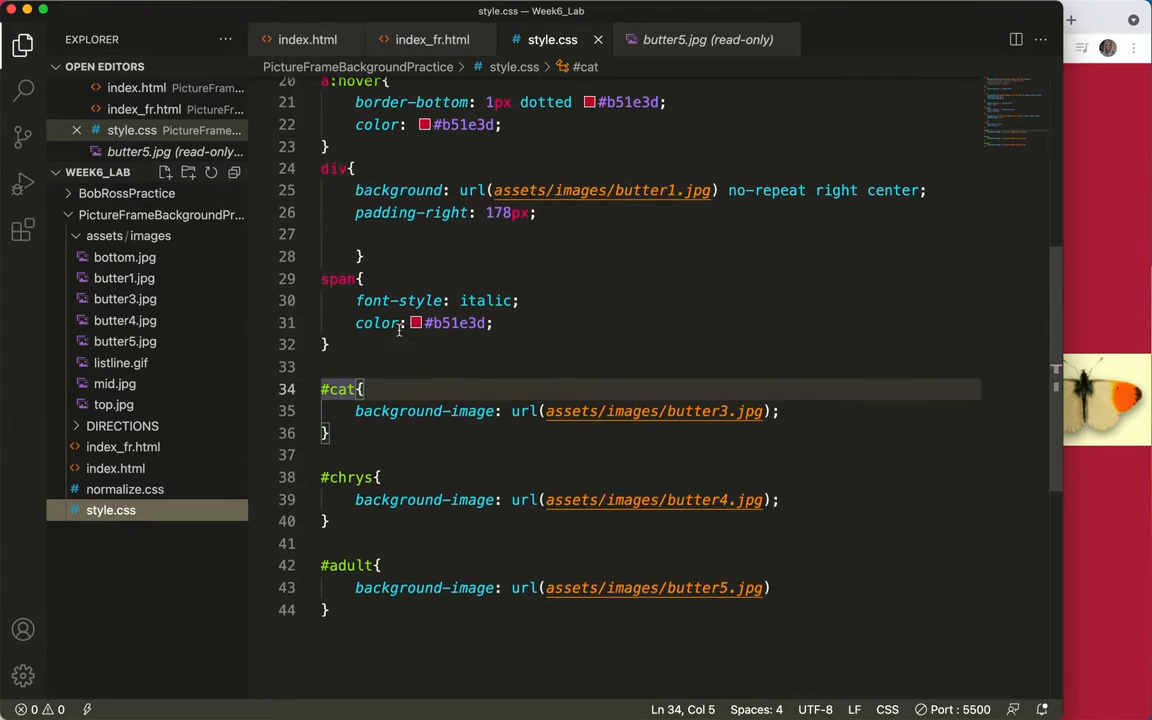
{"action": "scroll", "scroll_direction": "up", "scroll_amount": 3}
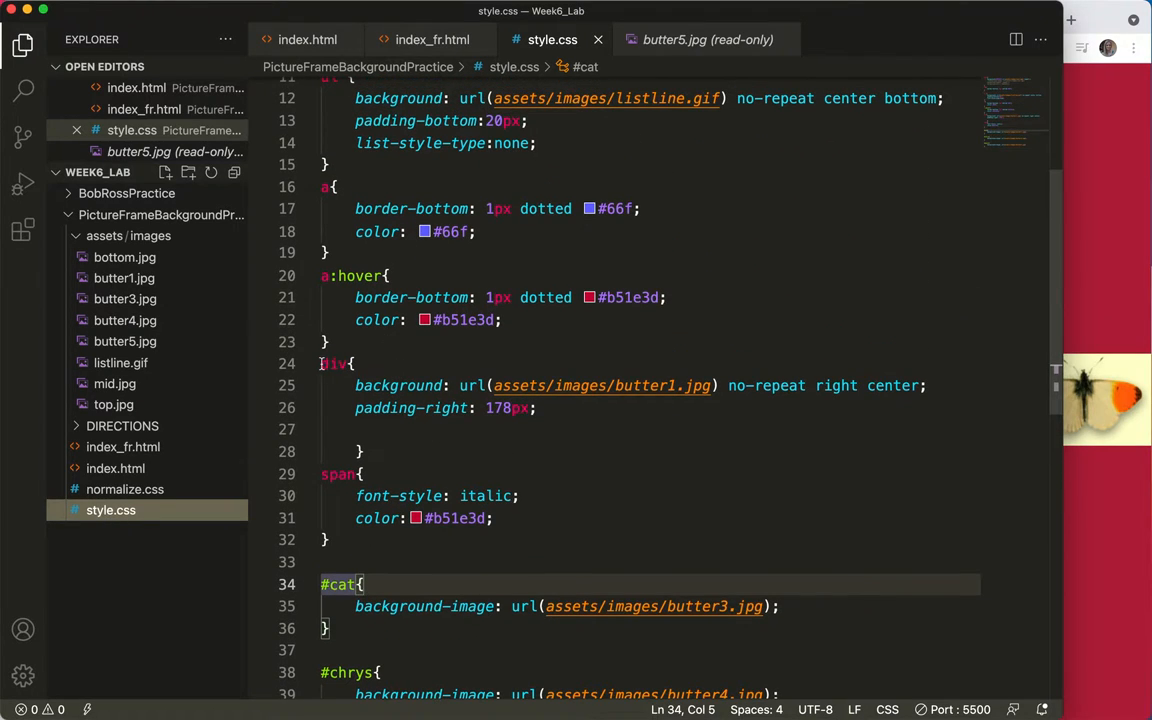
{"action": "double_click", "coordinate": [336, 364]}
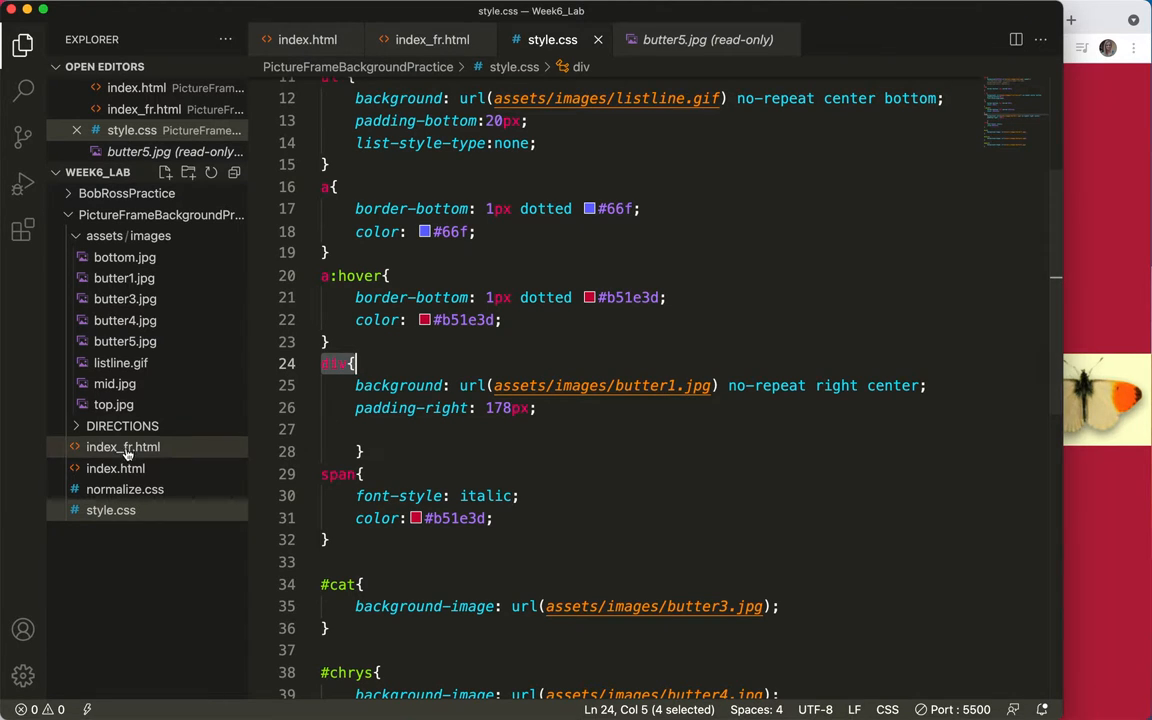
{"action": "left_click", "coordinate": [124, 448]}
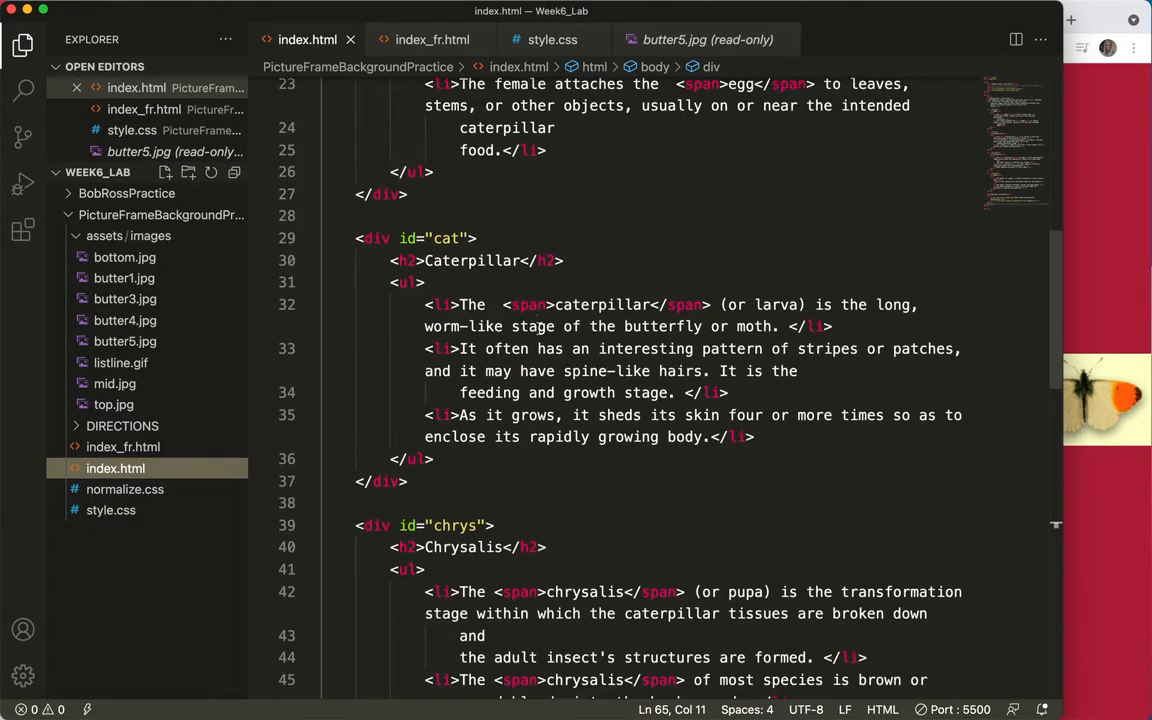
{"action": "scroll", "scroll_direction": "up", "scroll_amount": 3}
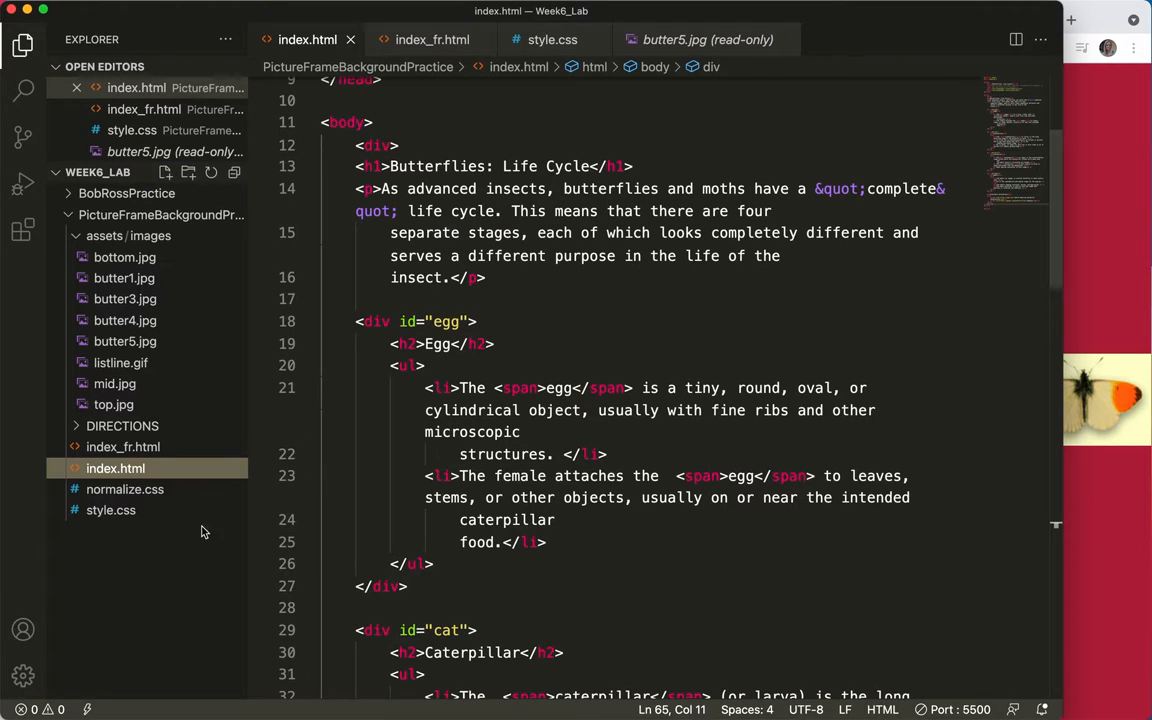
Back in style.css, place a blank line between the span rule and #cat
{"action": "left_click", "coordinate": [552, 40]}
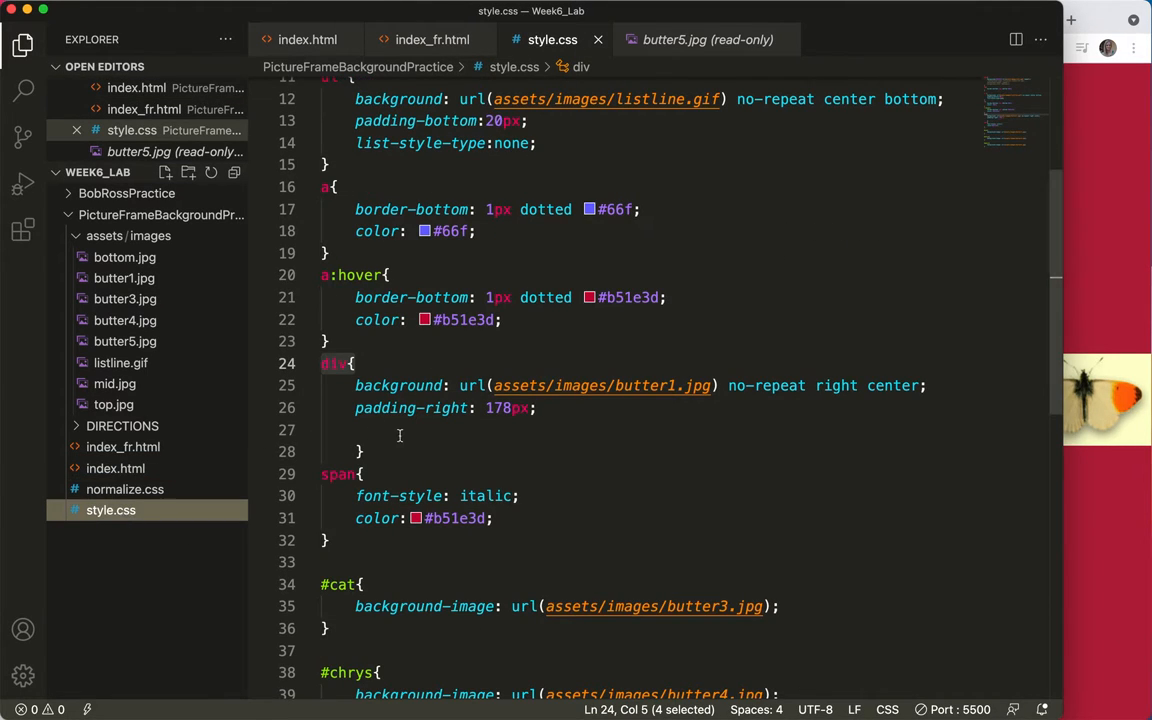
{"action": "scroll", "scroll_direction": "down", "scroll_amount": 3}
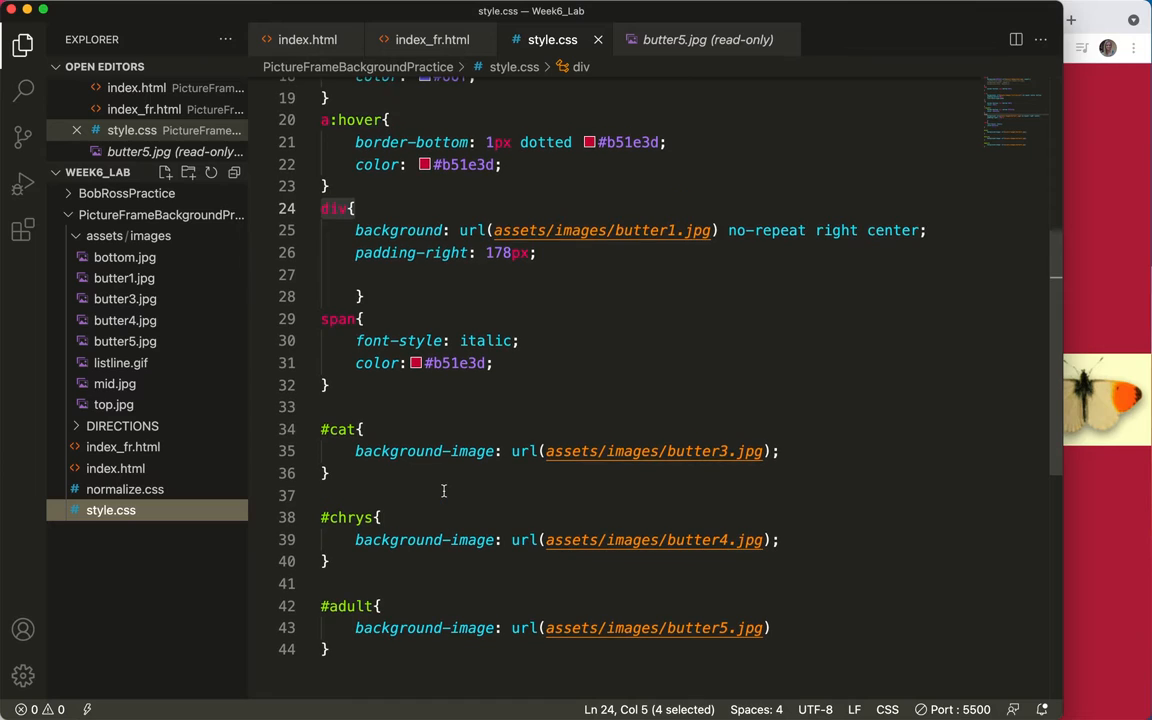
{"action": "left_click", "coordinate": [332, 384]}
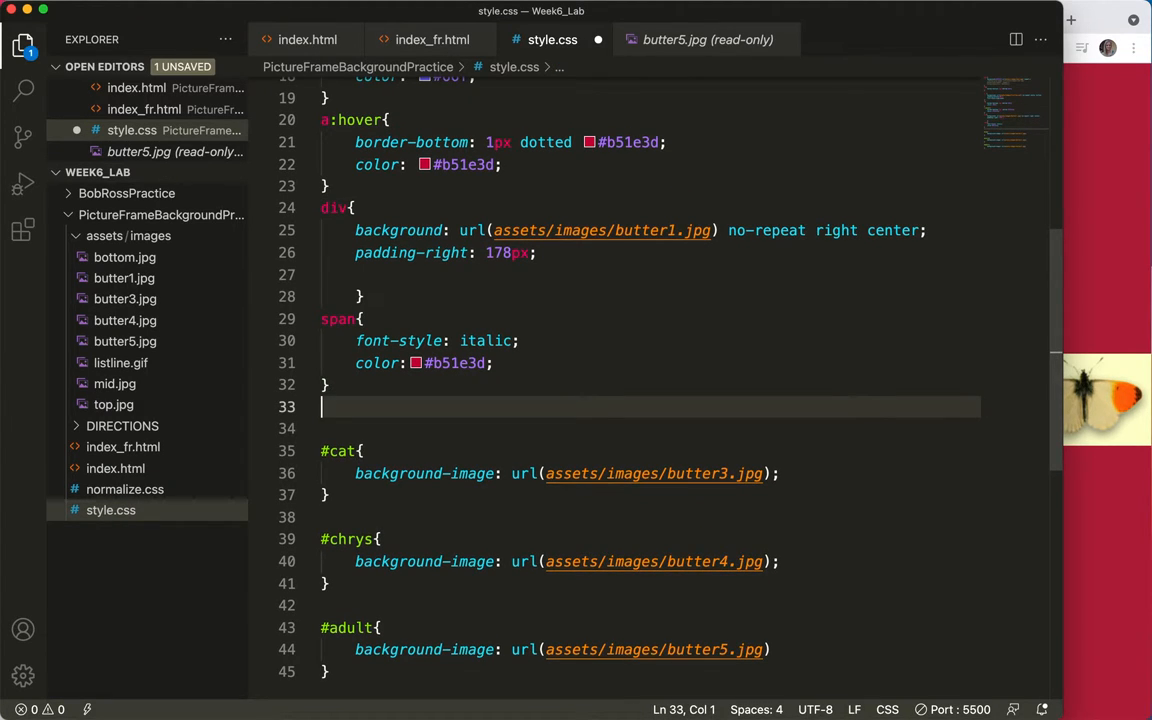
Create a #egg rule with background: url(assets/images/butter1.jpg) no-repeat right center
{"action": "type", "text": "#egg"}
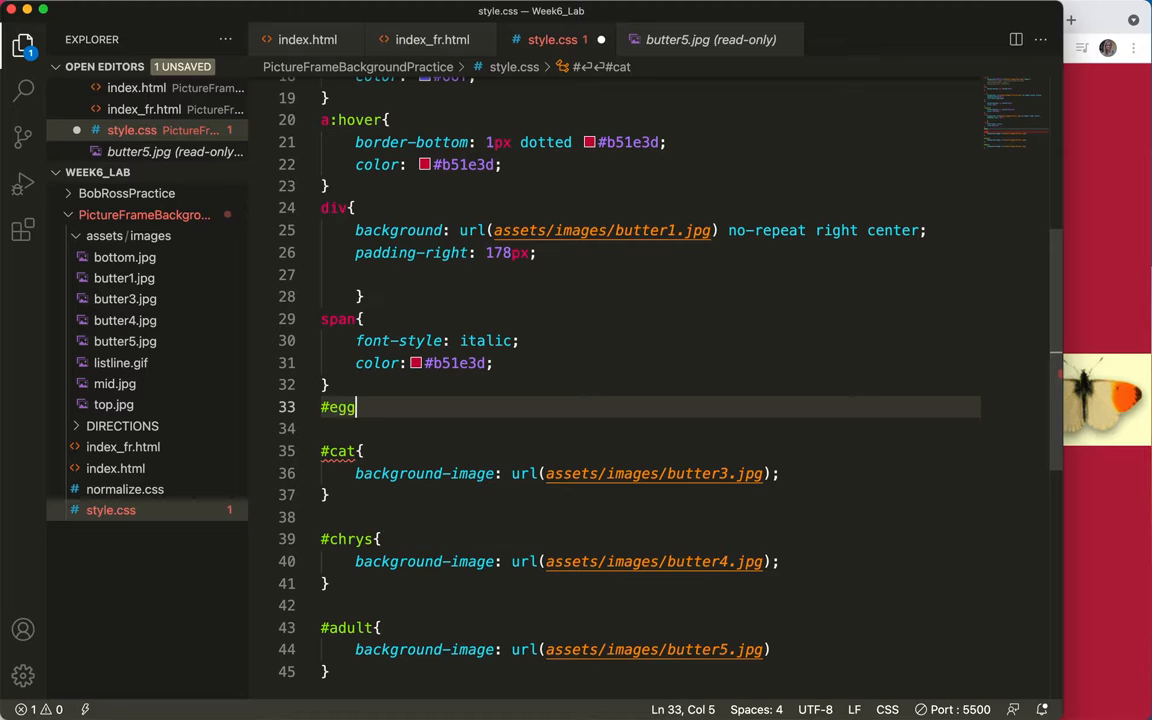
{"action": "type", "text": "{"}
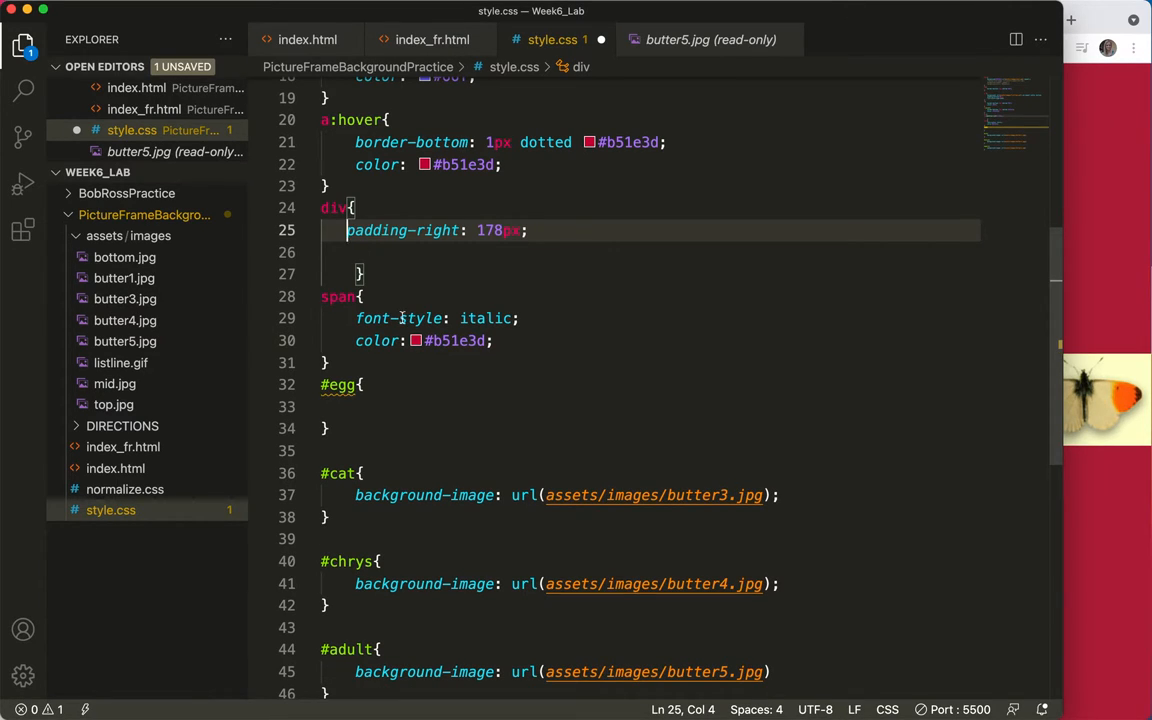
{"action": "left_click", "coordinate": [358, 406]}
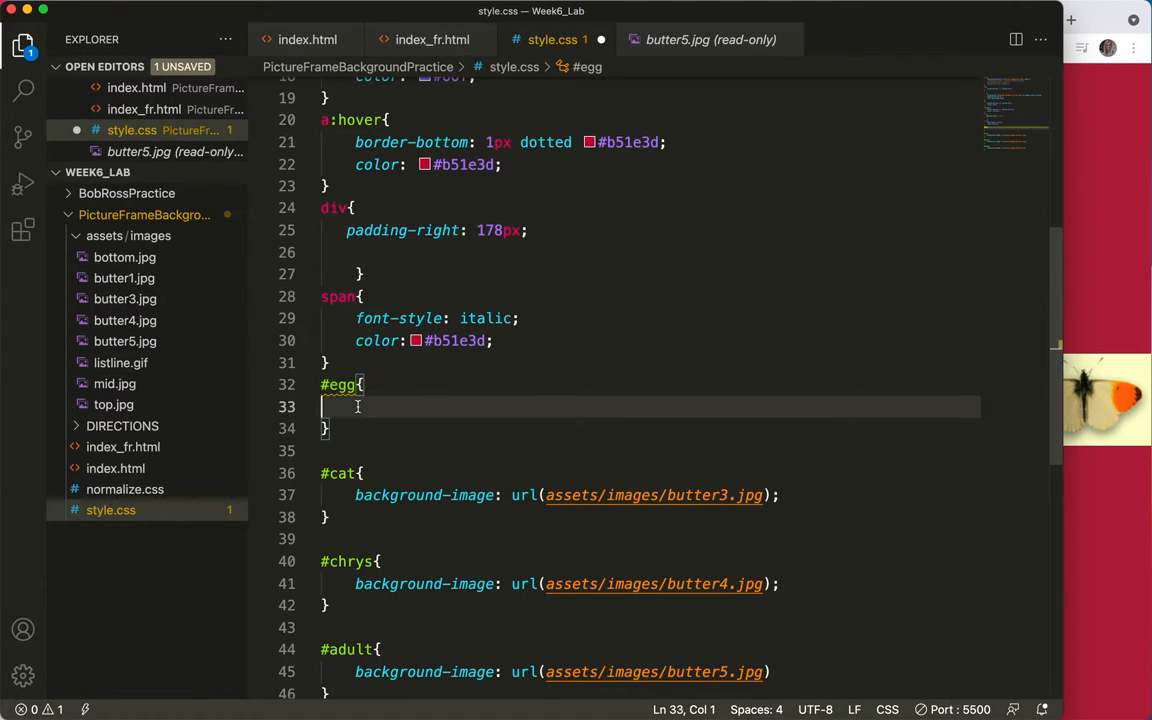
{"action": "type", "text": "background: url(assets/images/butter1.jpg) no-repeat right center;"}
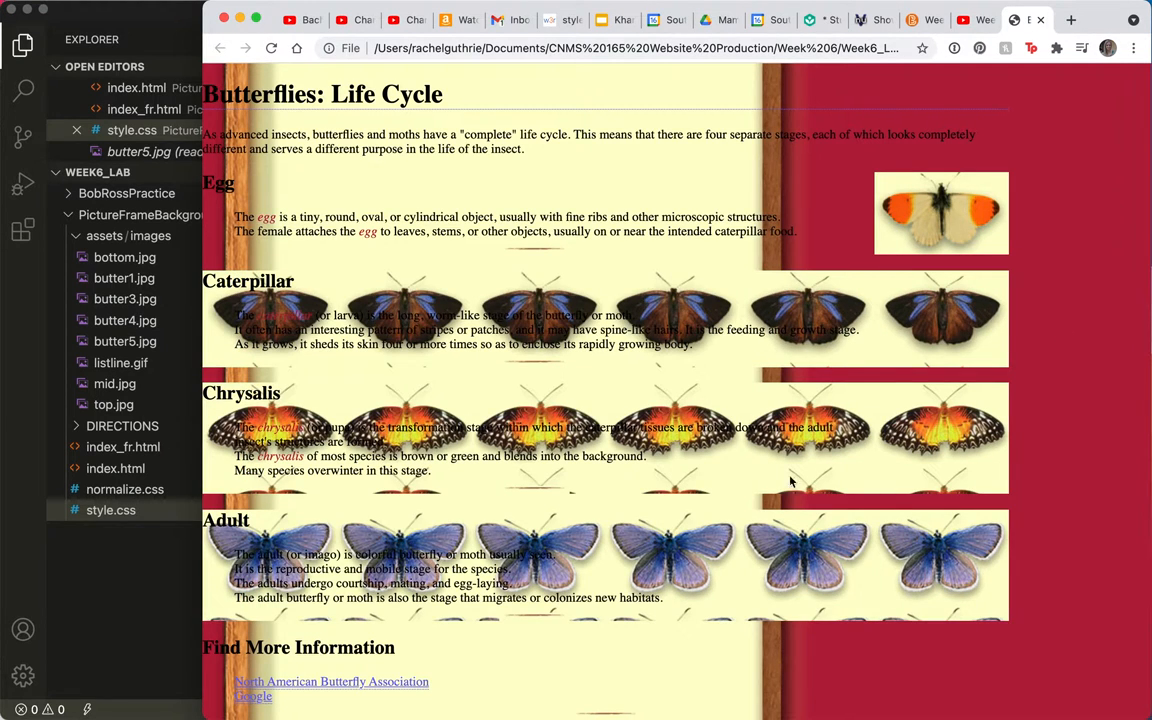
{"action": "mouse_move", "coordinate": [112, 572]}
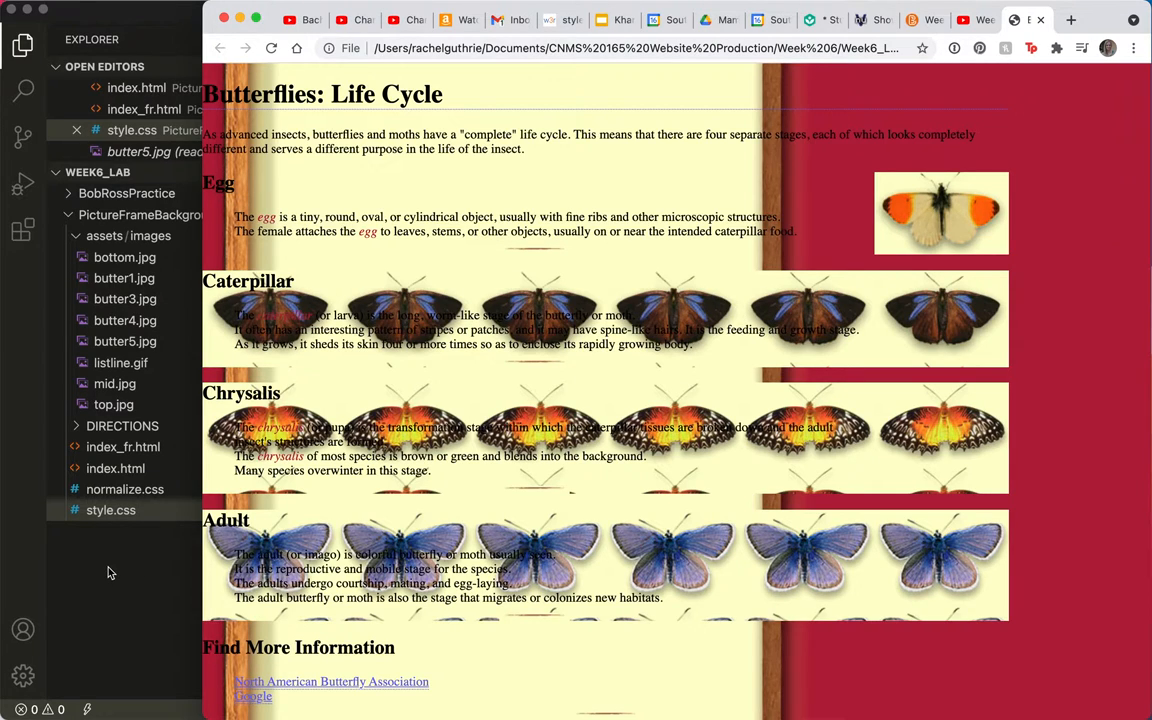
Refresh the page in Chrome to preview the new #egg background
{"action": "left_click", "coordinate": [132, 130]}
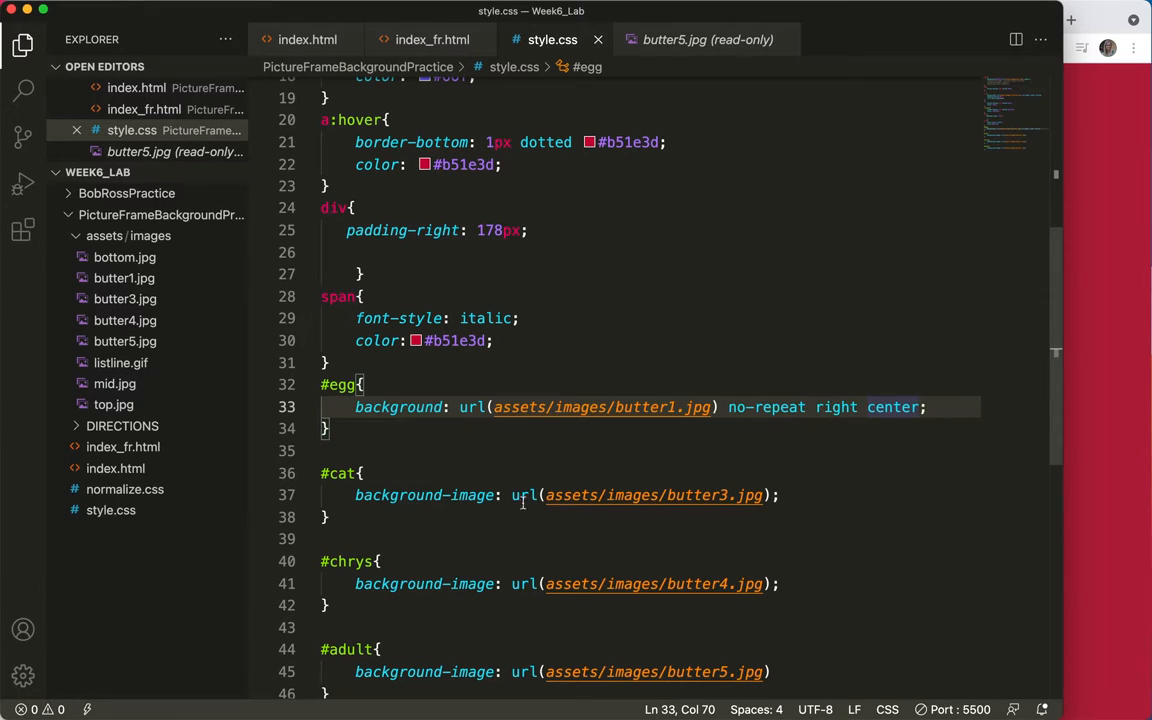
{"action": "mouse_move", "coordinate": [434, 236]}
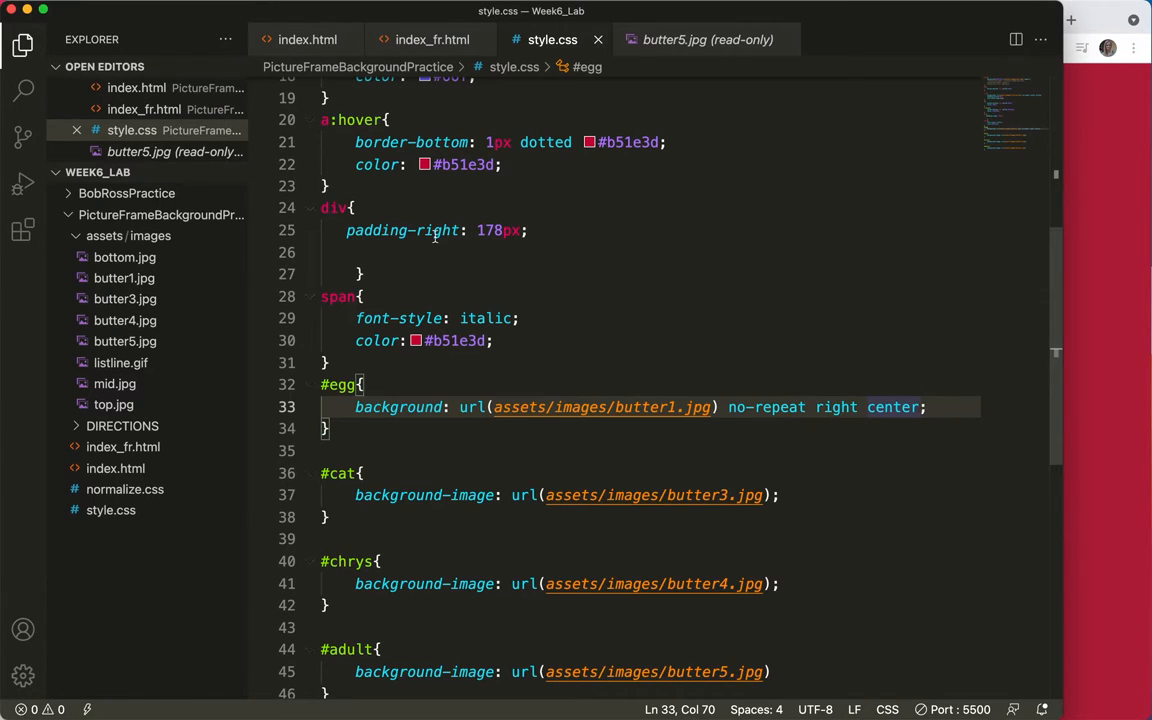
{"action": "mouse_move", "coordinate": [472, 248]}
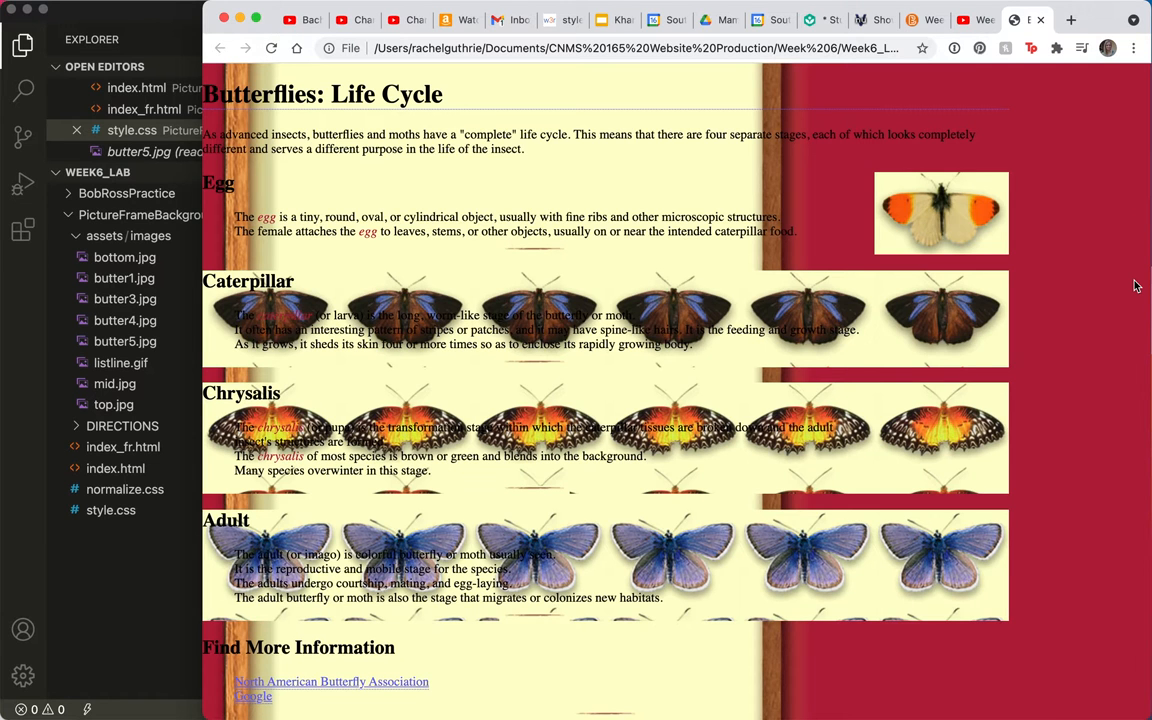
{"action": "mouse_move", "coordinate": [200, 452]}
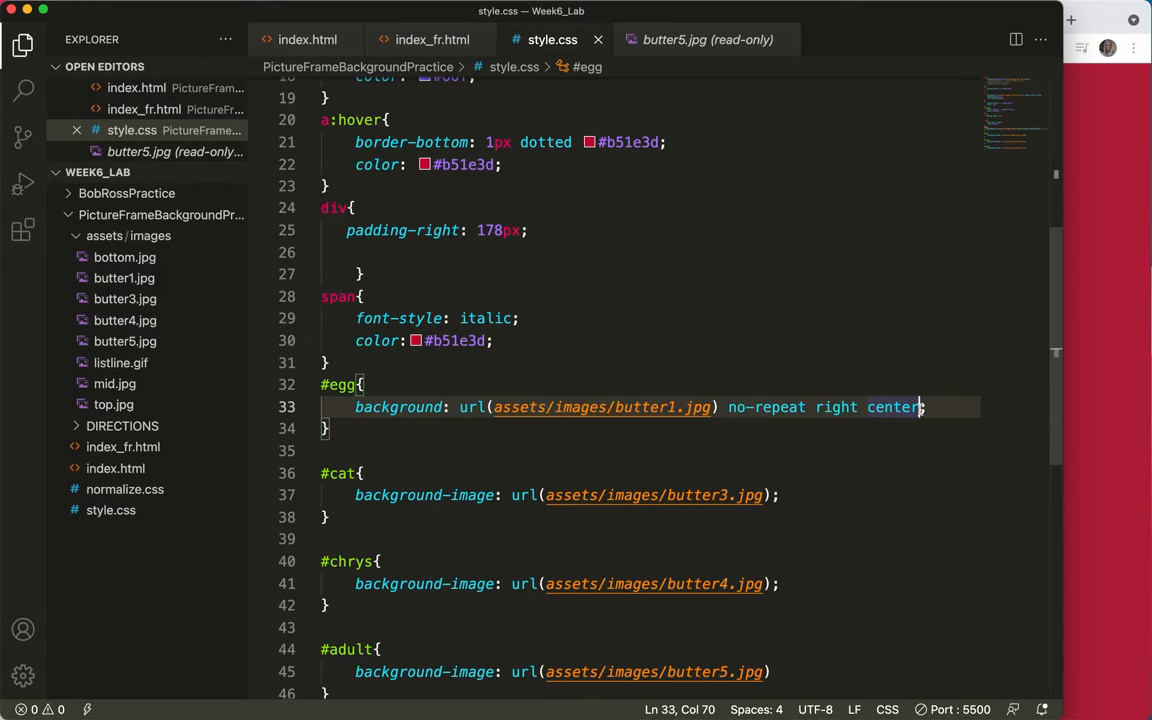
Append 'no-repeat right center' to the #cat and #chrys background values, fixing the semicolon
{"action": "left_click_drag", "start_coordinate": [928, 408], "coordinate": [728, 408]}
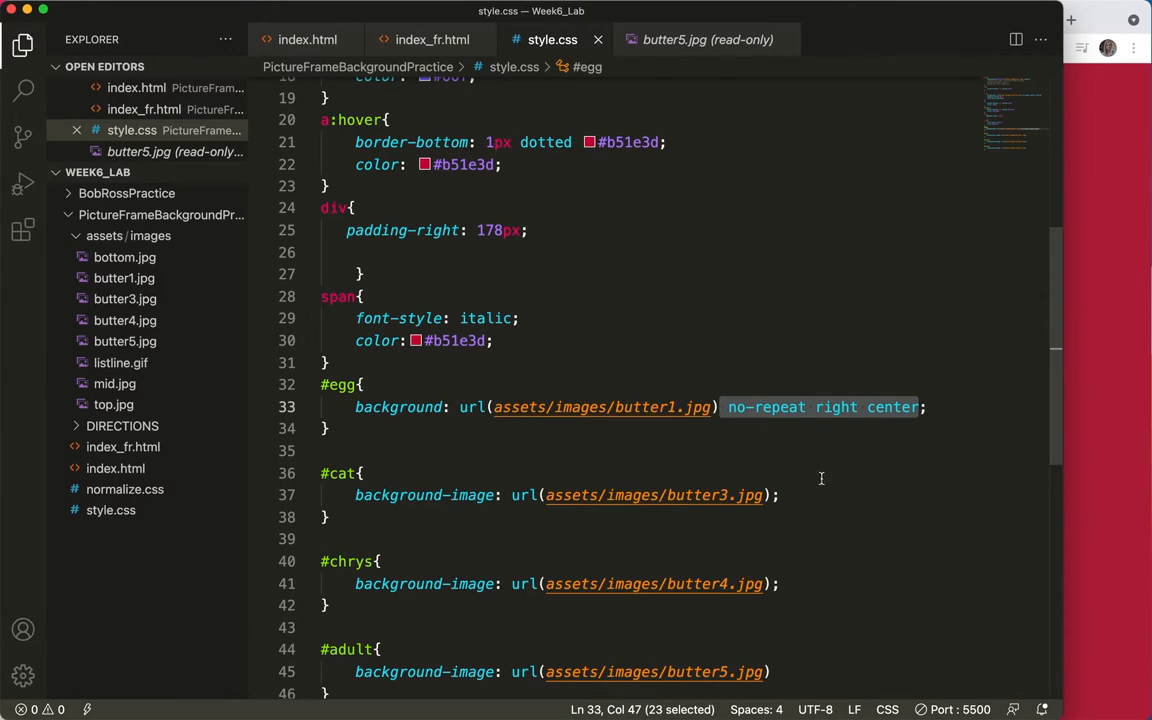
{"action": "left_click", "coordinate": [788, 496]}
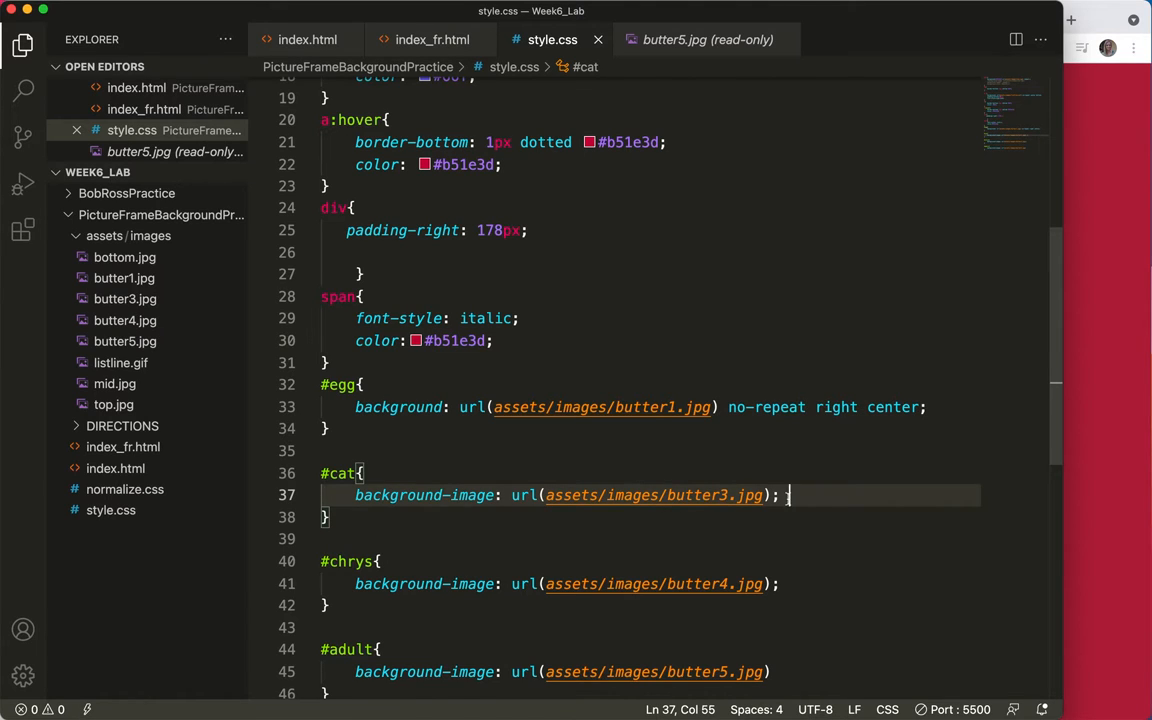
{"action": "type", "text": "no-repeat right center"}
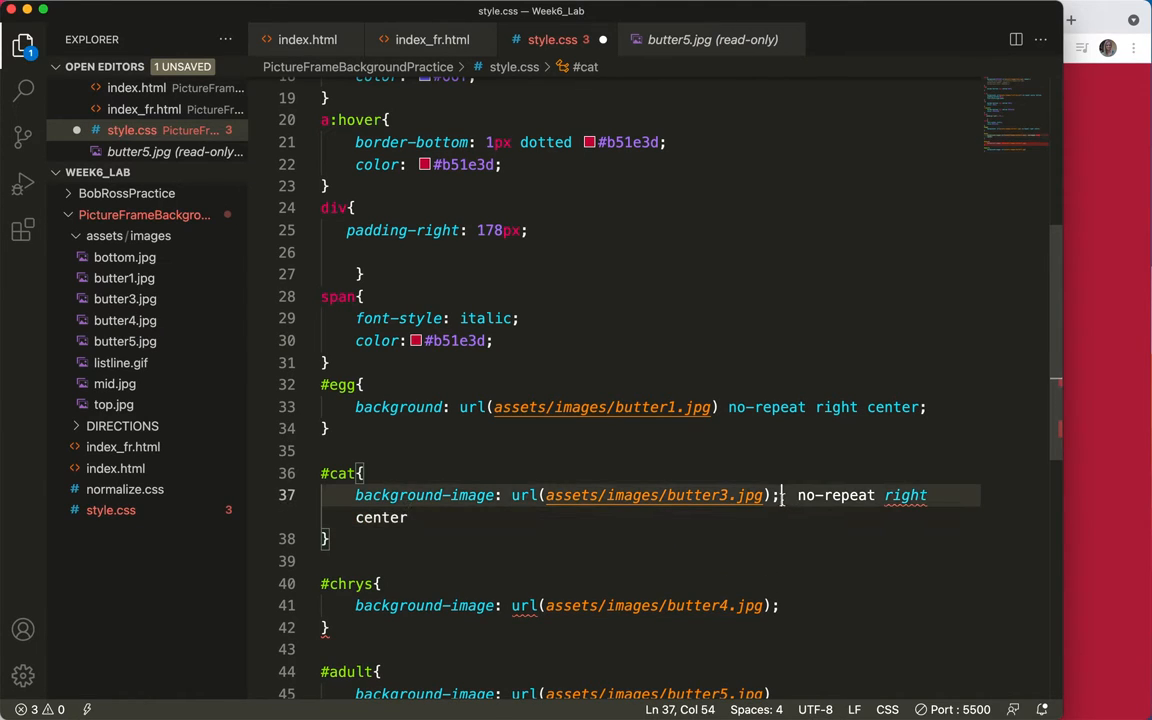
{"action": "key", "text": "Backspace"}
{"action": "type", "text": ";"}
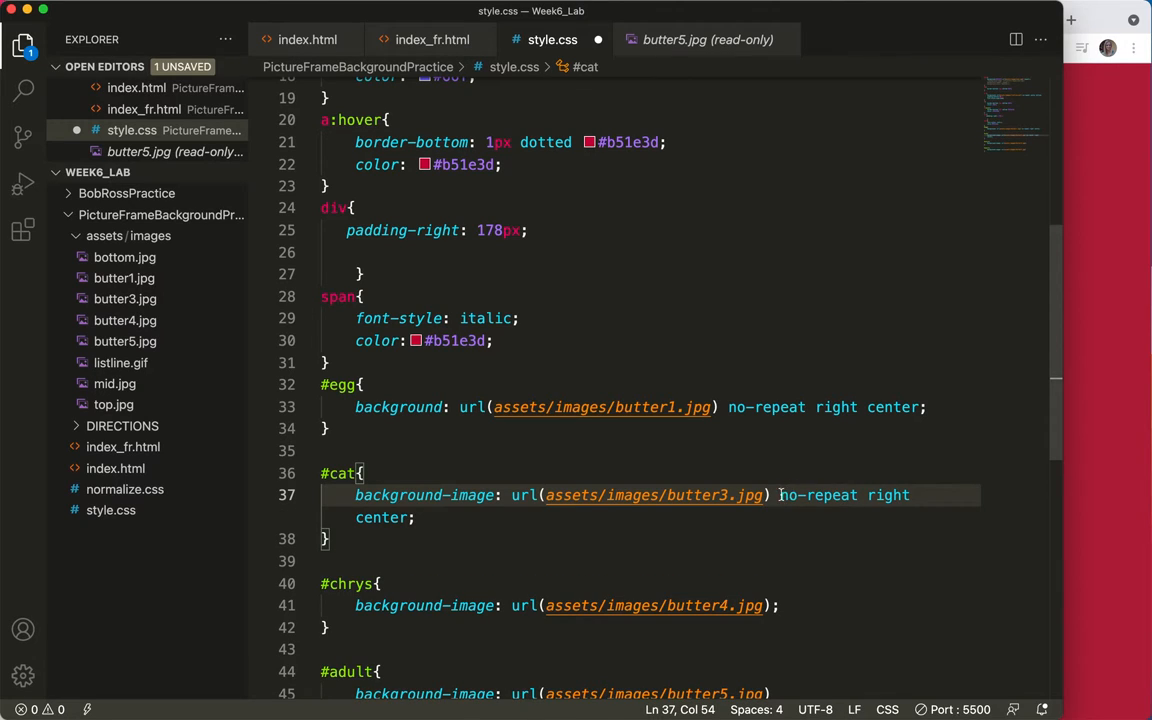
{"action": "left_click_drag", "start_coordinate": [780, 494], "coordinate": [416, 516]}
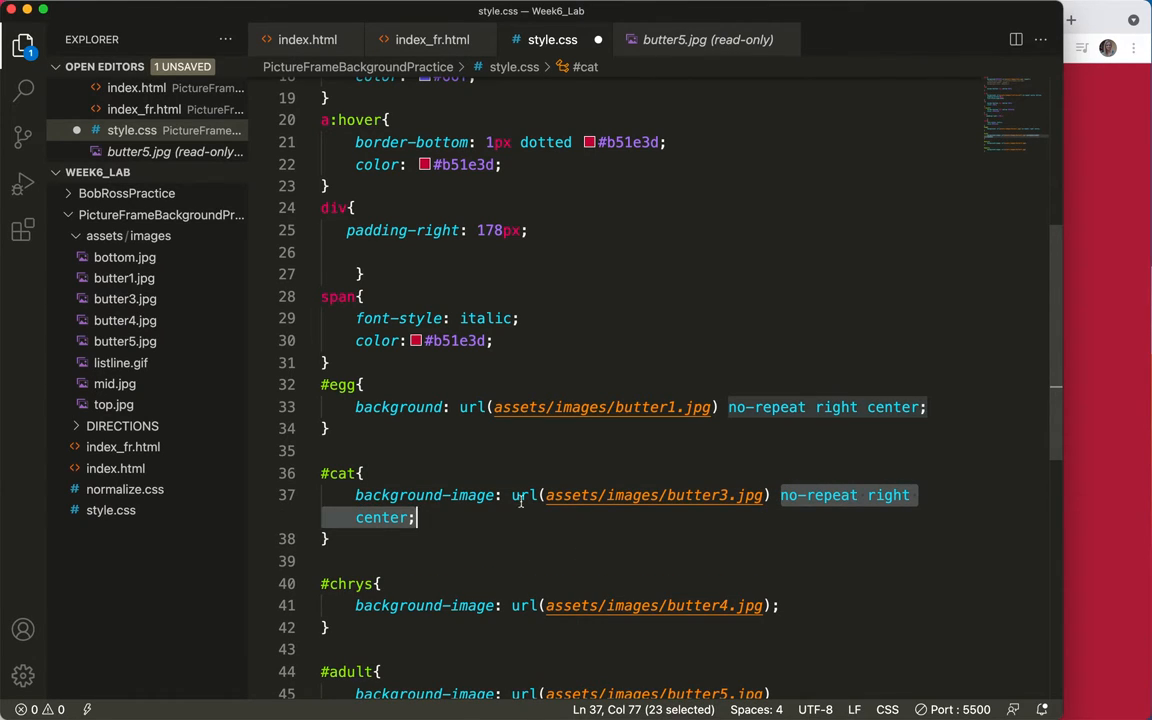
{"action": "left_click", "coordinate": [778, 604]}
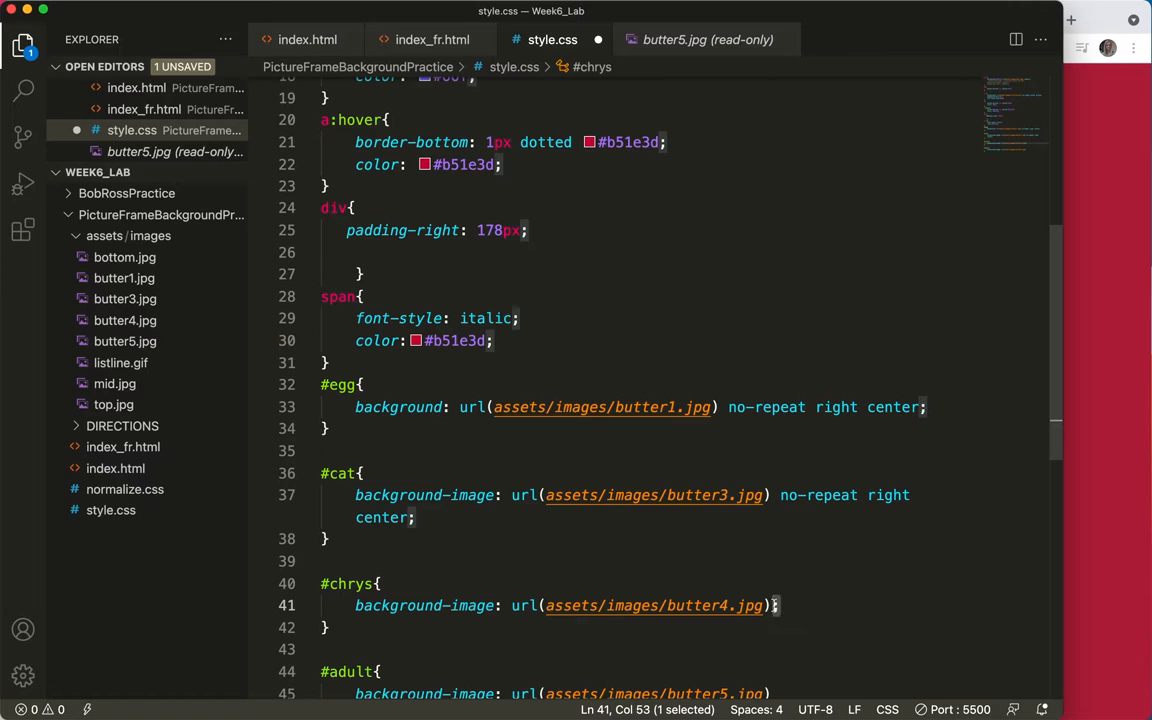
{"action": "type", "text": "no-repeat right center"}
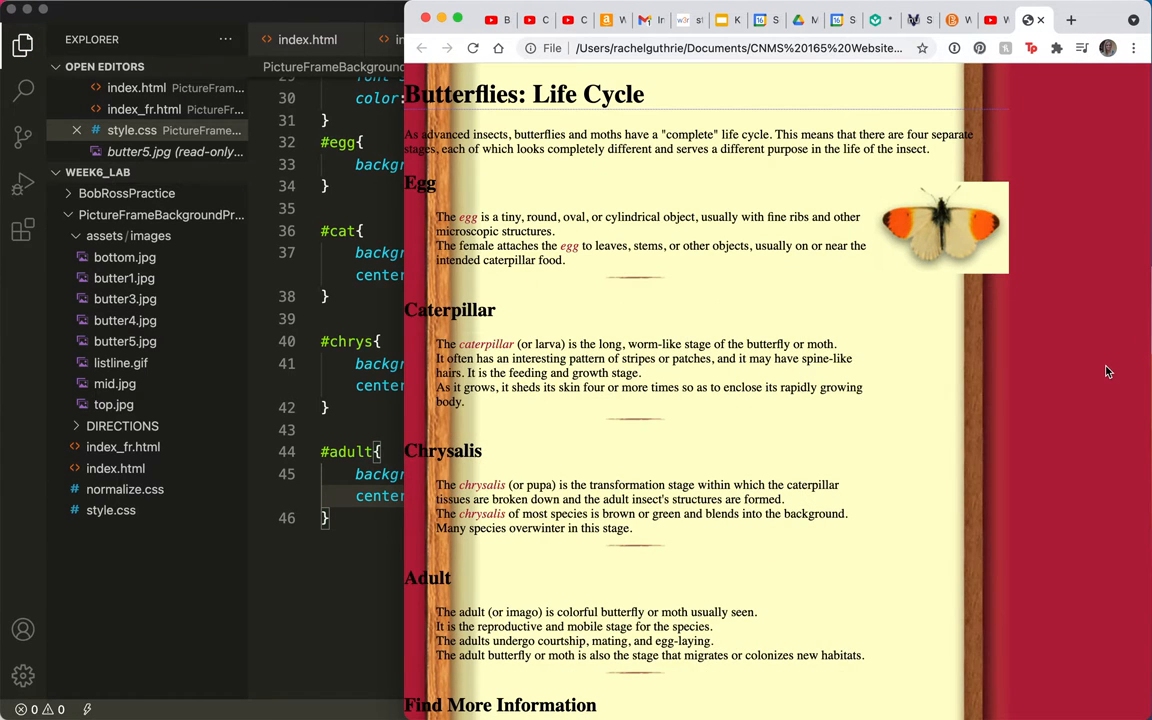
{"action": "mouse_move", "coordinate": [430, 530]}
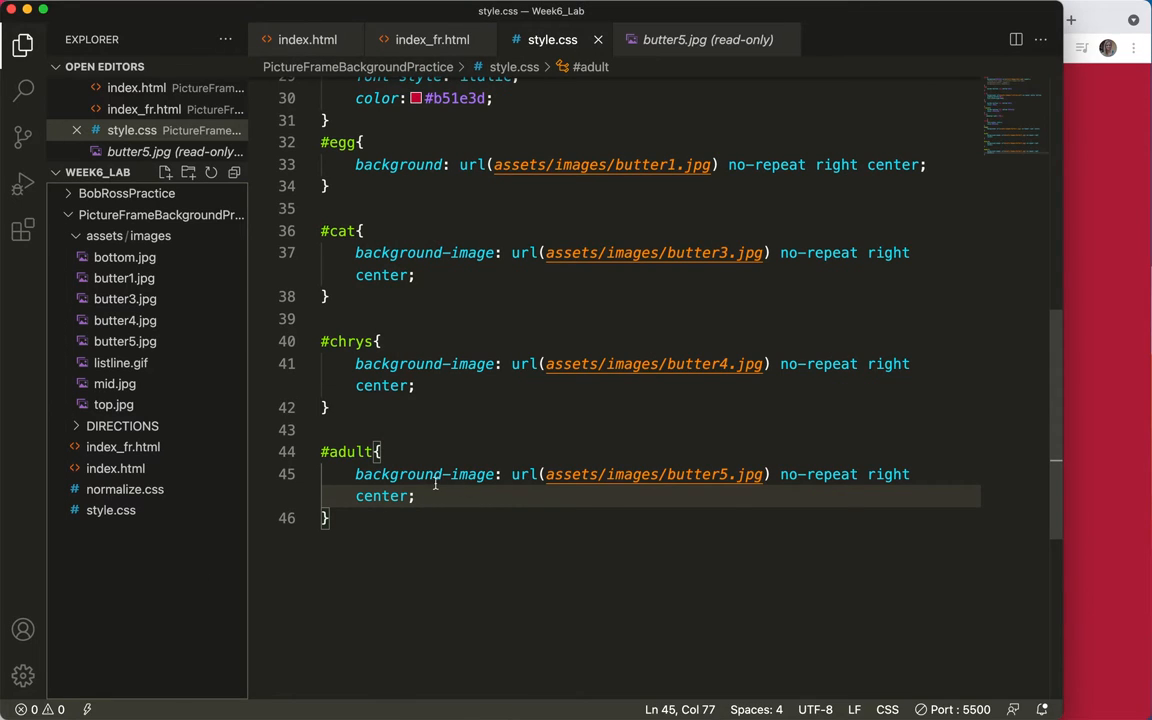
Replace background-image with the background shorthand in the stage rules
{"action": "double_click", "coordinate": [472, 474]}
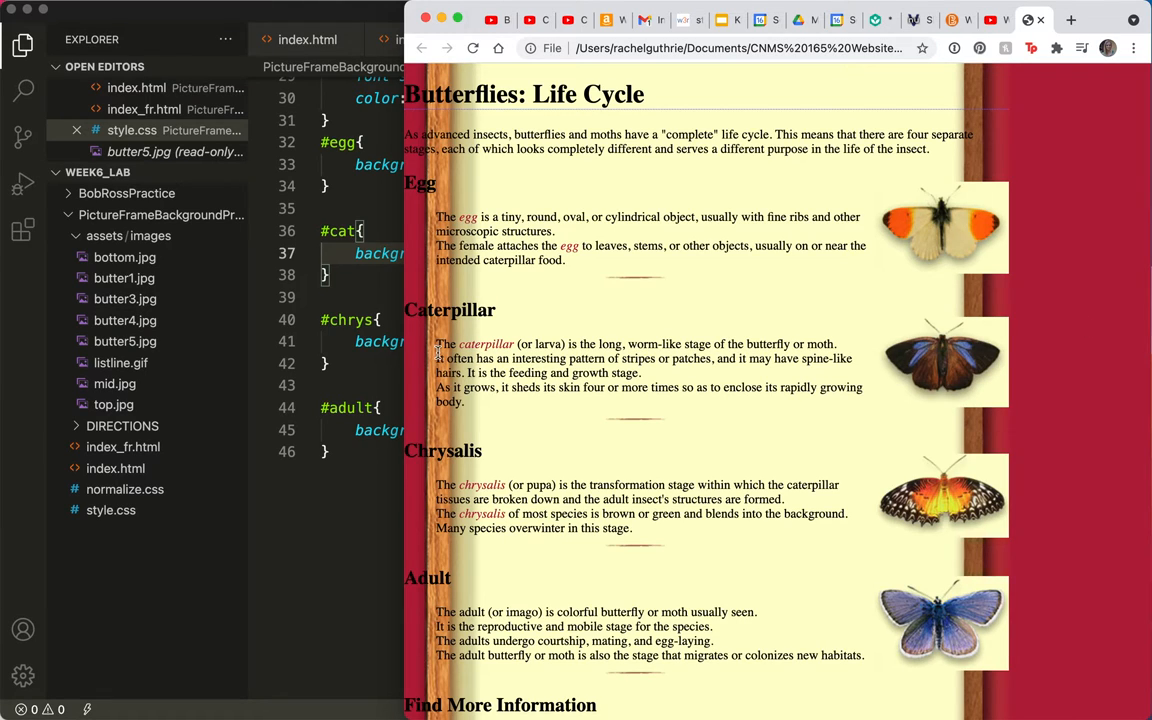
{"action": "mouse_move", "coordinate": [296, 504]}
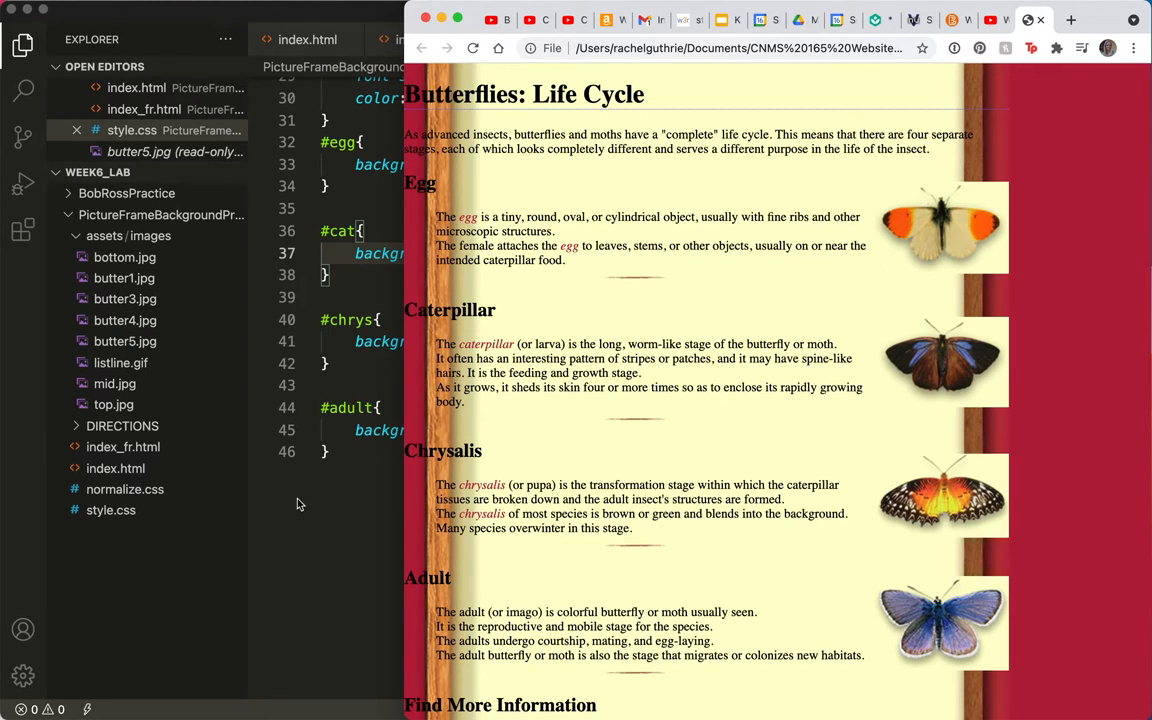
{"action": "left_click", "coordinate": [116, 468]}
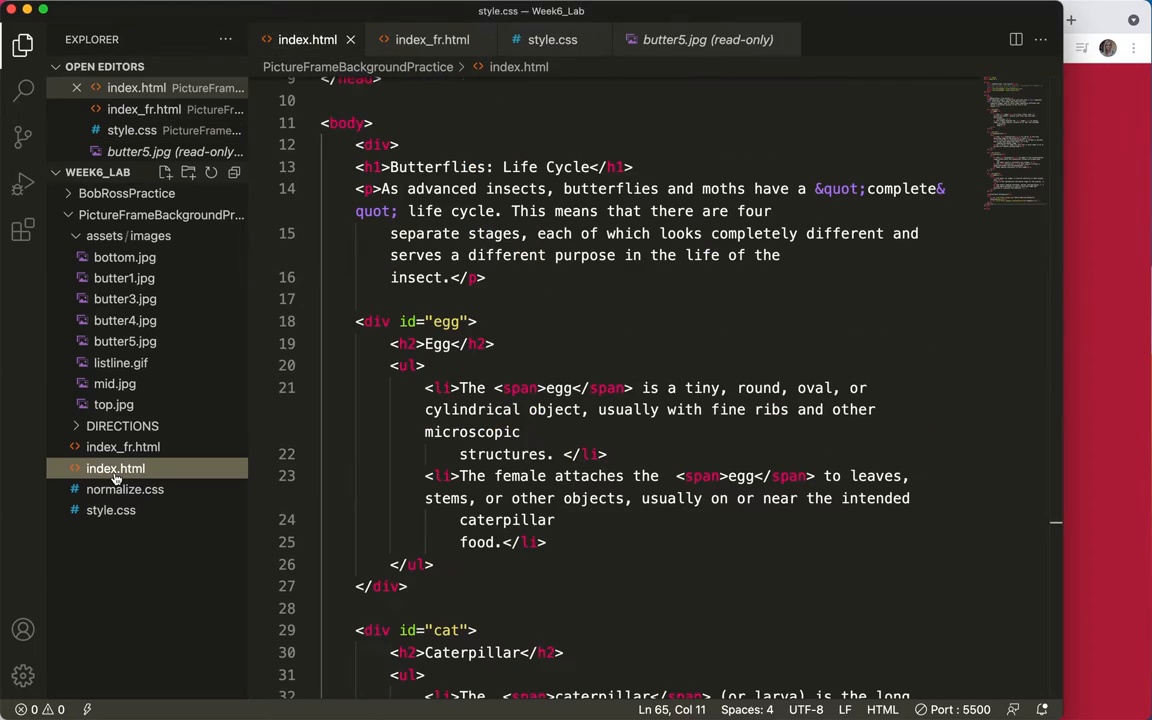
Add id="container" to the outer wrapping div in index.html
{"action": "scroll", "scroll_direction": "up", "scroll_amount": 3}
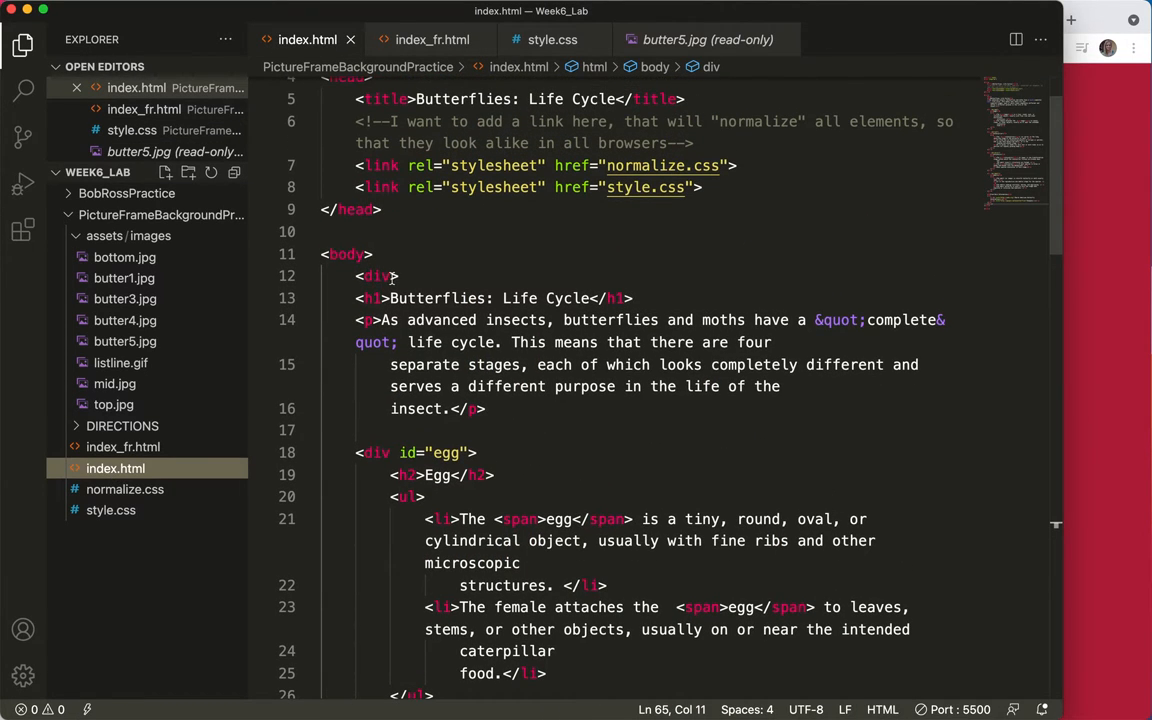
{"action": "left_click", "coordinate": [378, 276]}
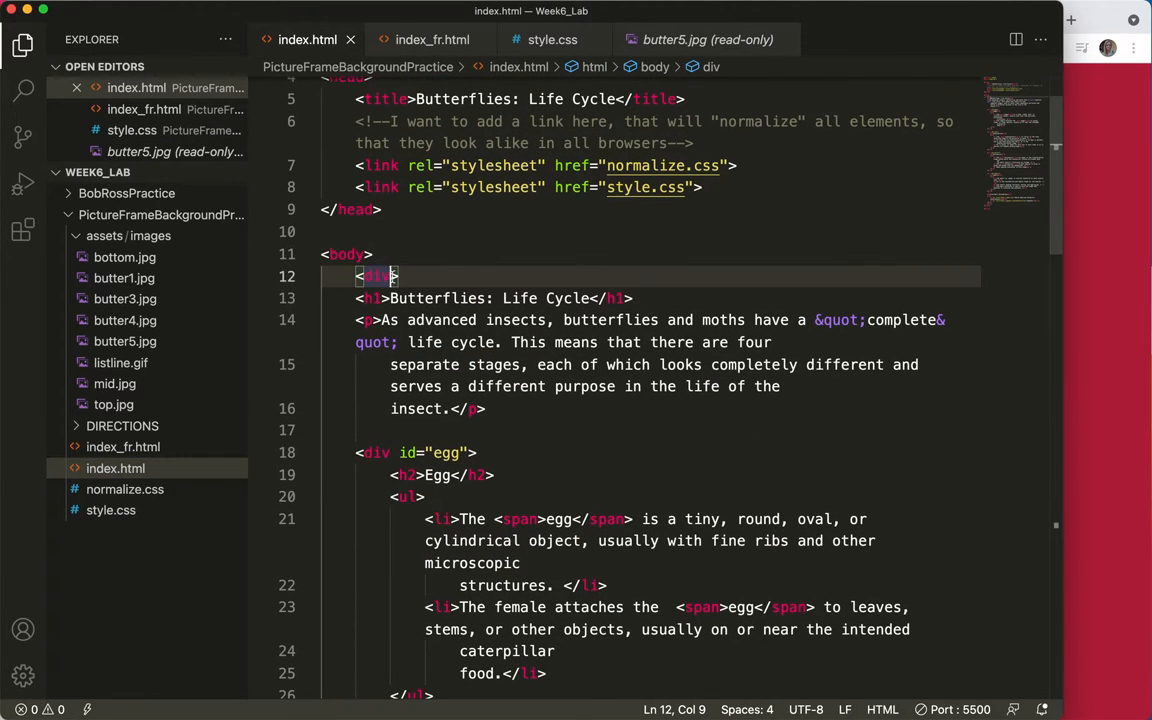
{"action": "type", "text": "id="}
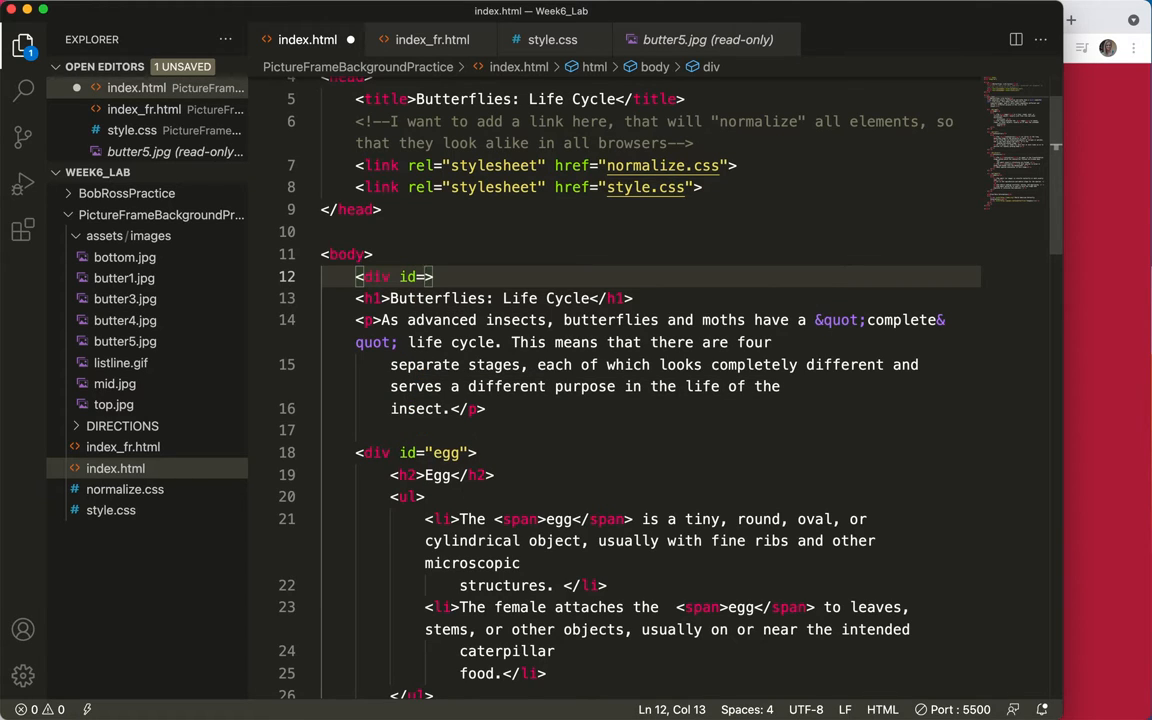
{"action": "type", "text": "contai\""}
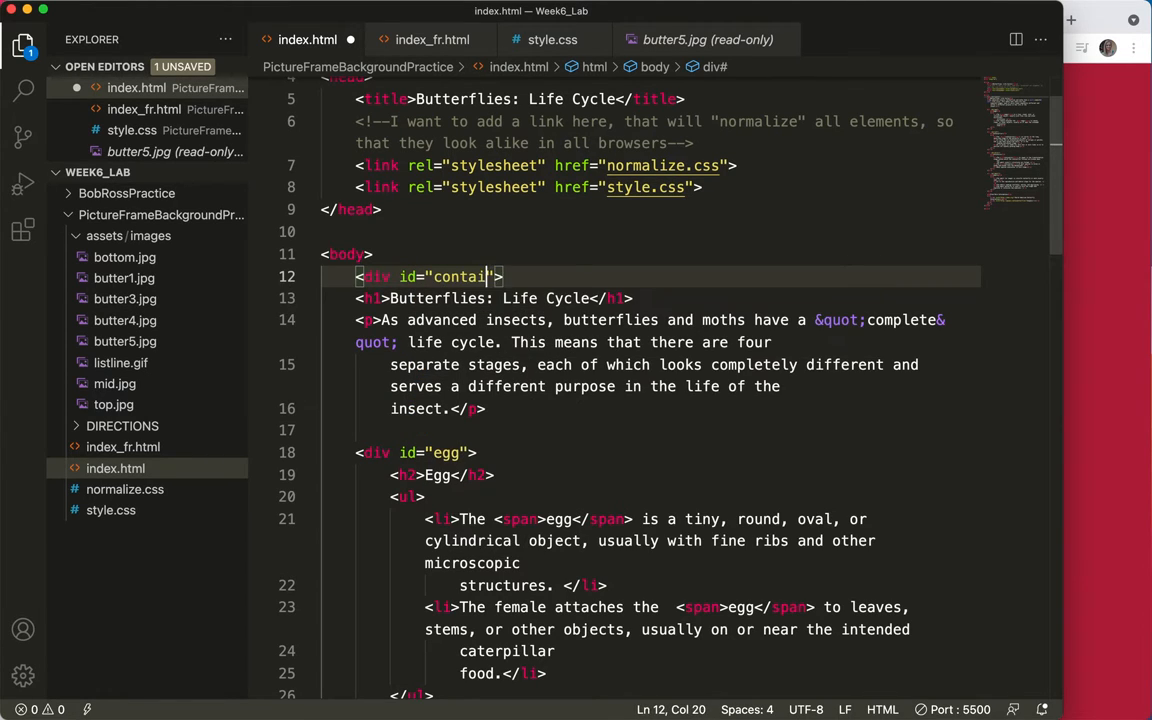
{"action": "type", "text": "ner"}
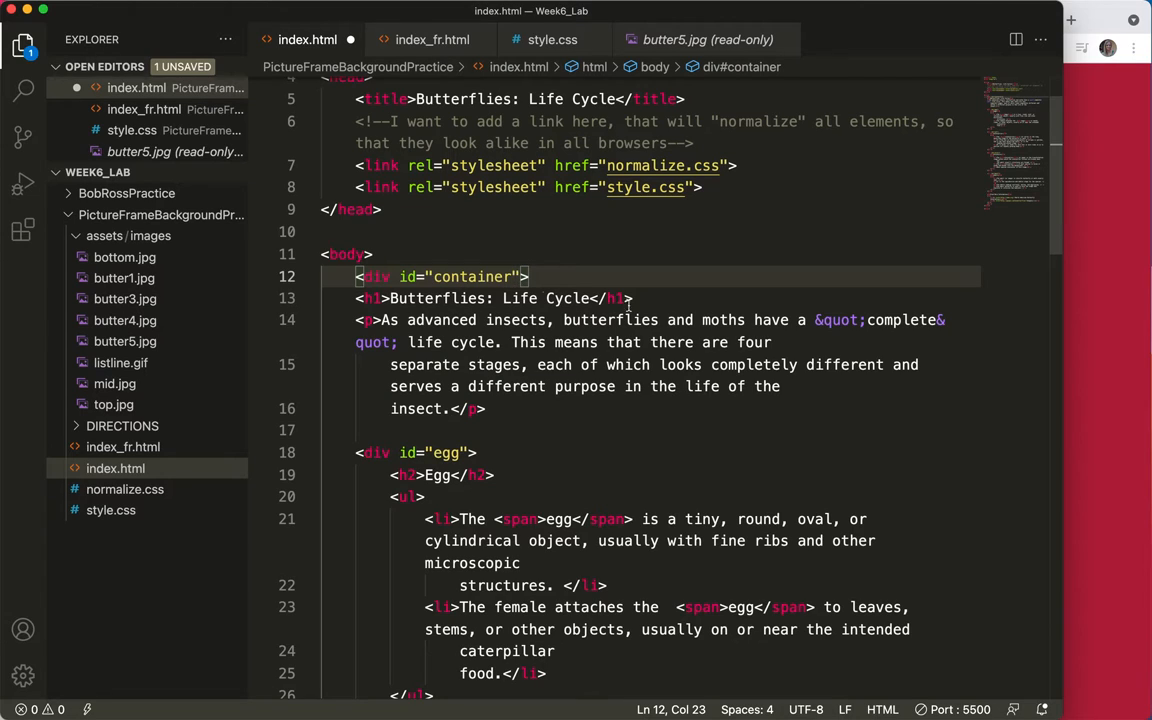
{"action": "double_click", "coordinate": [468, 276]}
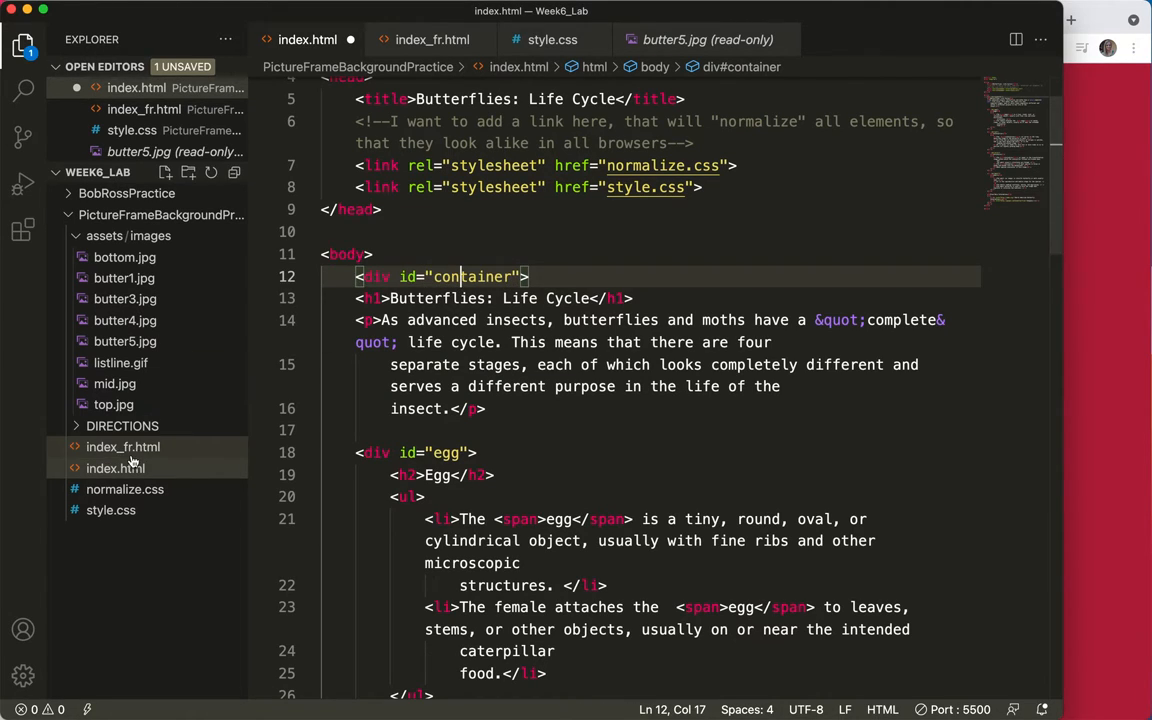
{"action": "left_click", "coordinate": [552, 40]}
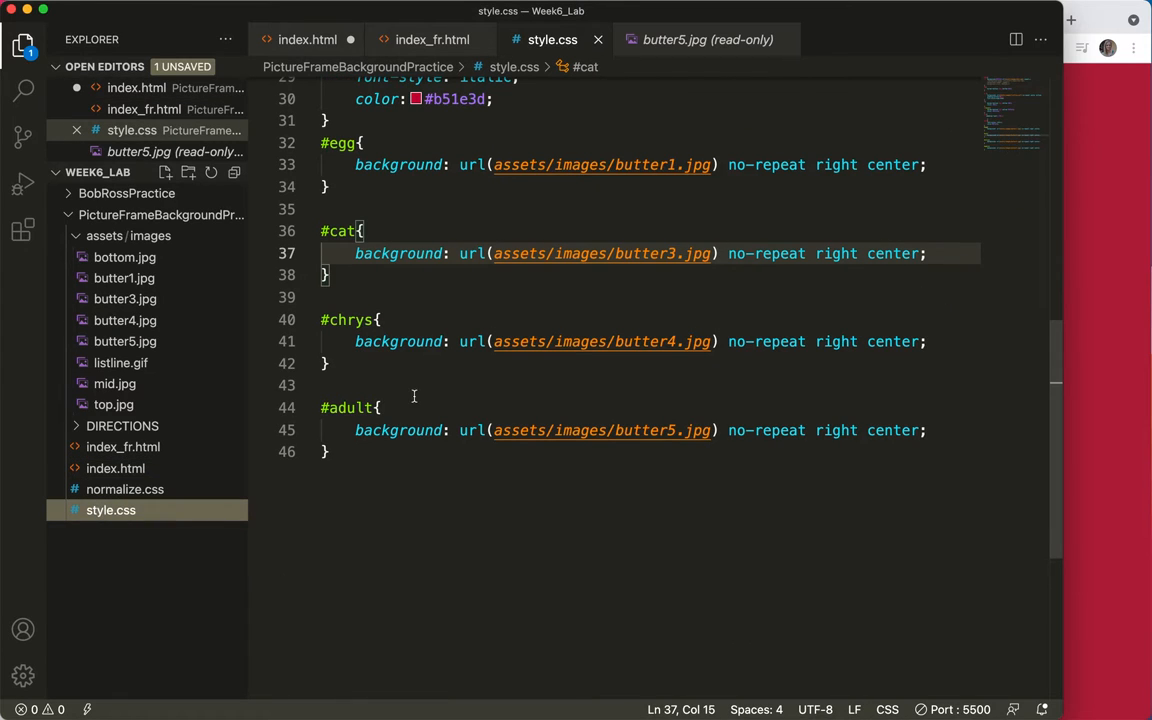
Add an empty #container{ } rule after the span rule and preview mid.jpg's width
{"action": "scroll", "scroll_direction": "up", "scroll_amount": 3}
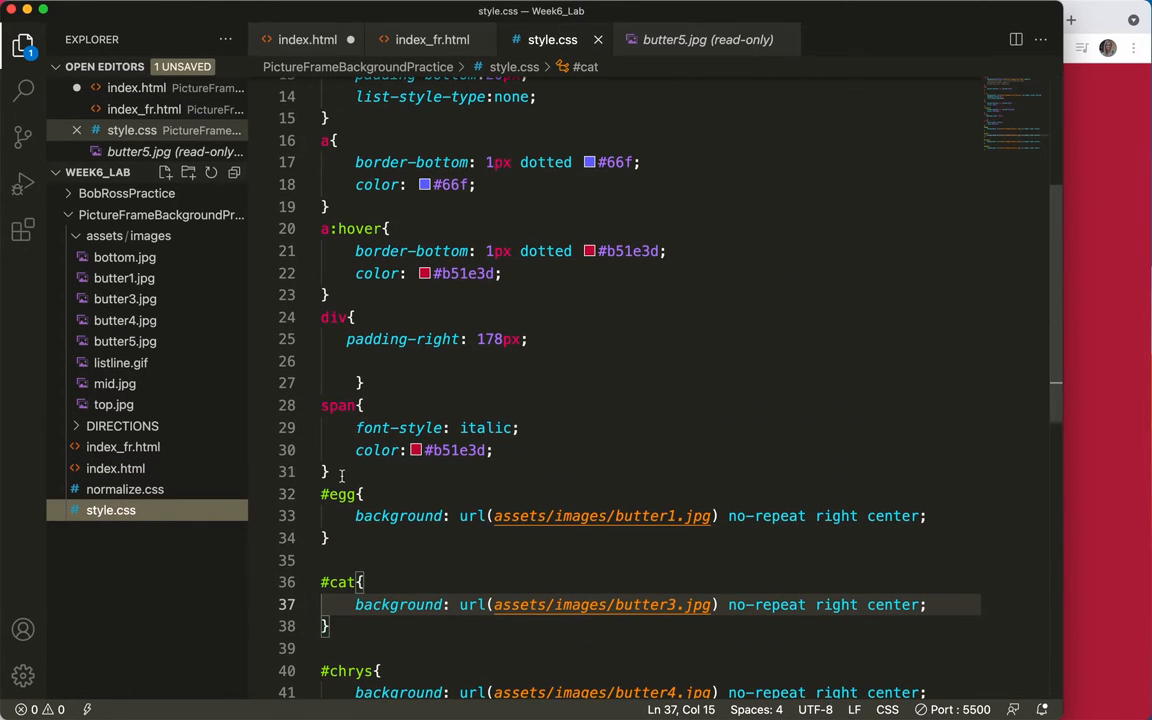
{"action": "left_click", "coordinate": [328, 472]}
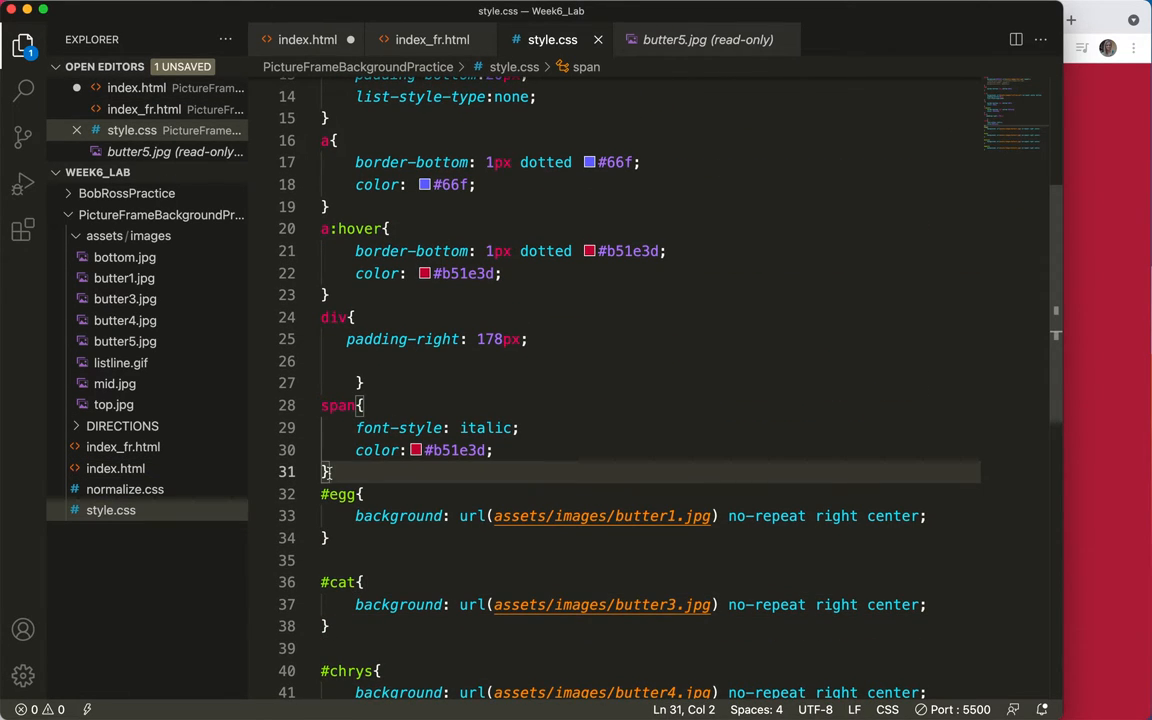
{"action": "type", "text": "#"}
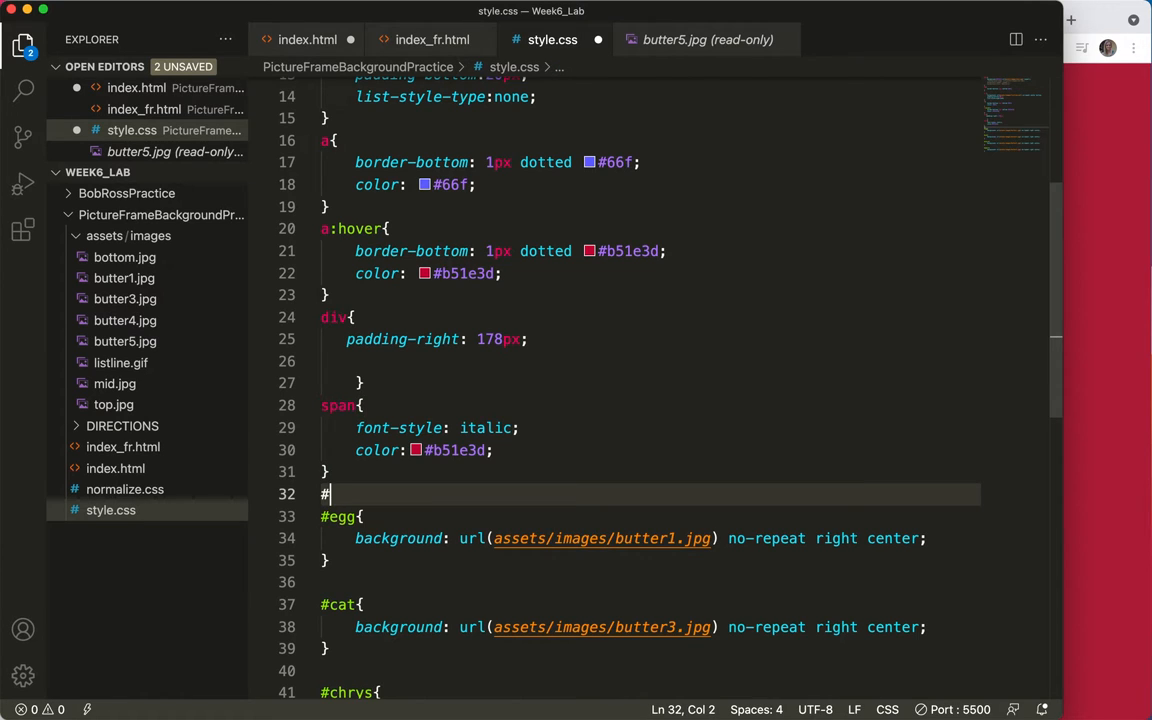
{"action": "type", "text": "containe"}
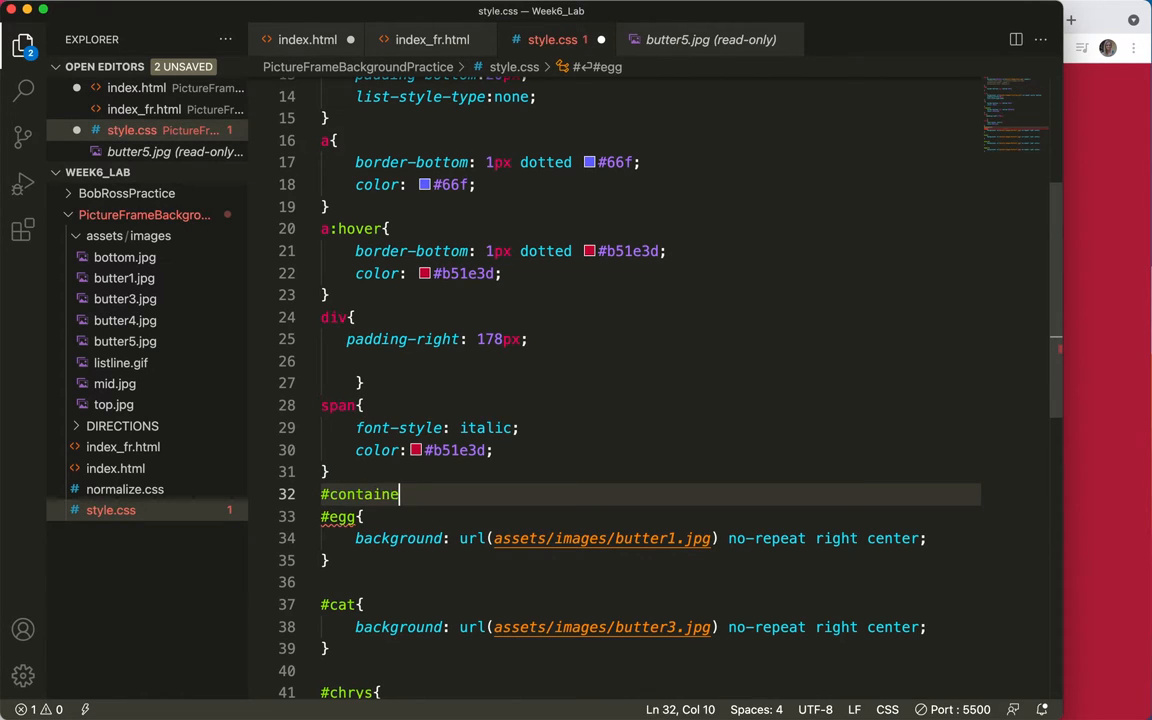
{"action": "type", "text": "r{"}
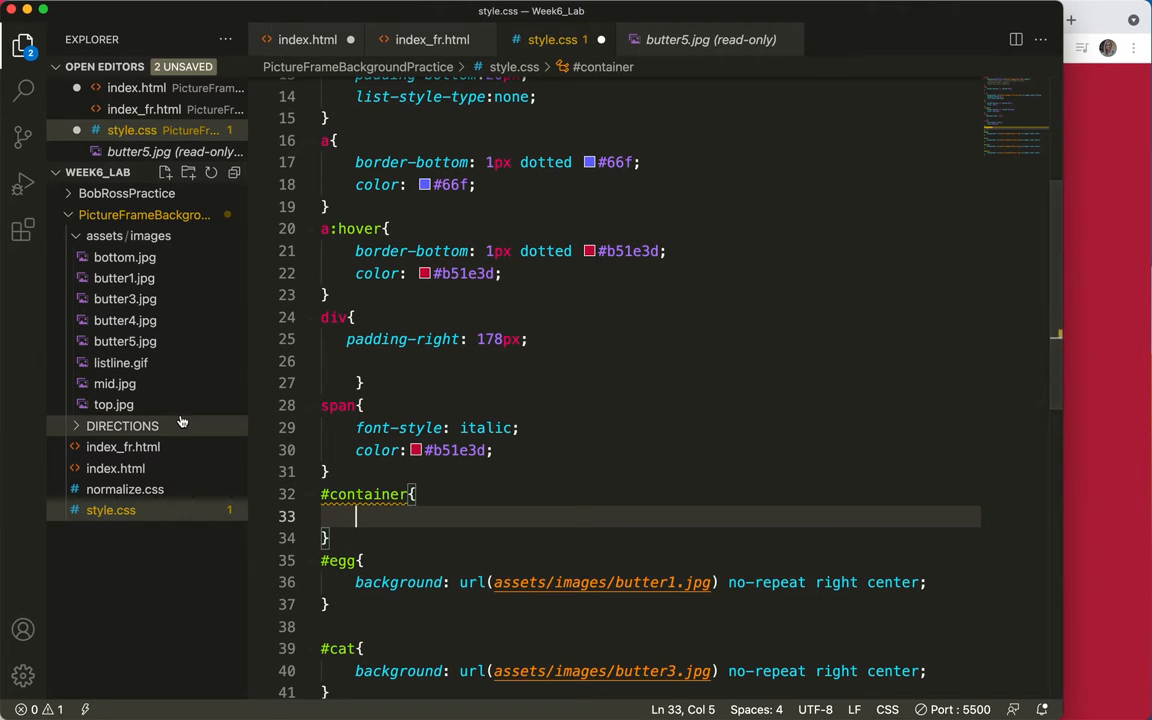
{"action": "mouse_move", "coordinate": [124, 320]}
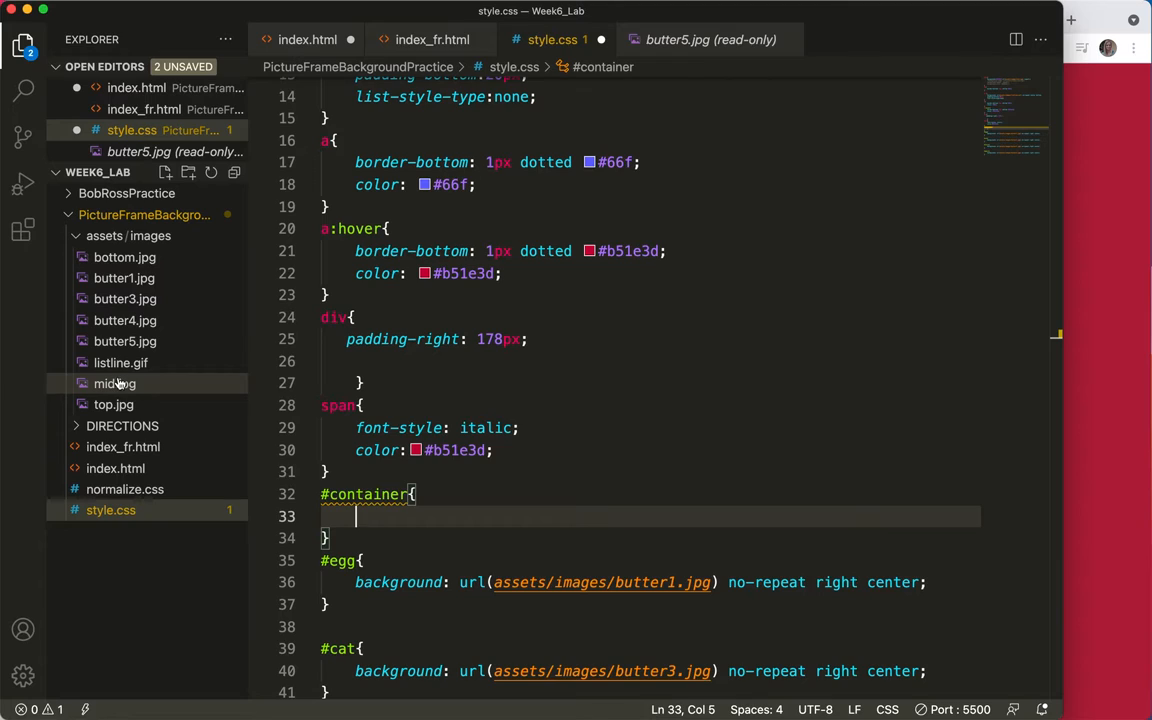
{"action": "left_click", "coordinate": [114, 384]}
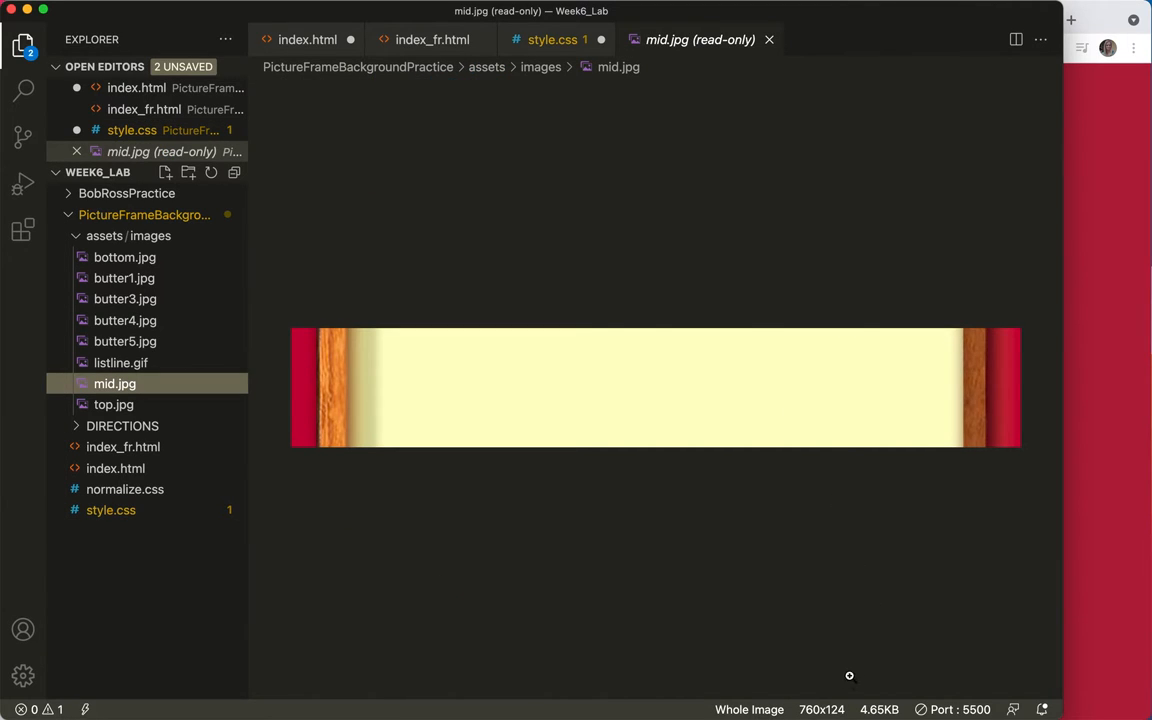
{"action": "mouse_move", "coordinate": [294, 320]}
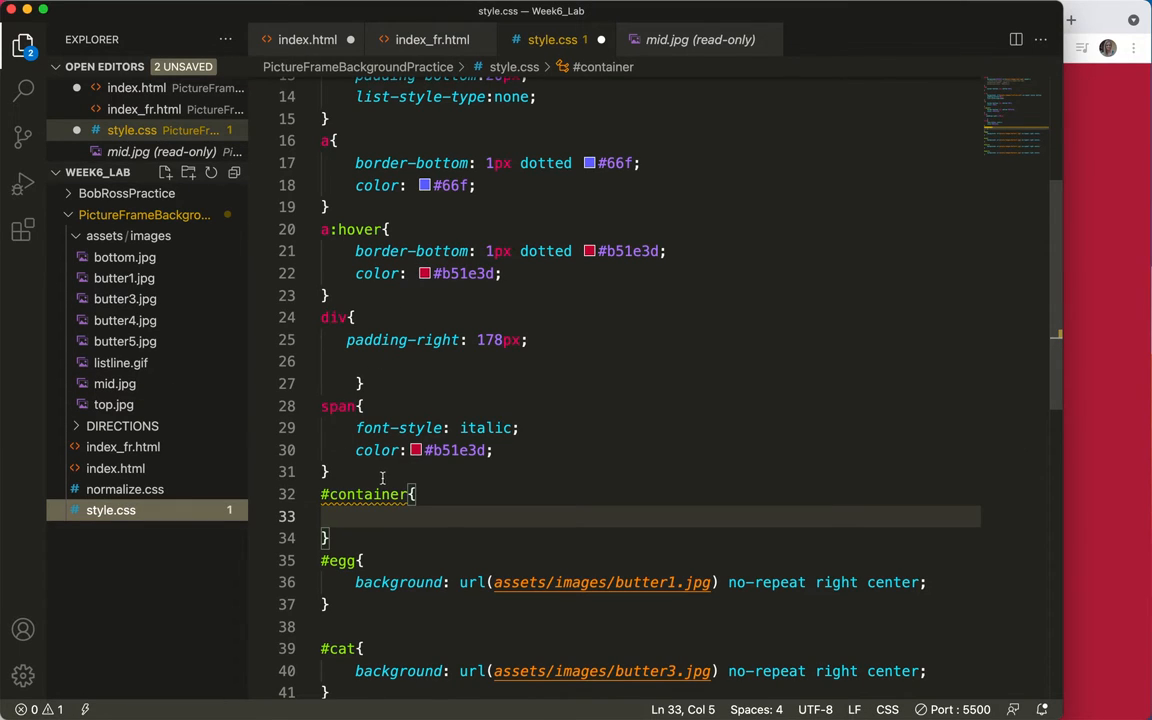
Give #container a width of 760px
{"action": "scroll", "scroll_direction": "down", "scroll_amount": 3}
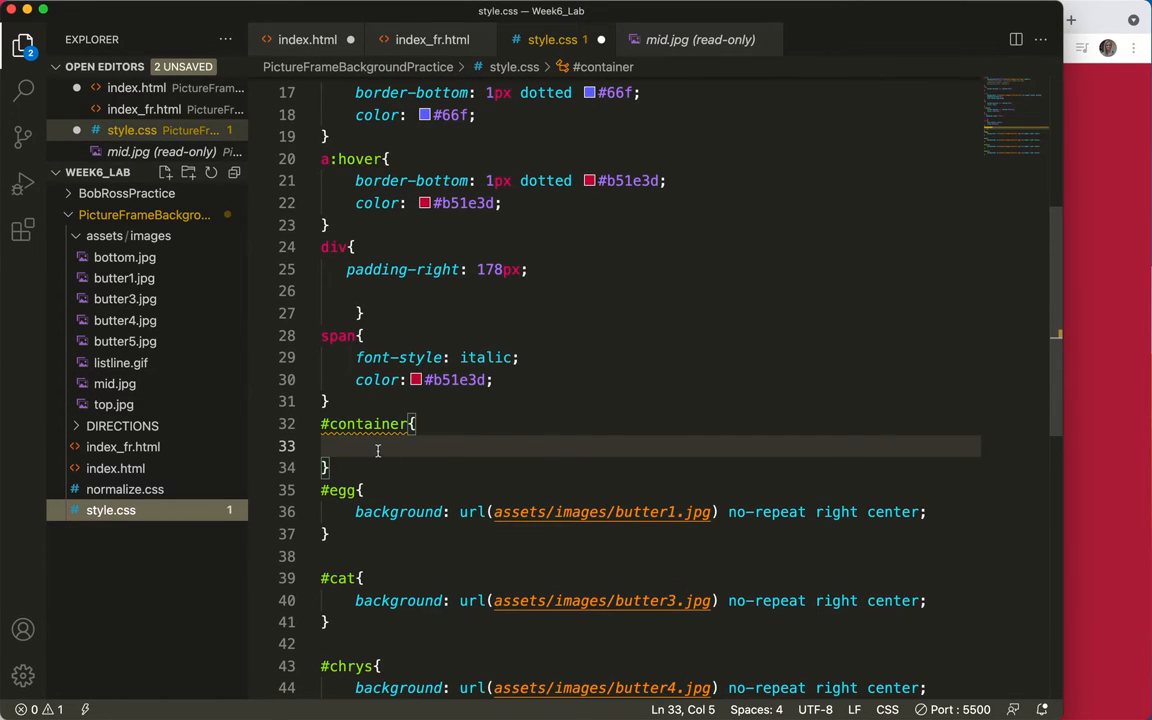
{"action": "type", "text": "width: ;"}
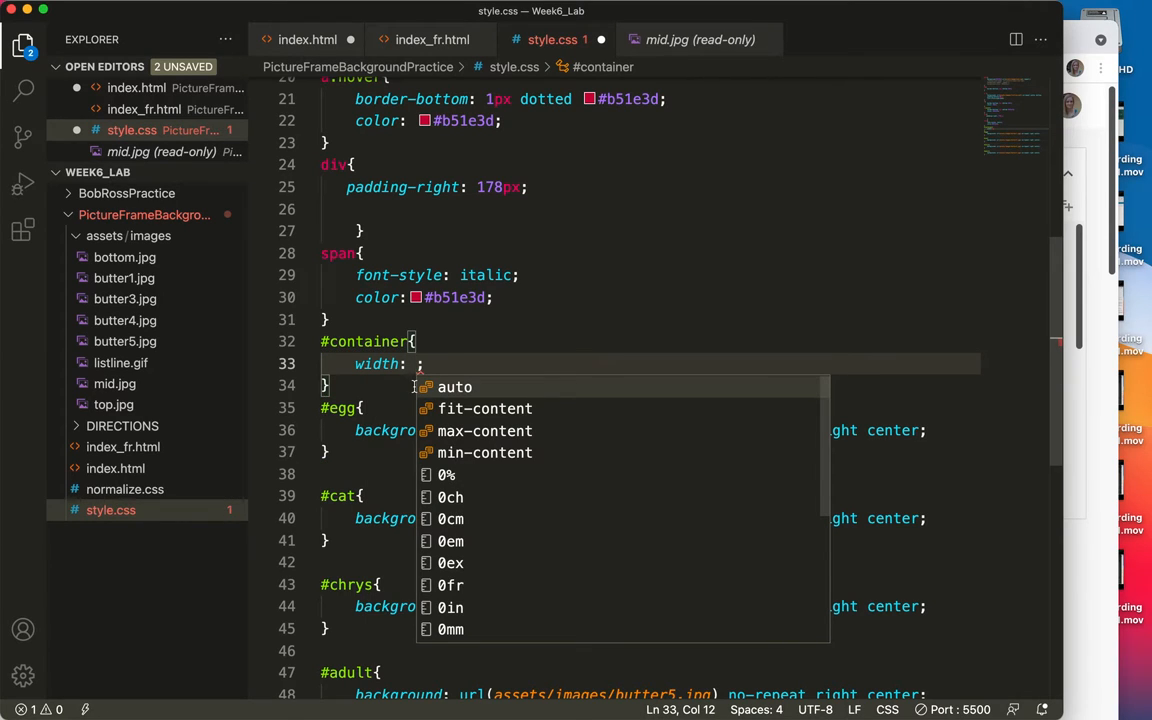
{"action": "type", "text": "760"}
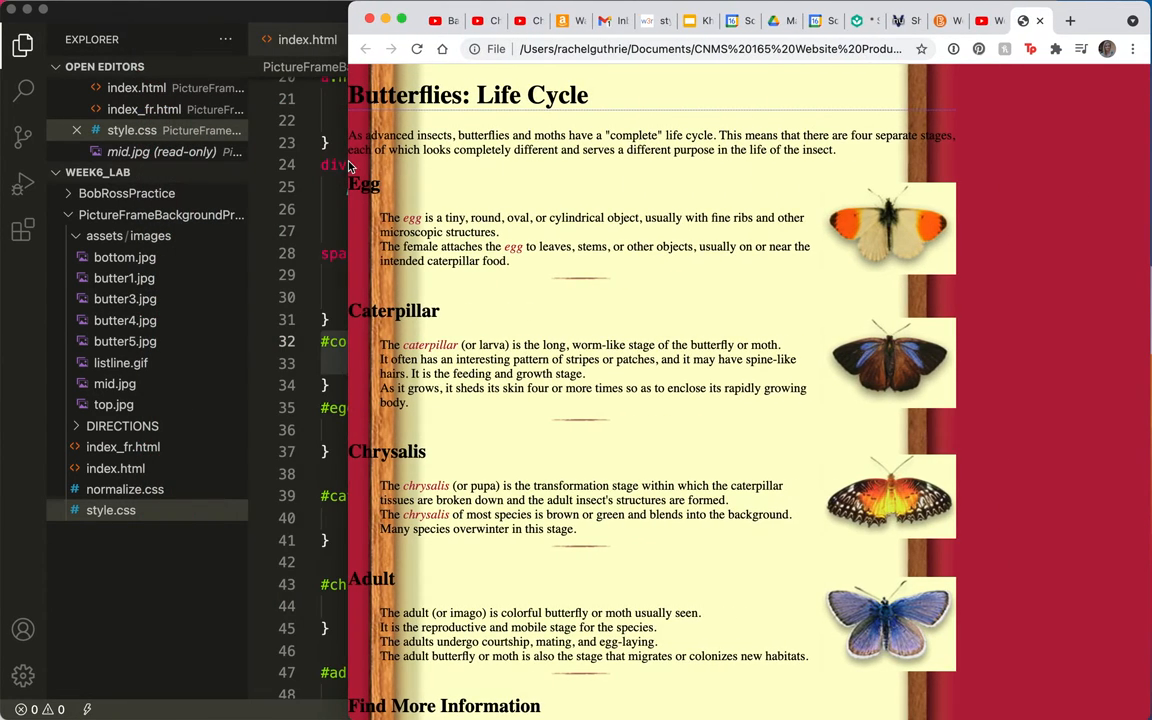
{"action": "mouse_move", "coordinate": [1080, 348]}
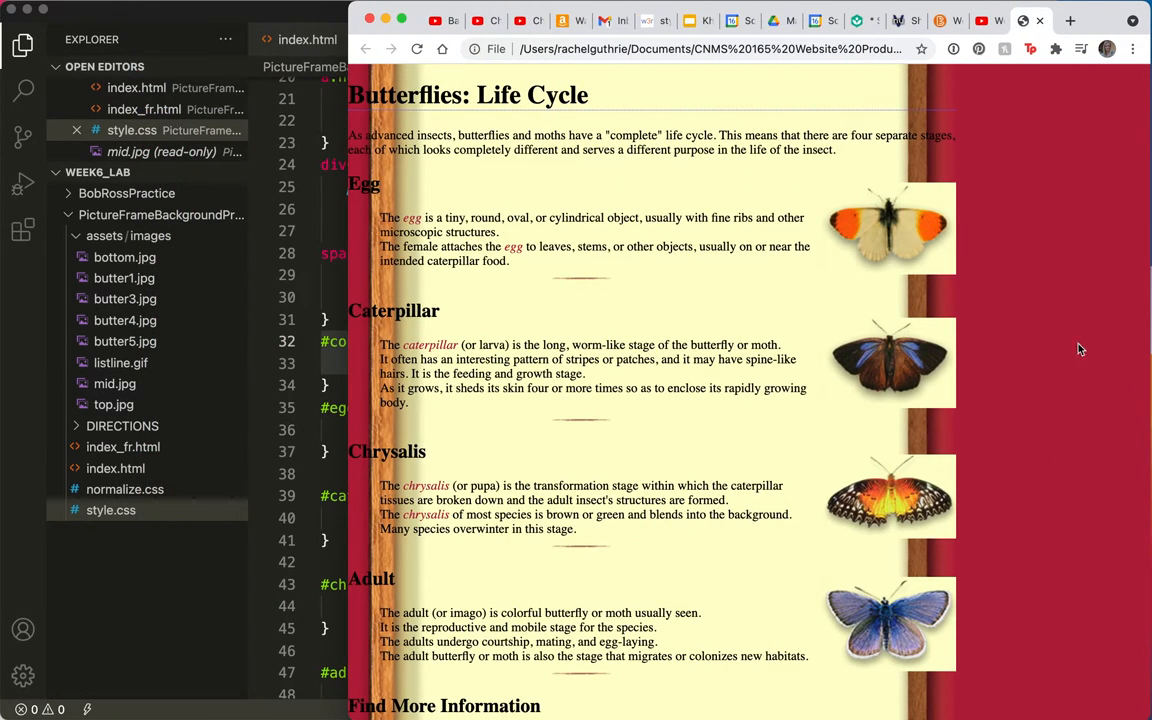
{"action": "mouse_move", "coordinate": [820, 390]}
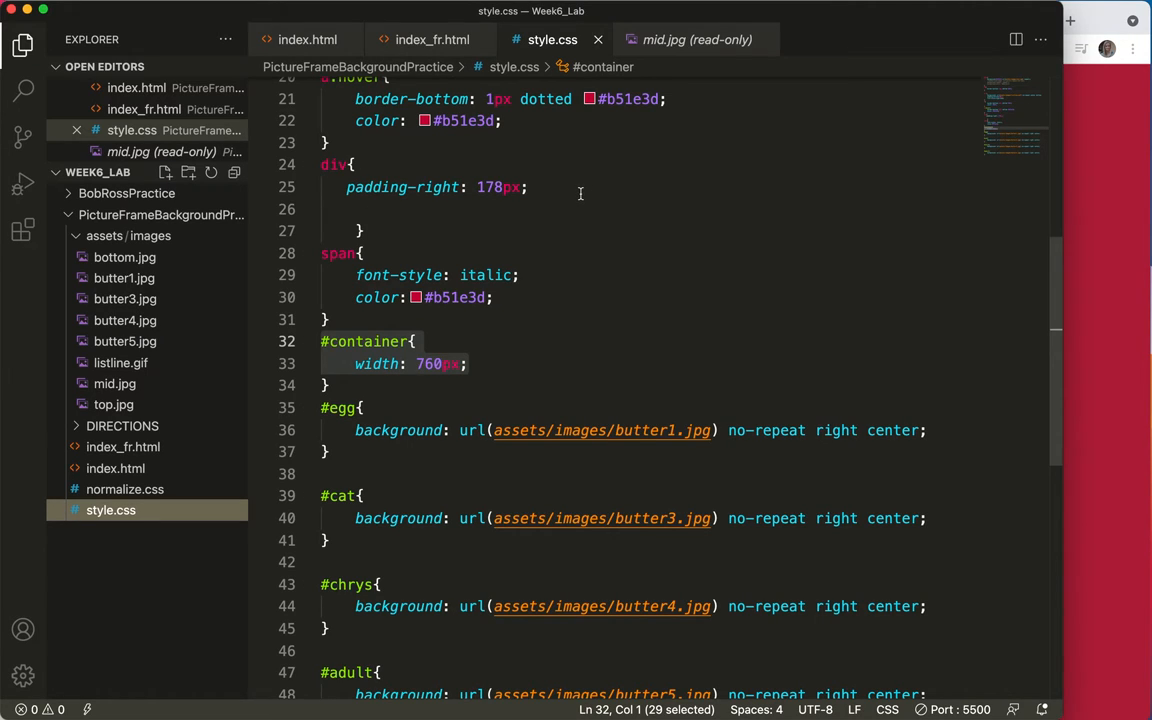
{"action": "mouse_move", "coordinate": [1118, 336]}
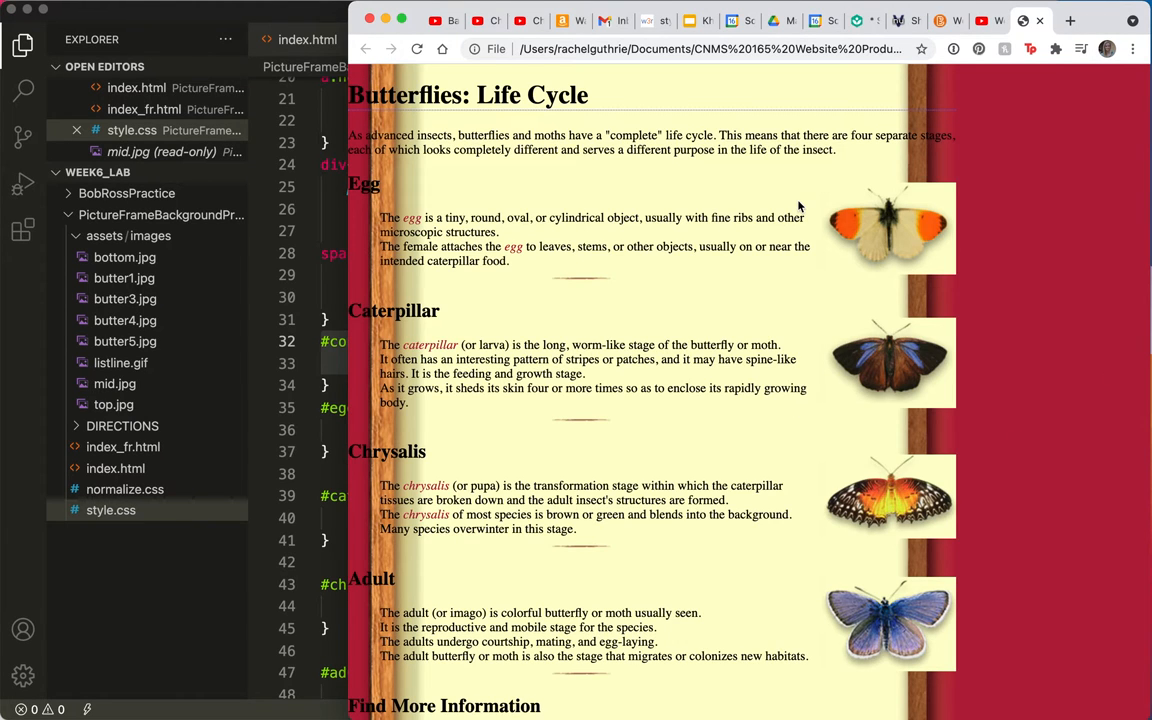
{"action": "mouse_move", "coordinate": [332, 168]}
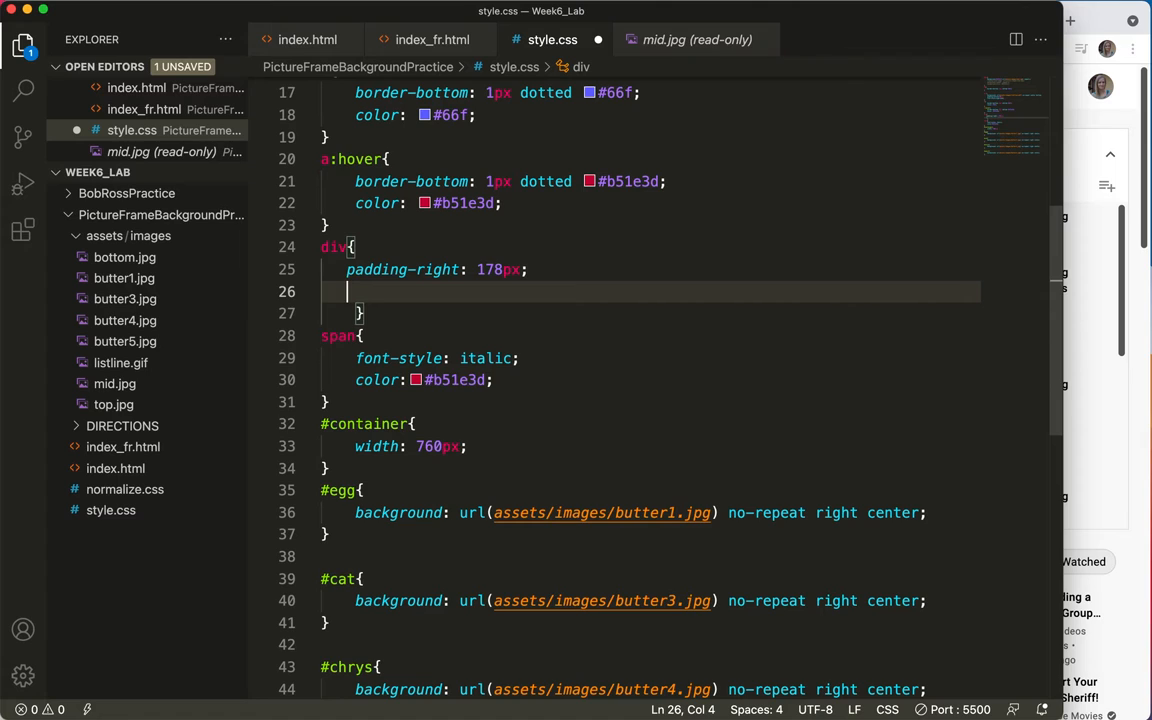
Add box-sizing: border-box to the #container rule
{"action": "scroll", "scroll_direction": "up", "scroll_amount": 3}
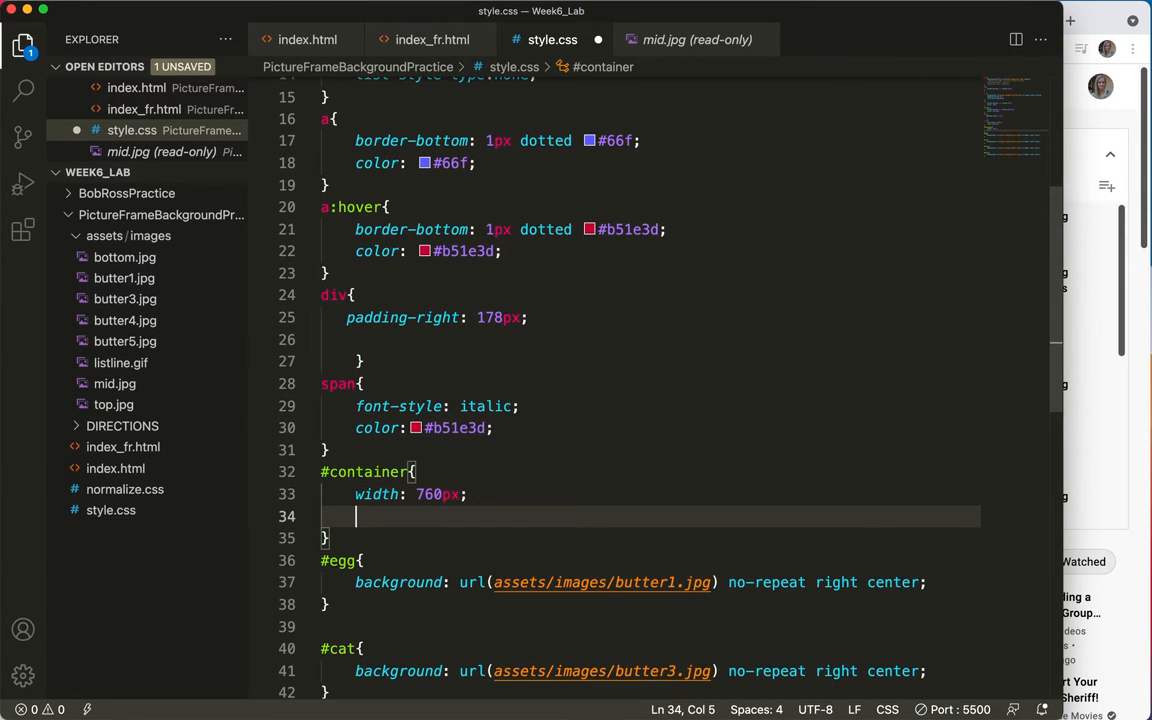
{"action": "type", "text": "box-"}
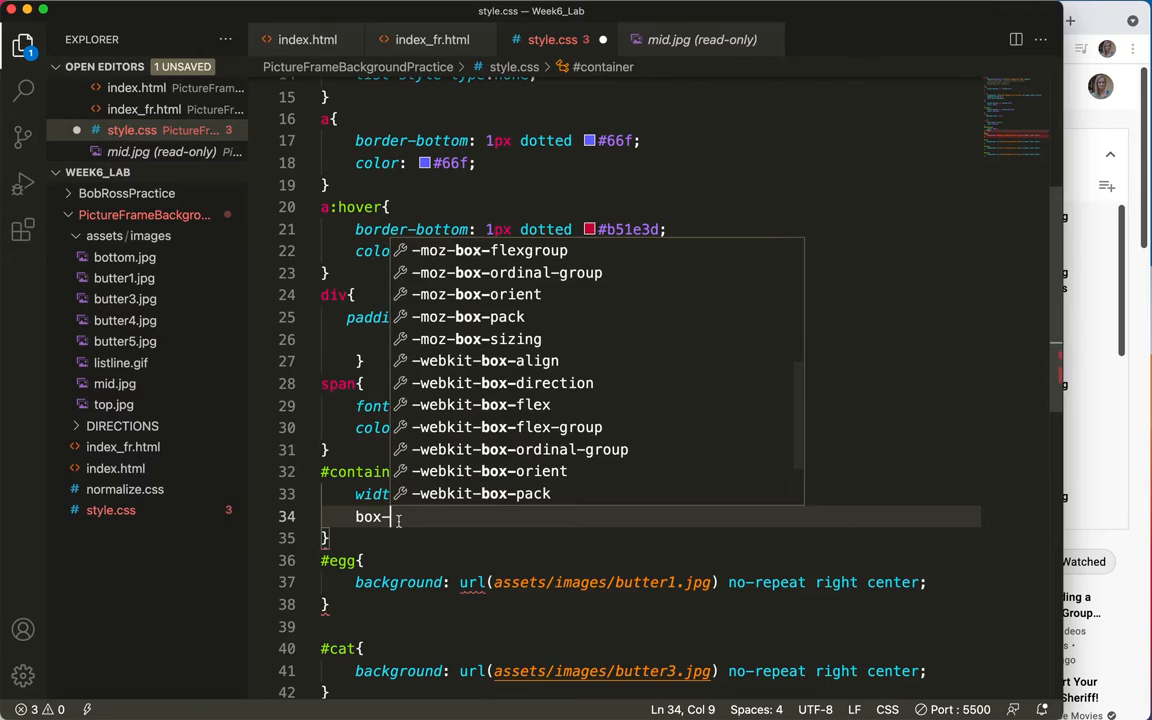
{"action": "mouse_move", "coordinate": [1104, 374]}
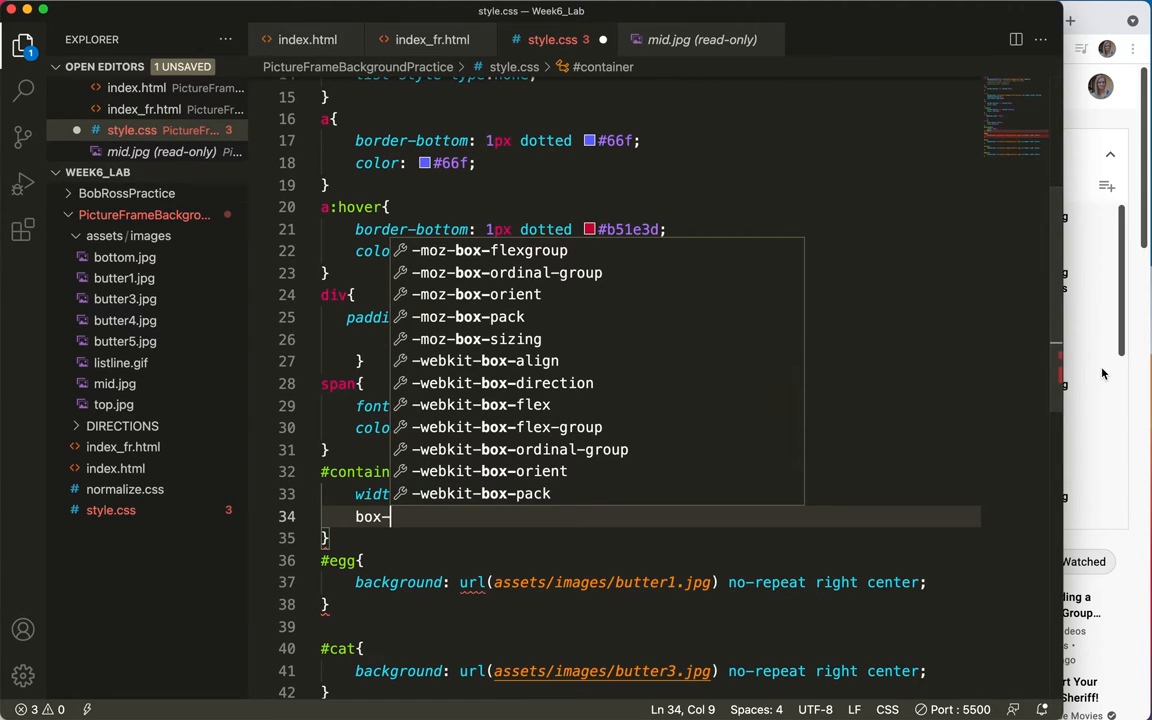
{"action": "type", "text": "sizing: ;"}
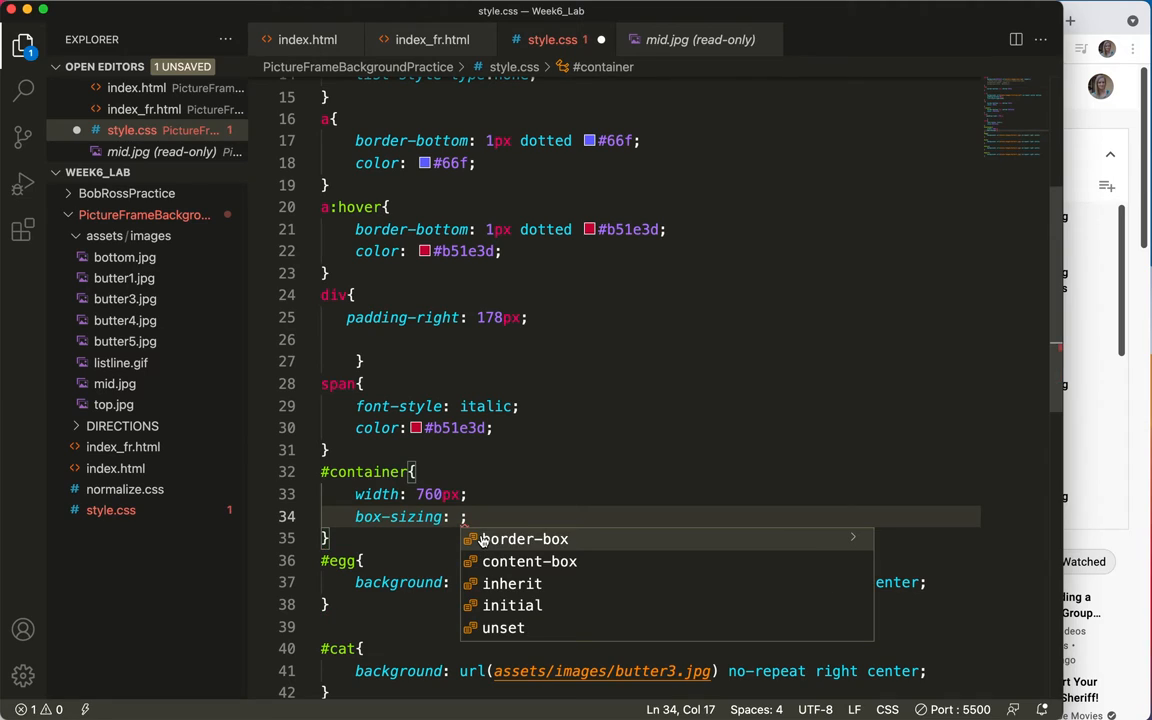
{"action": "left_click", "coordinate": [524, 540]}
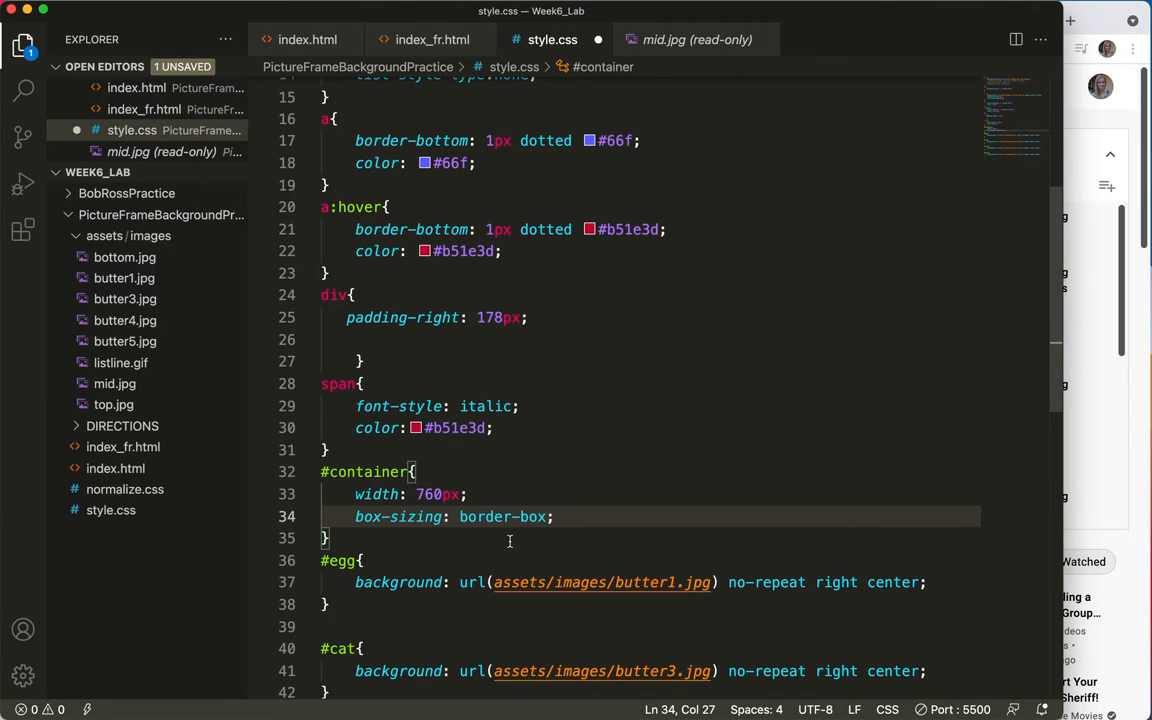
{"action": "mouse_move", "coordinate": [536, 404]}
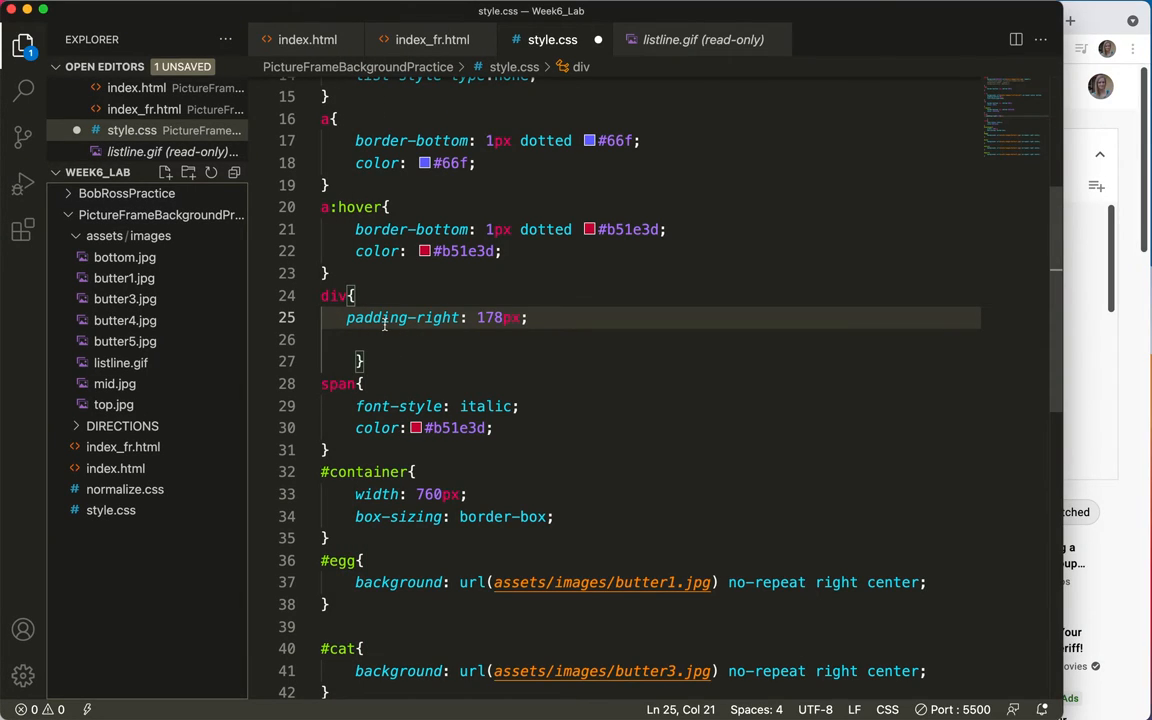
Remove box-sizing from #container and add box-sizing: border-box; after div's padding-right: 178px
{"action": "left_click", "coordinate": [352, 516]}
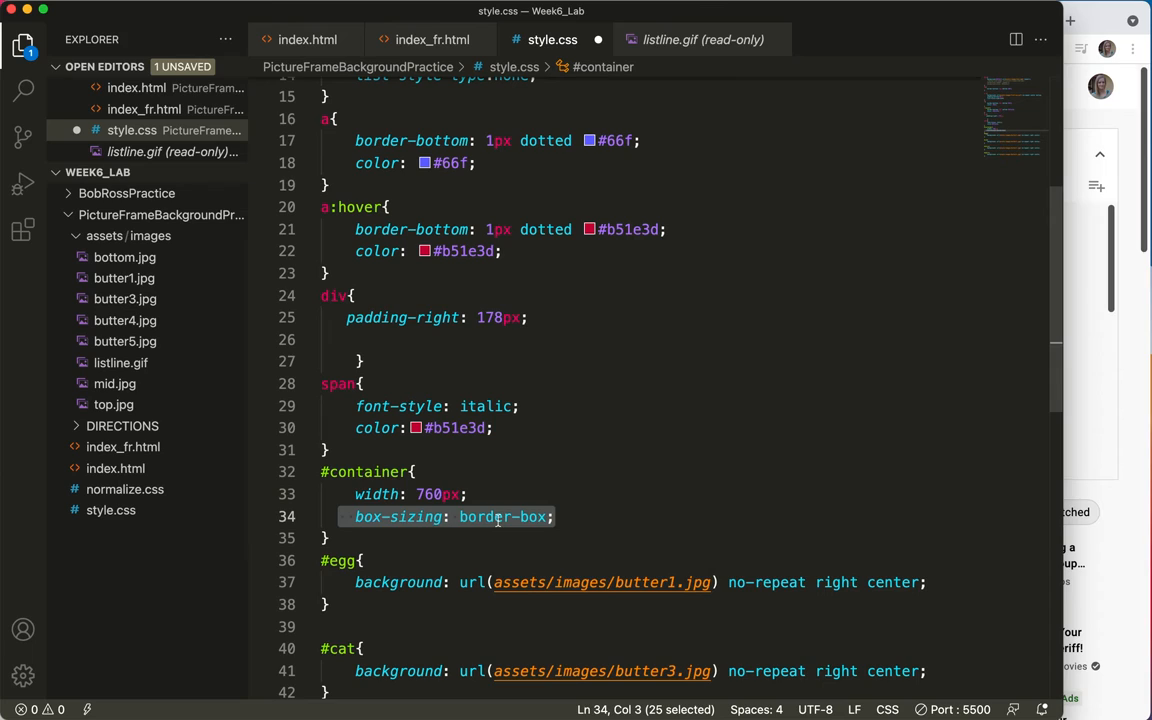
{"action": "key", "text": "Delete"}
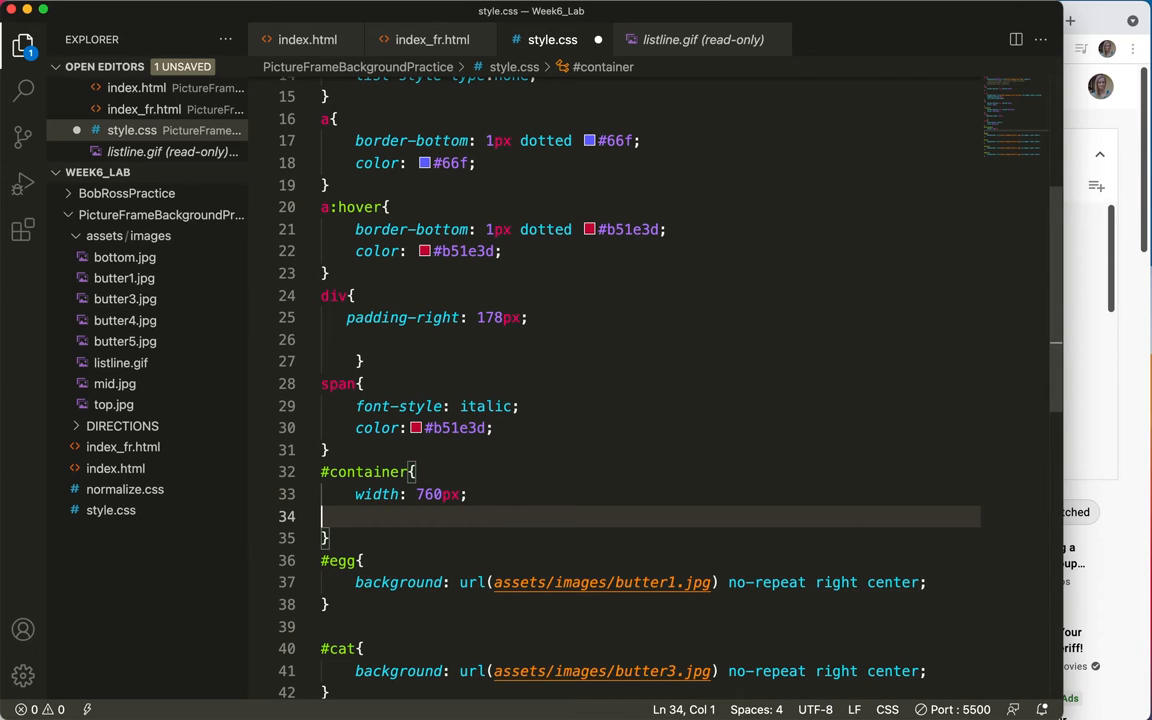
{"action": "left_click", "coordinate": [530, 316]}
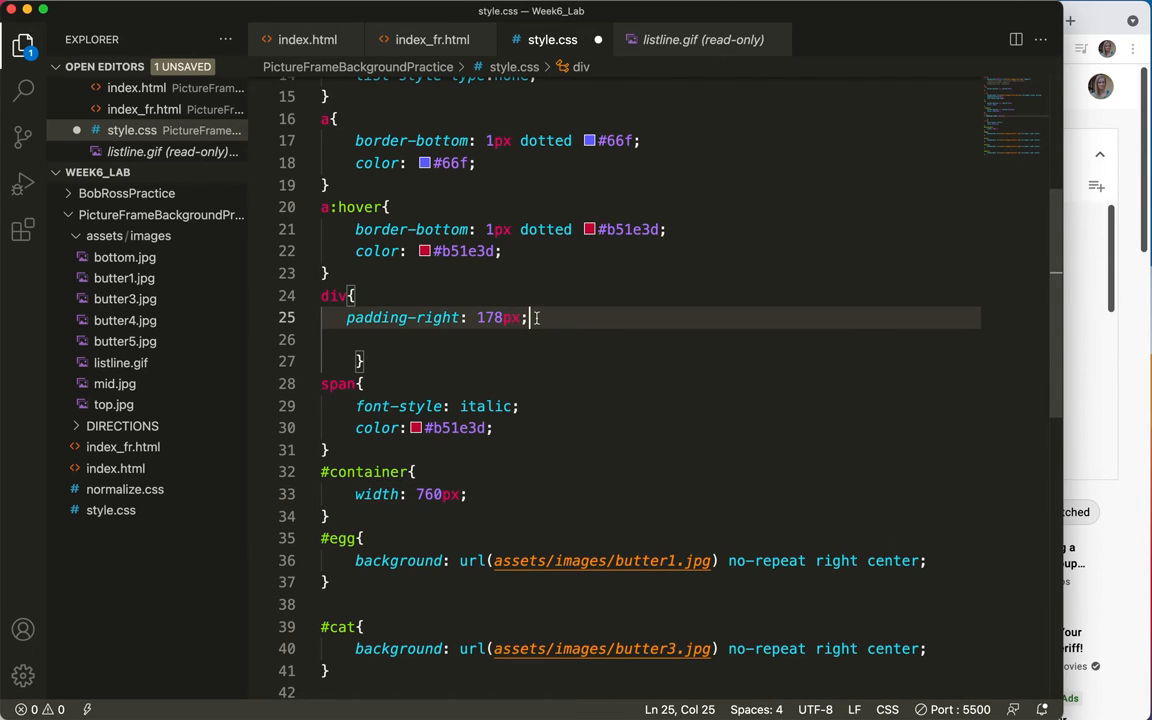
{"action": "type", "text": "box-sizing: border-box;"}
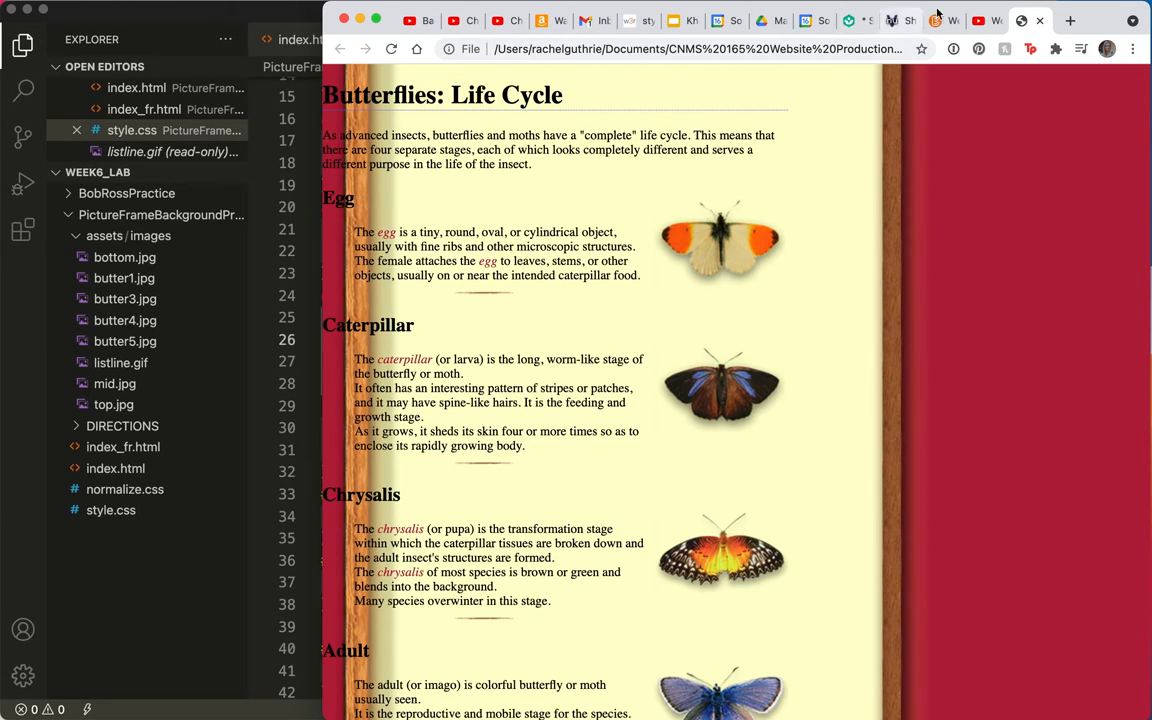
{"action": "mouse_move", "coordinate": [444, 334]}
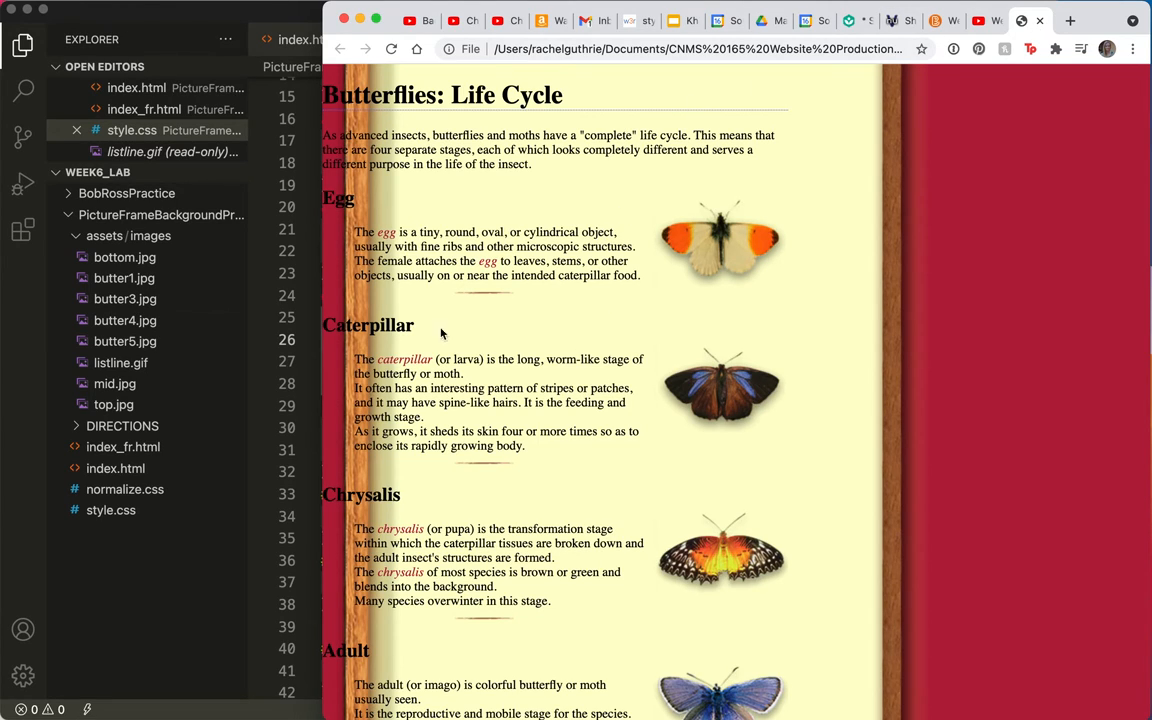
{"action": "mouse_move", "coordinate": [434, 212]}
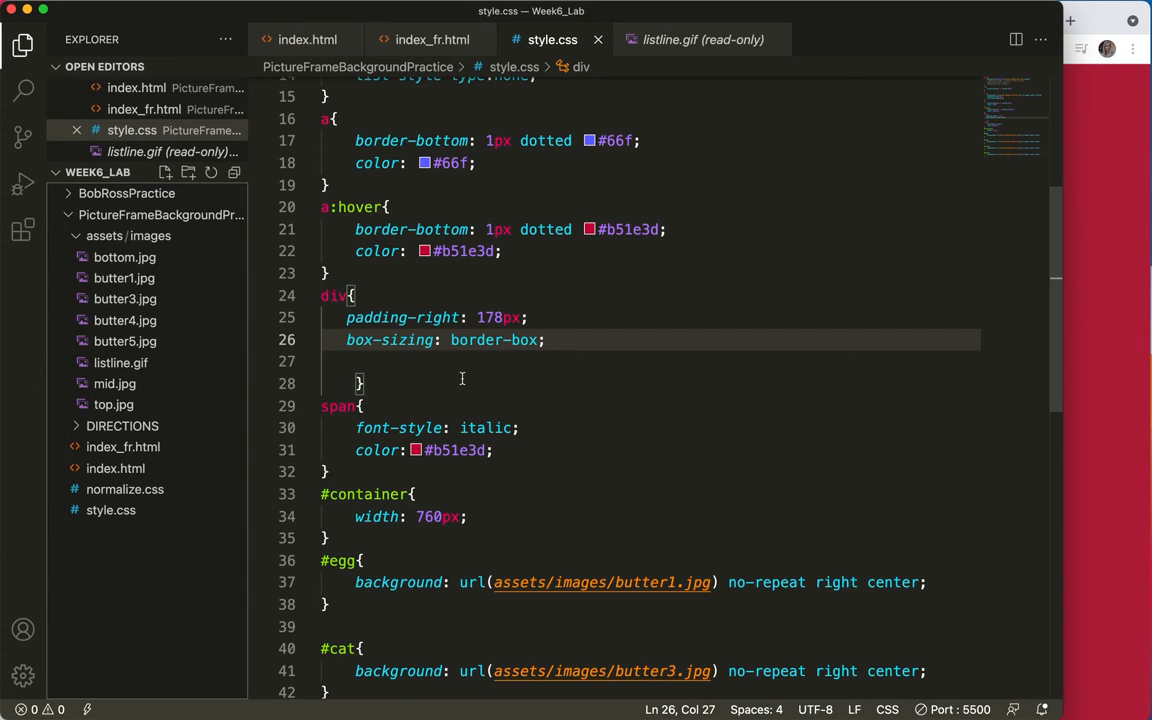
{"action": "mouse_move", "coordinate": [398, 458]}
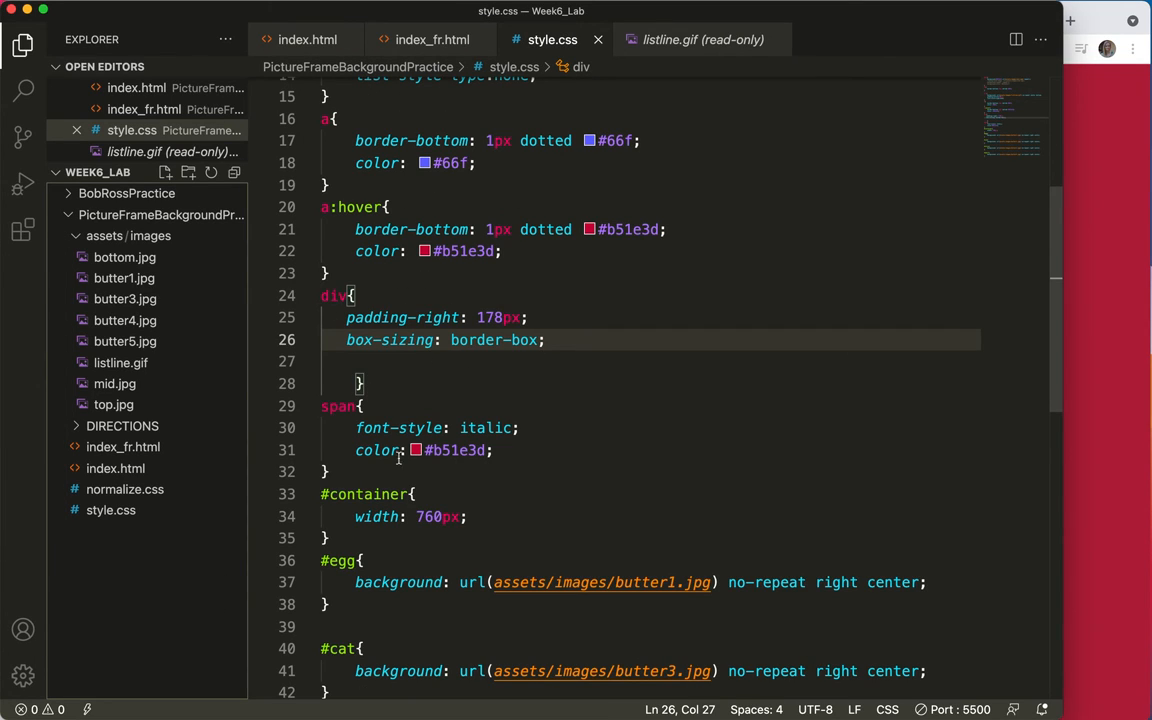
Add padding-left: 100px to #container after its width: 760px declaration
{"action": "left_click", "coordinate": [470, 516]}
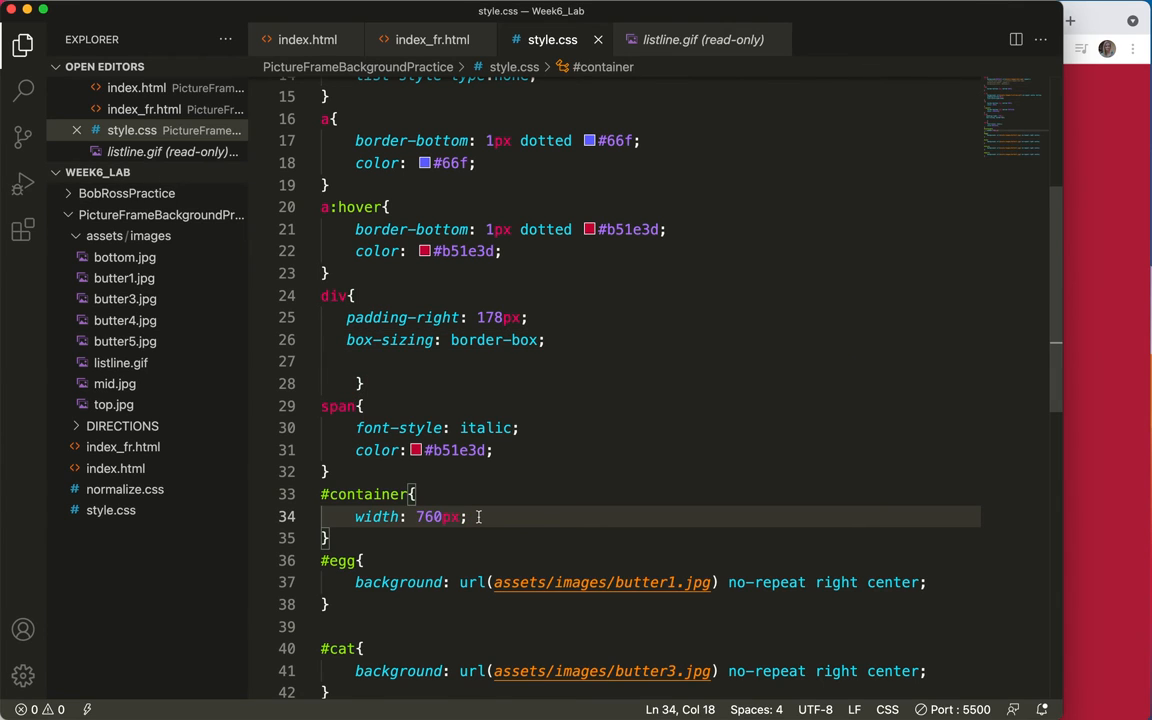
{"action": "type", "text": "padding"}
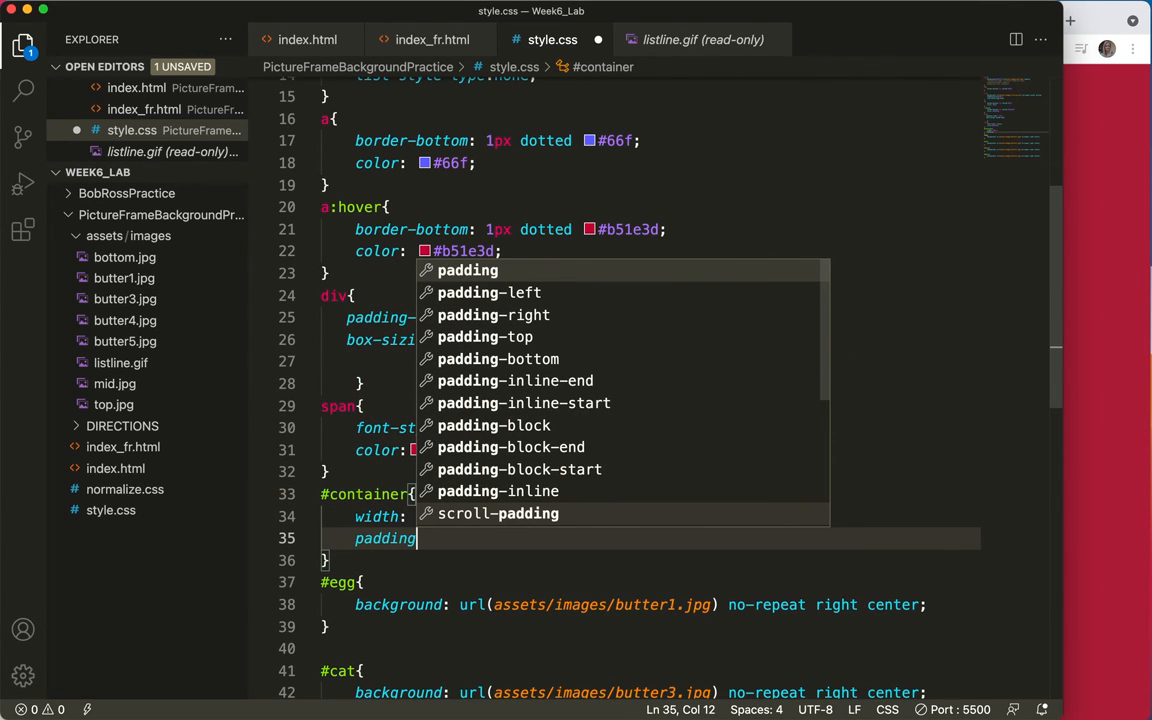
{"action": "type", "text": "-"}
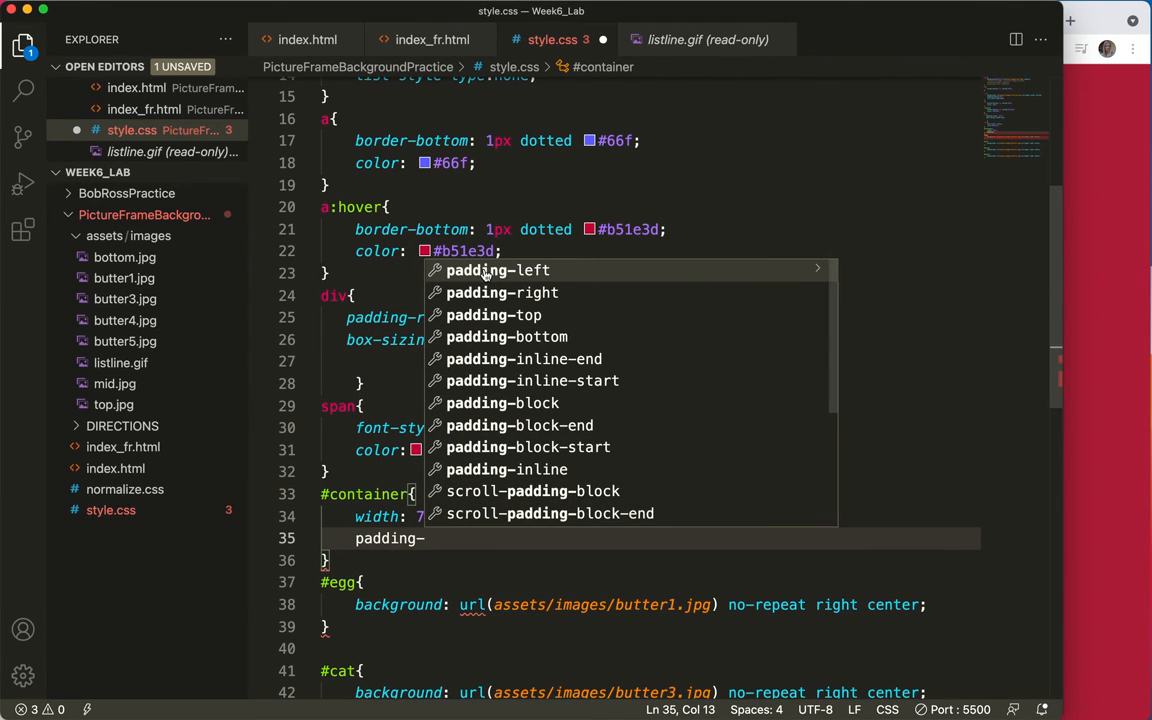
{"action": "left_click", "coordinate": [498, 270]}
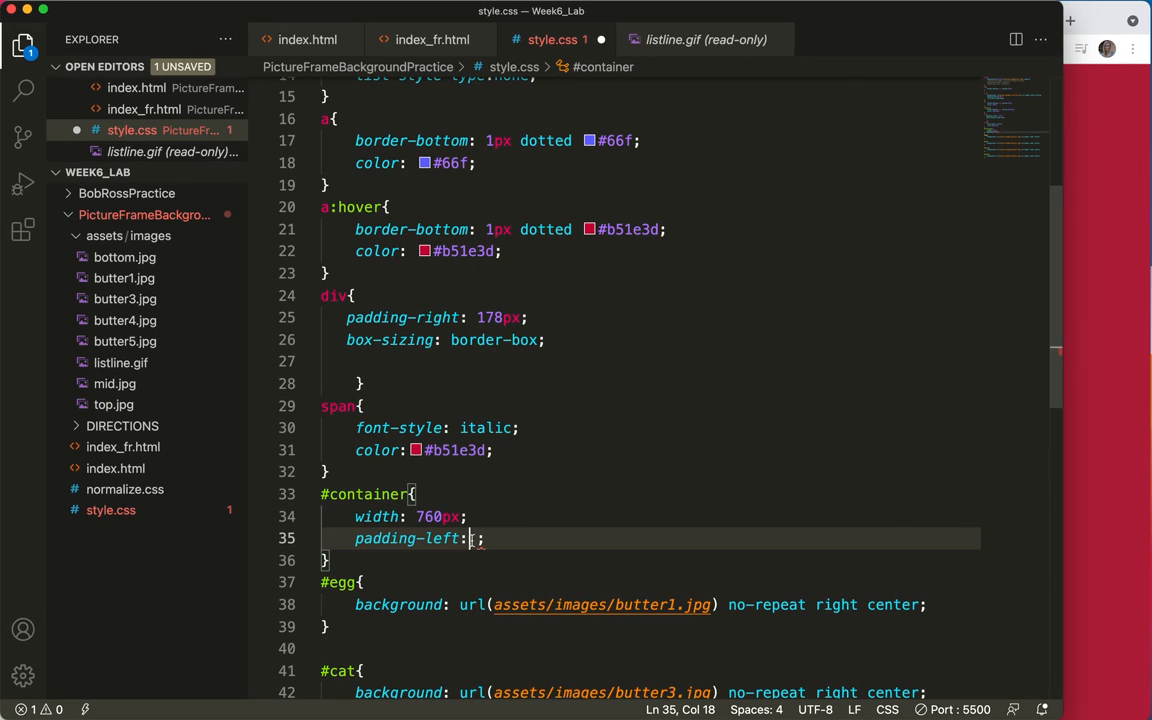
{"action": "type", "text": "100"}
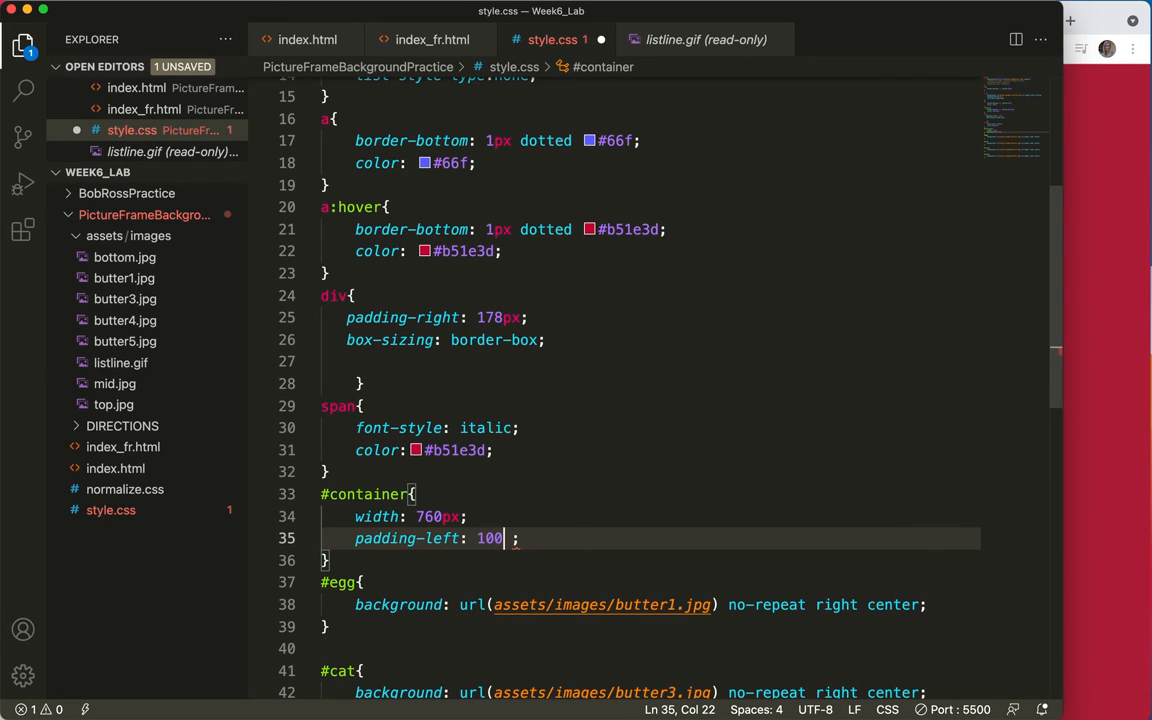
{"action": "type", "text": "px"}
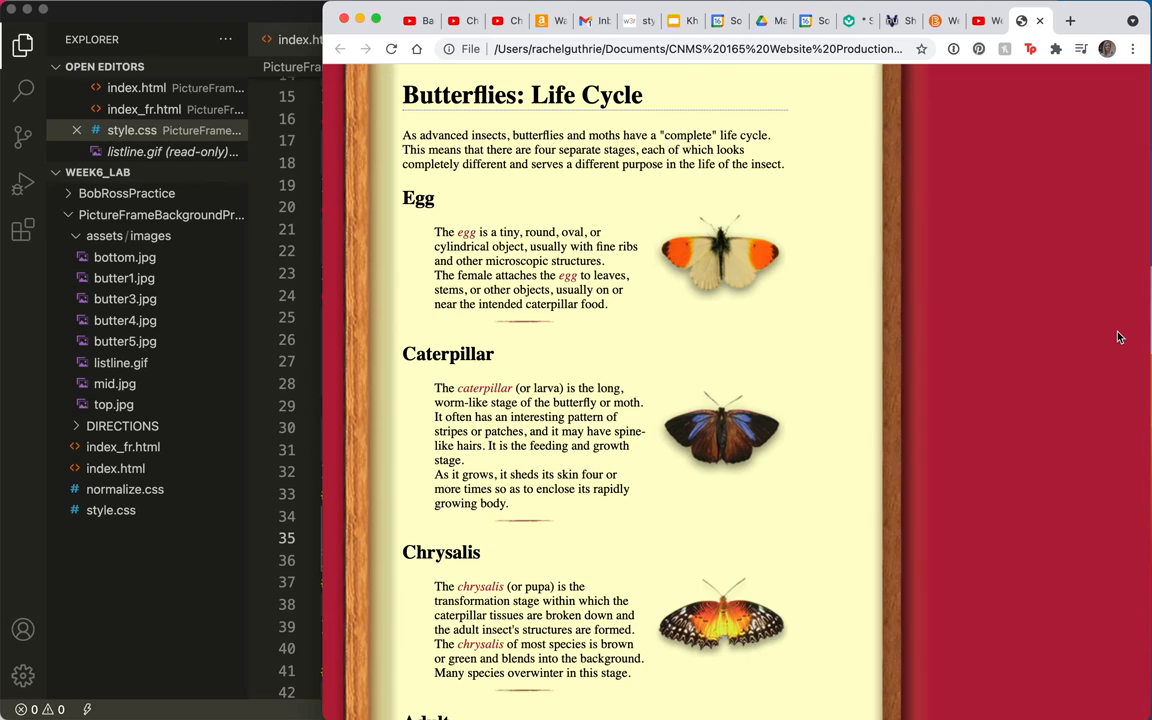
{"action": "mouse_move", "coordinate": [534, 324]}
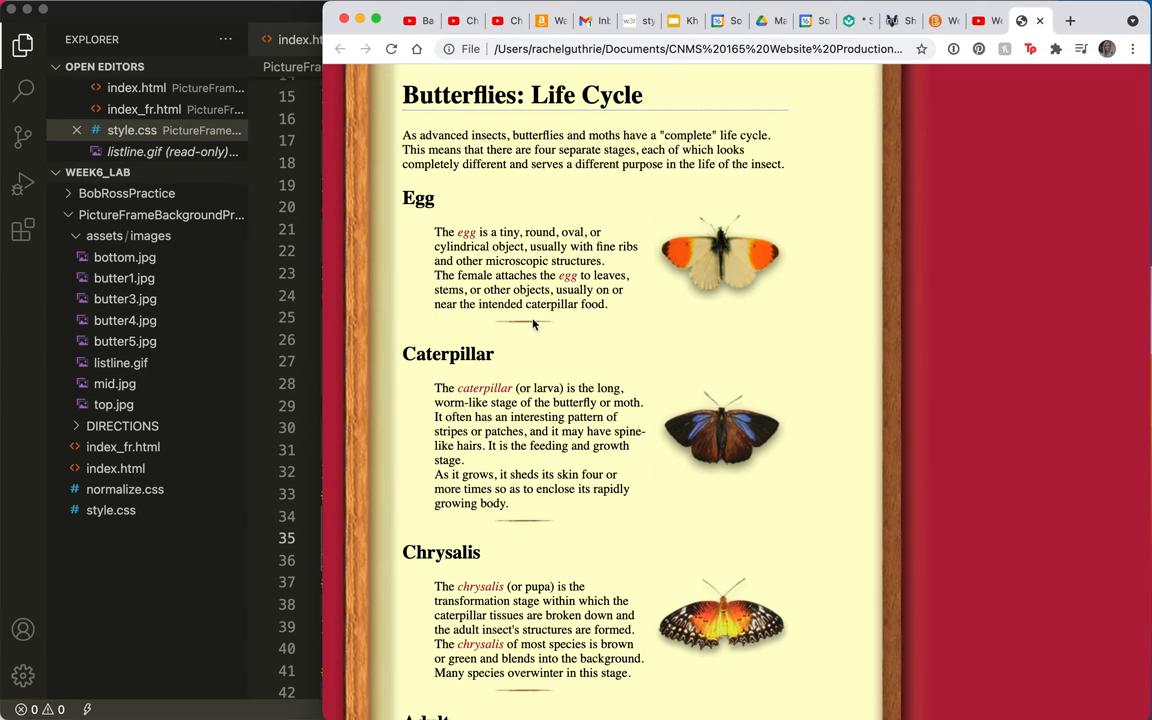
{"action": "mouse_move", "coordinate": [460, 220]}
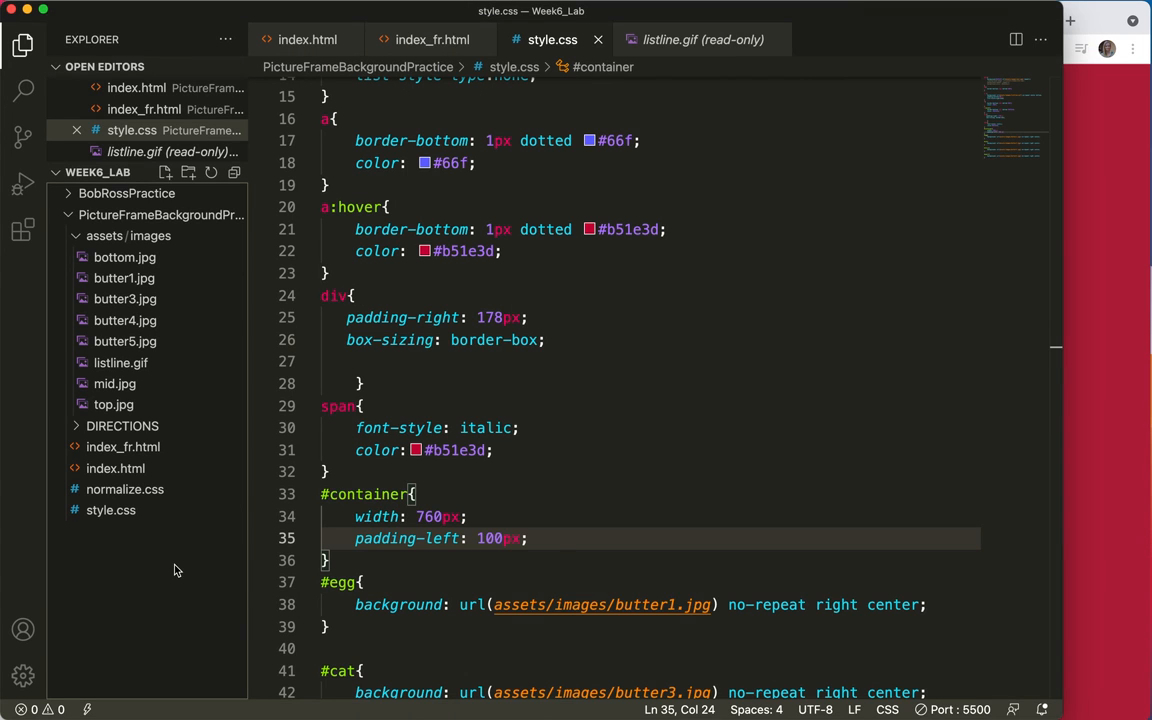
Change the ul list-style-type value from none to circle in style.css
{"action": "scroll", "scroll_direction": "down", "scroll_amount": 3}
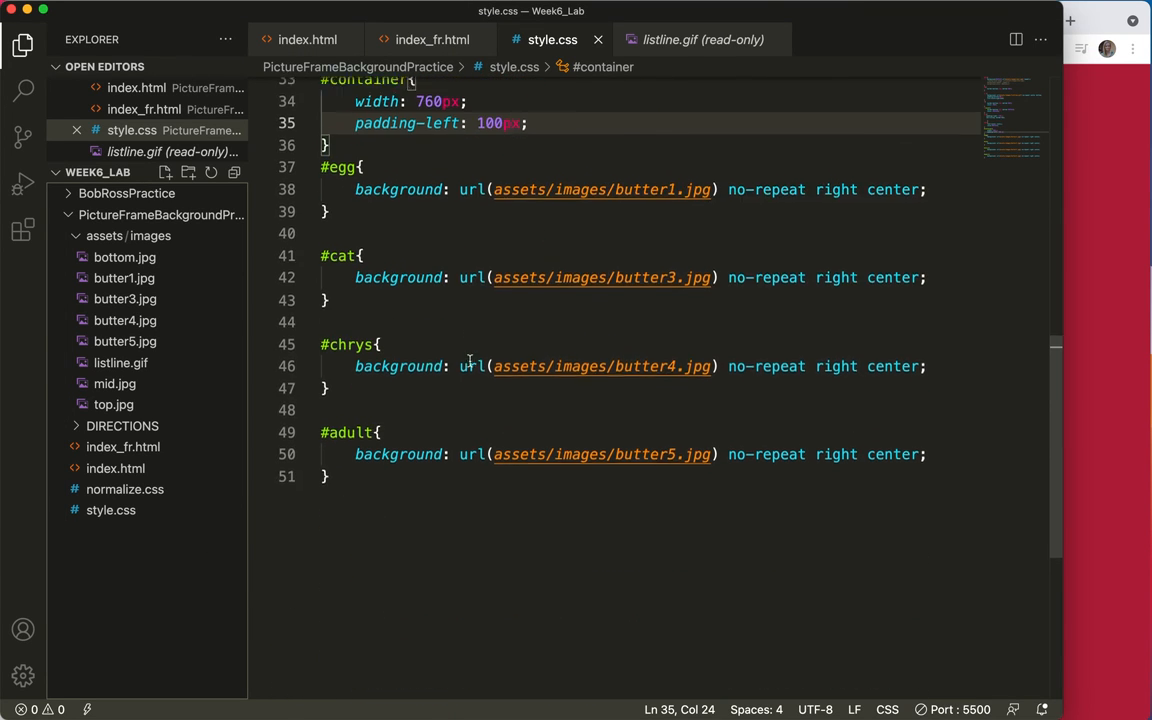
{"action": "scroll", "scroll_direction": "up", "scroll_amount": 3}
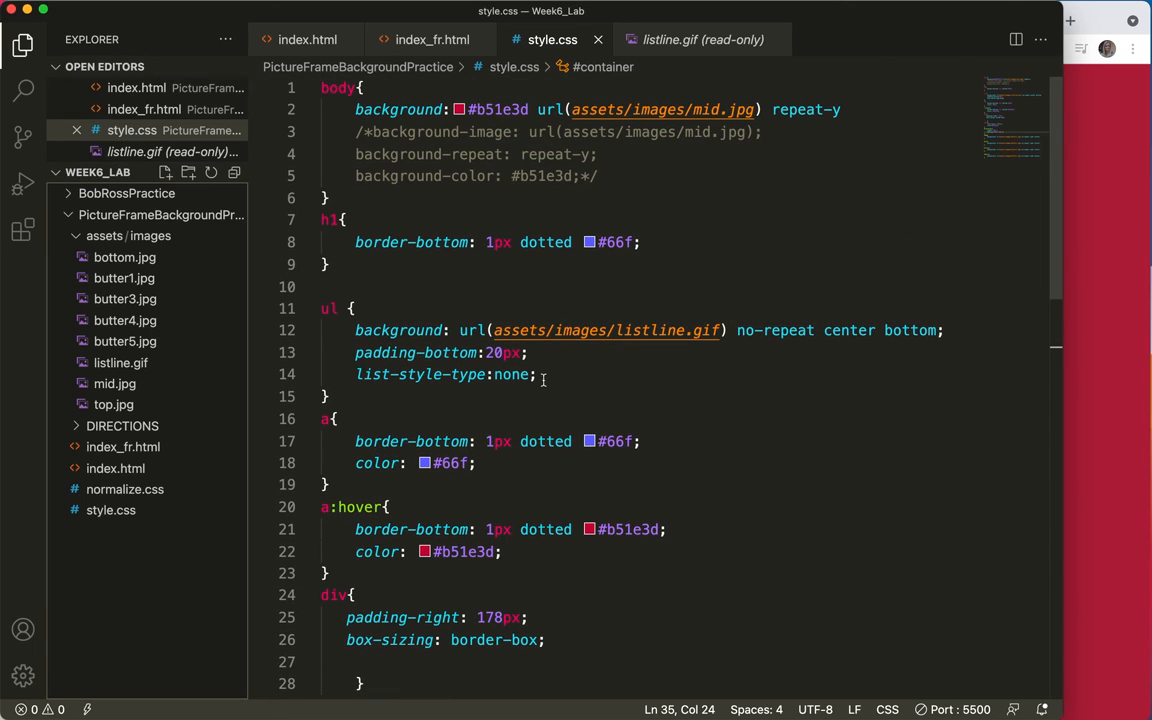
{"action": "double_click", "coordinate": [512, 376]}
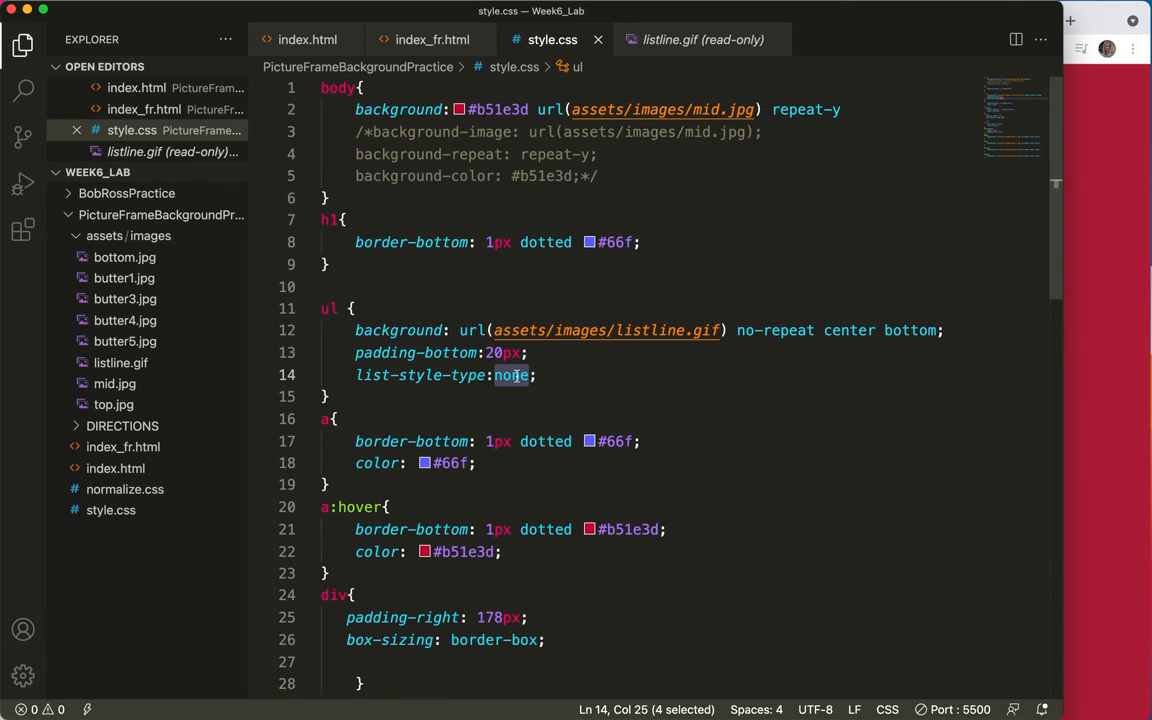
{"action": "type", "text": "circle"}
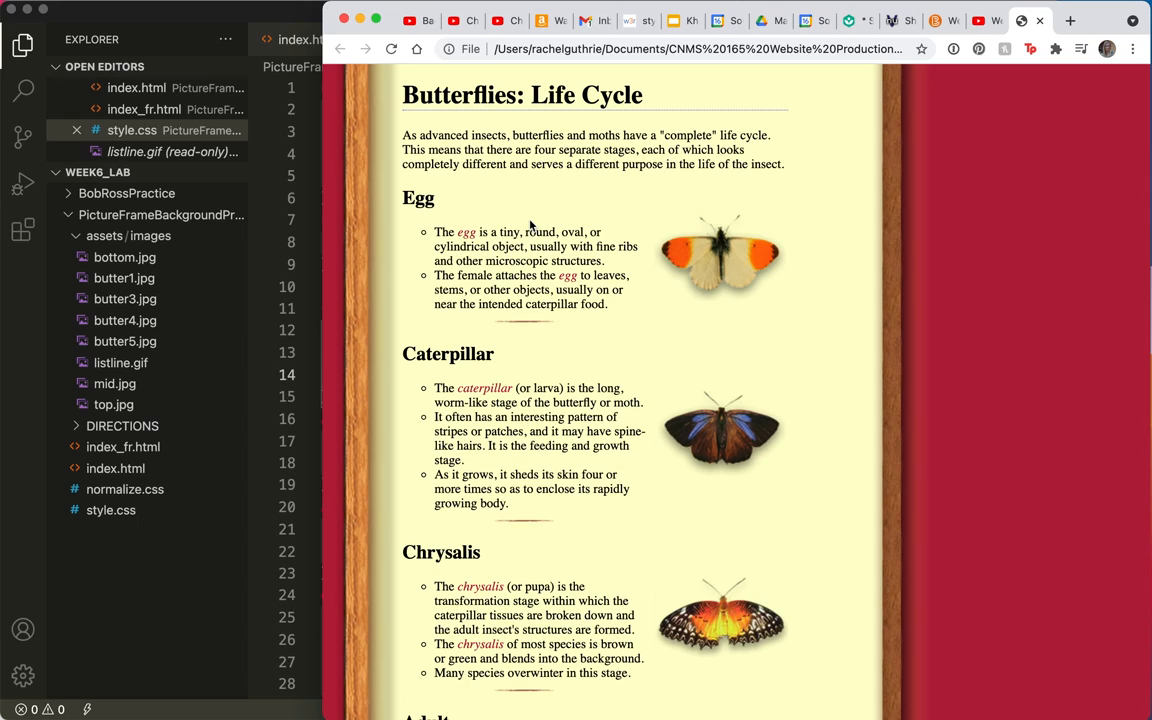
{"action": "mouse_move", "coordinate": [718, 168]}
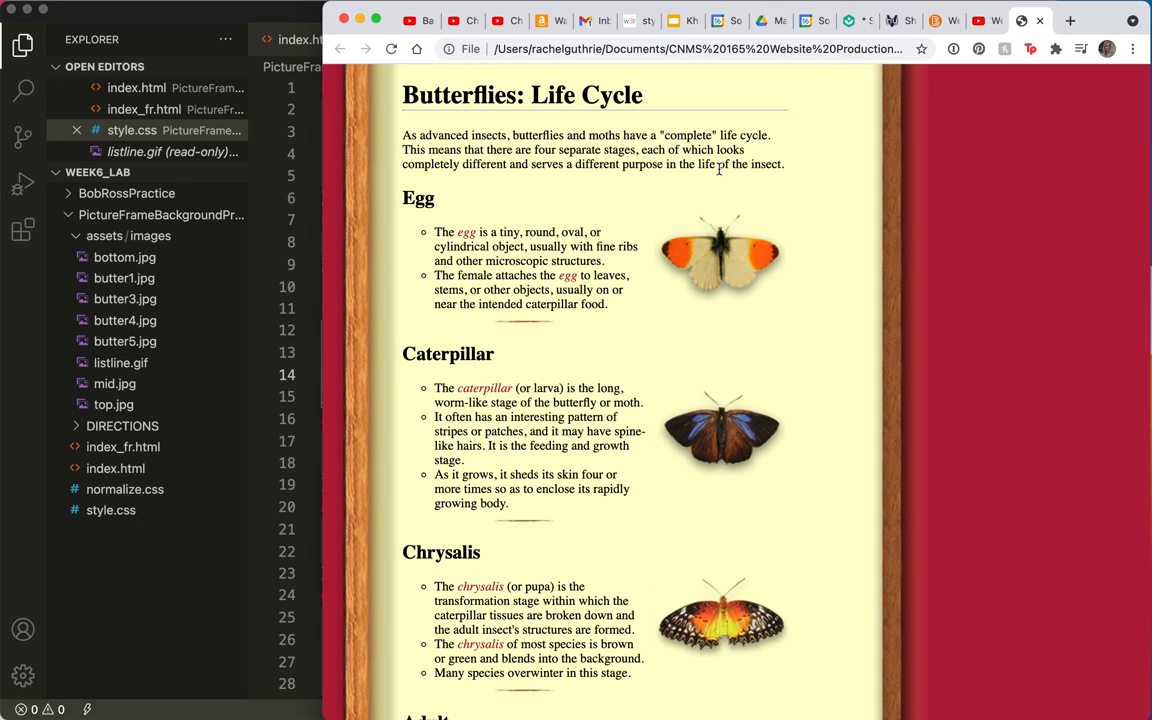
{"action": "mouse_move", "coordinate": [620, 268]}
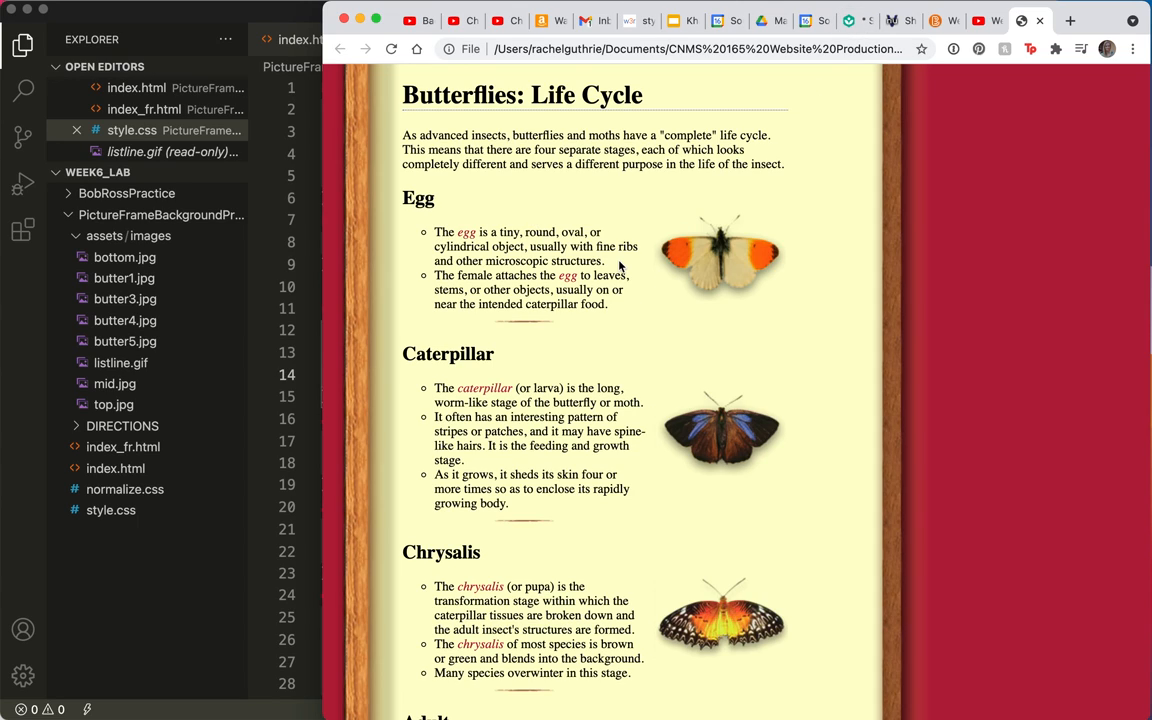
{"action": "mouse_move", "coordinate": [564, 246]}
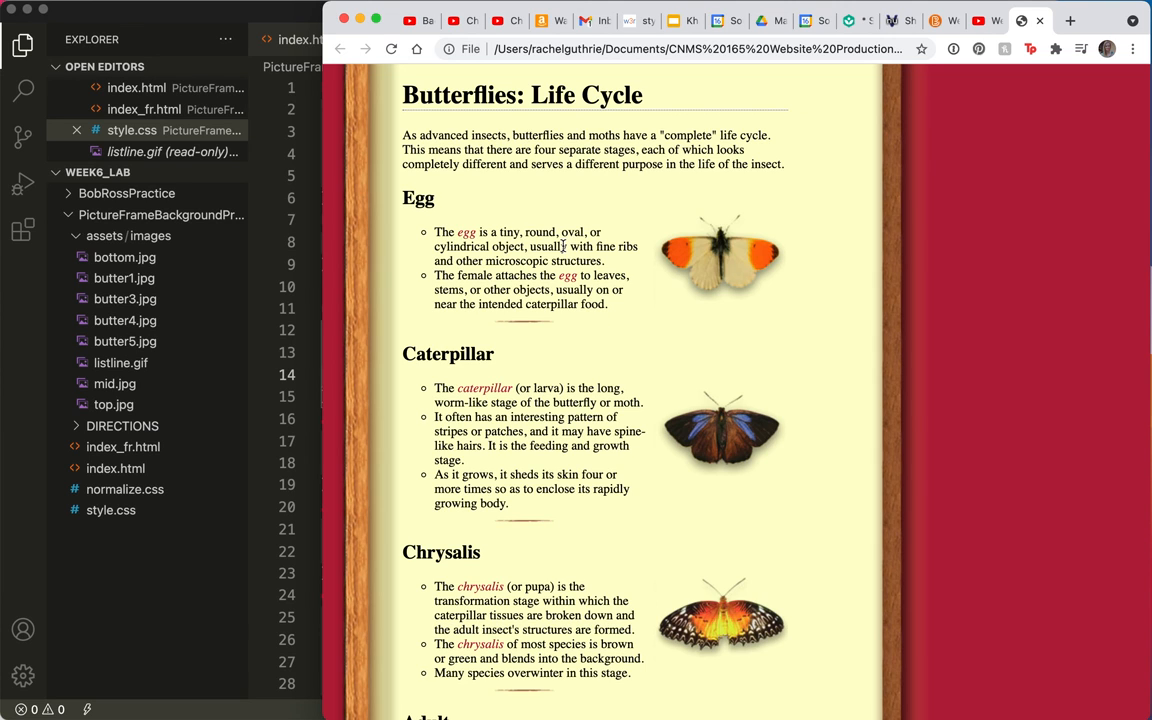
Scroll the page down to the Adult section and Find More Information links
{"action": "scroll", "scroll_direction": "down", "scroll_amount": 3}
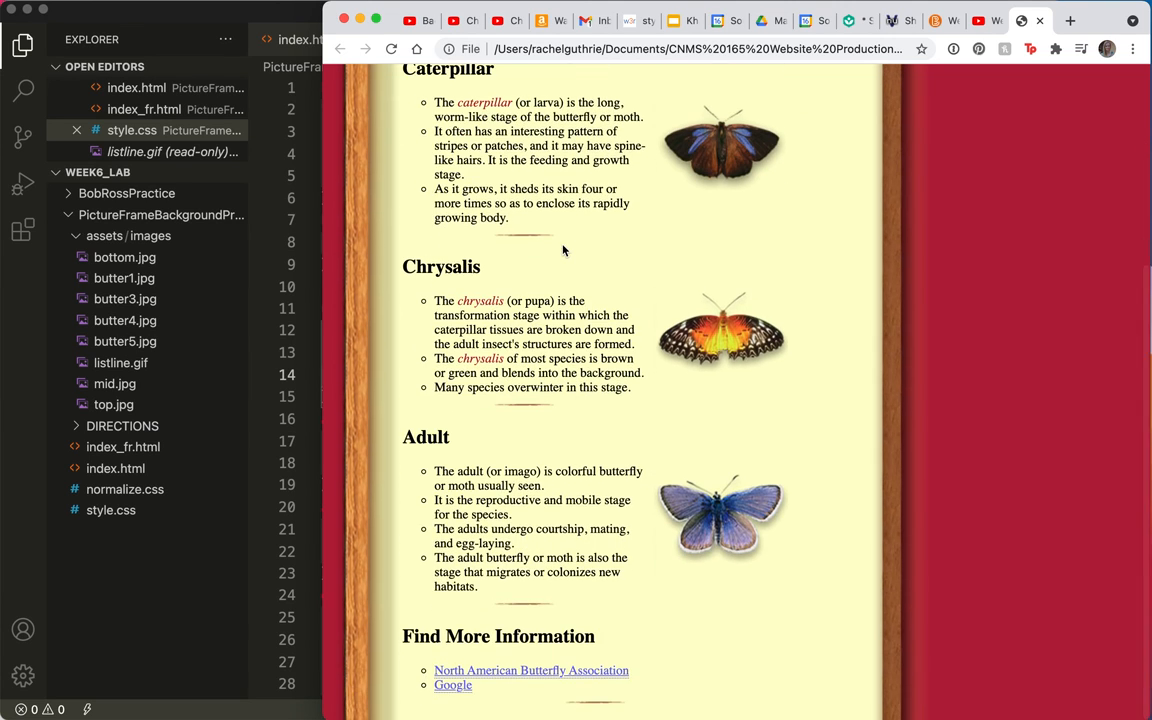